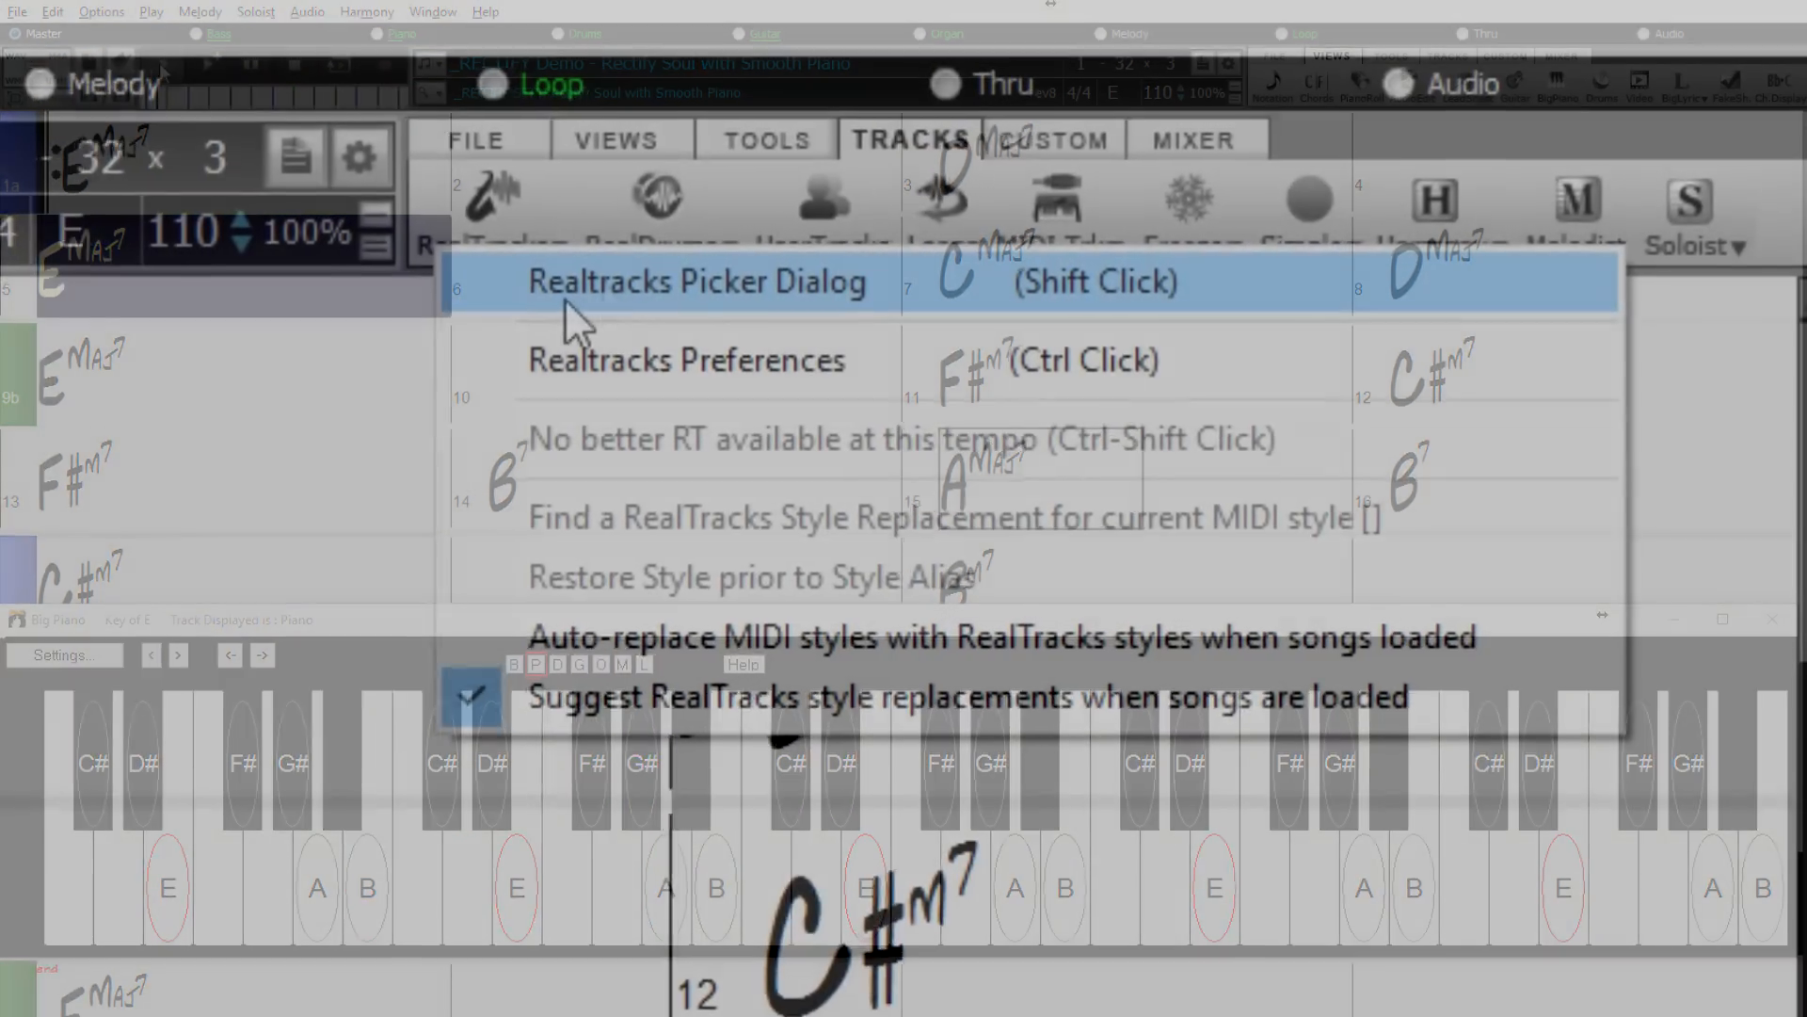
# - Choose 'Realtracks Picker Dialog' from the RealTracks button's dropdown
pyautogui.click(696, 282)
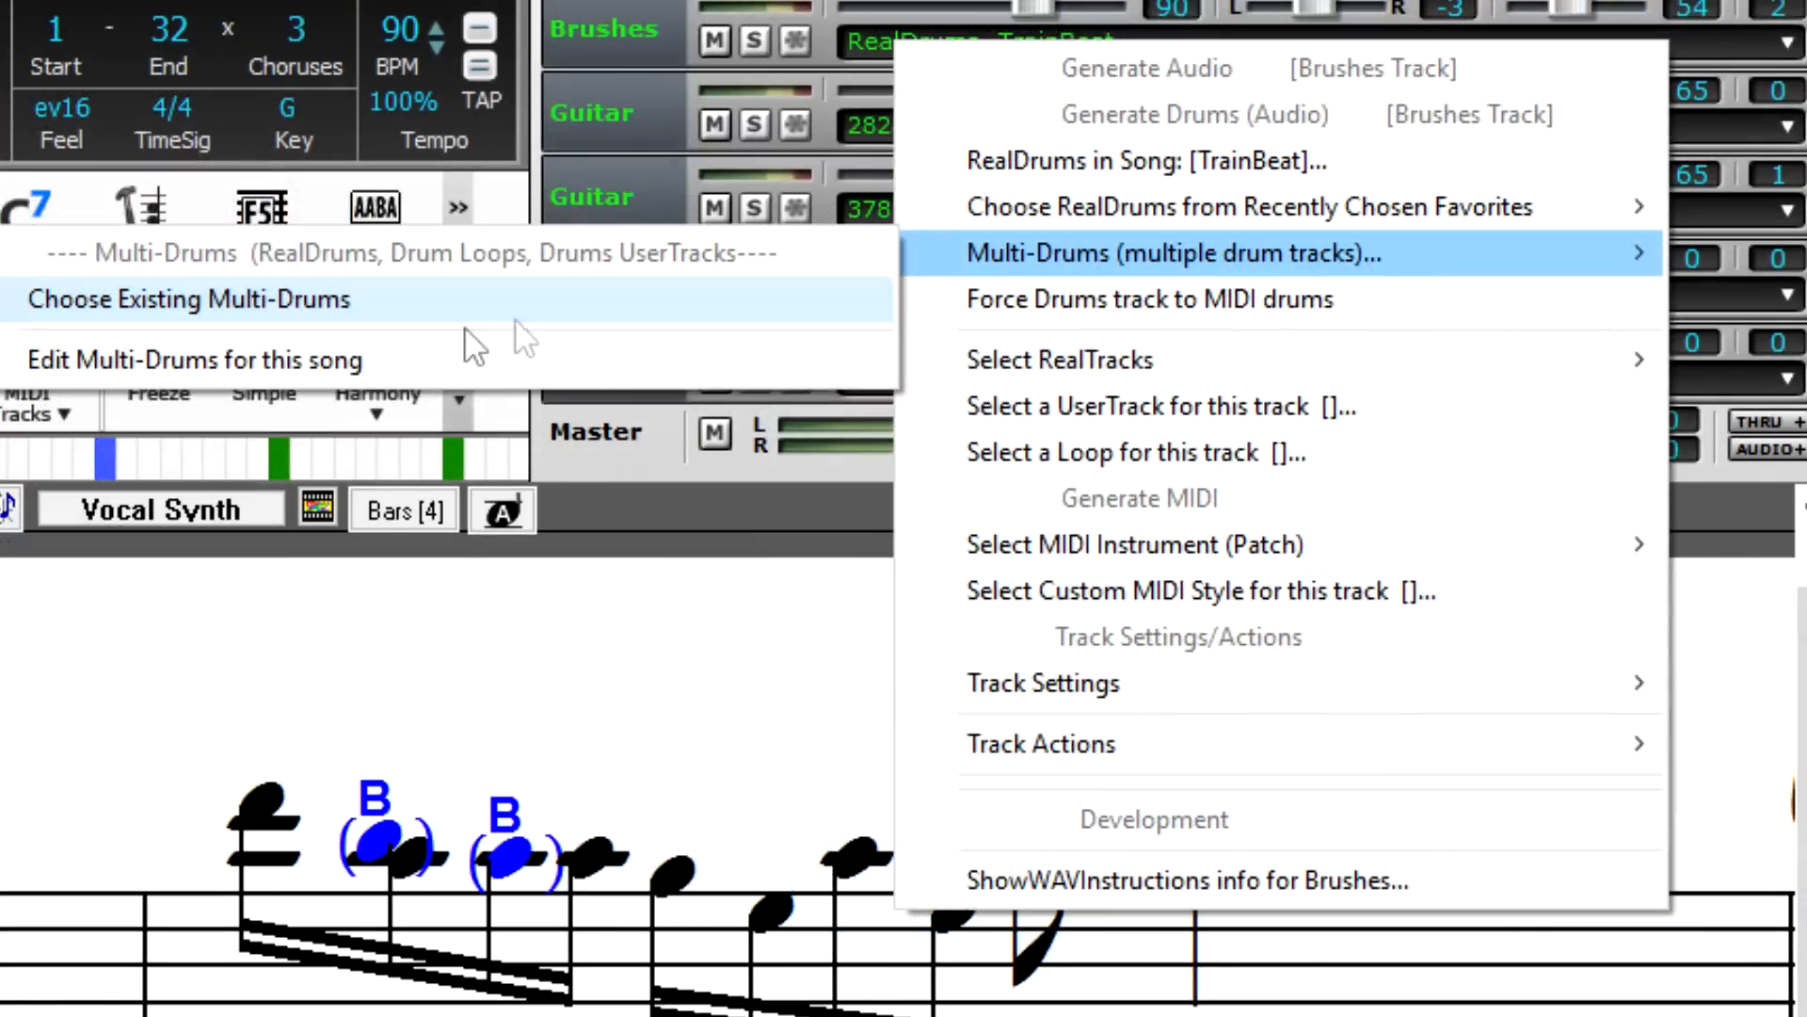
# - In Edit Multi-Drums, add SpoonsTradPolka as a single percussion instrument in row 2
pyautogui.click(1173, 253)
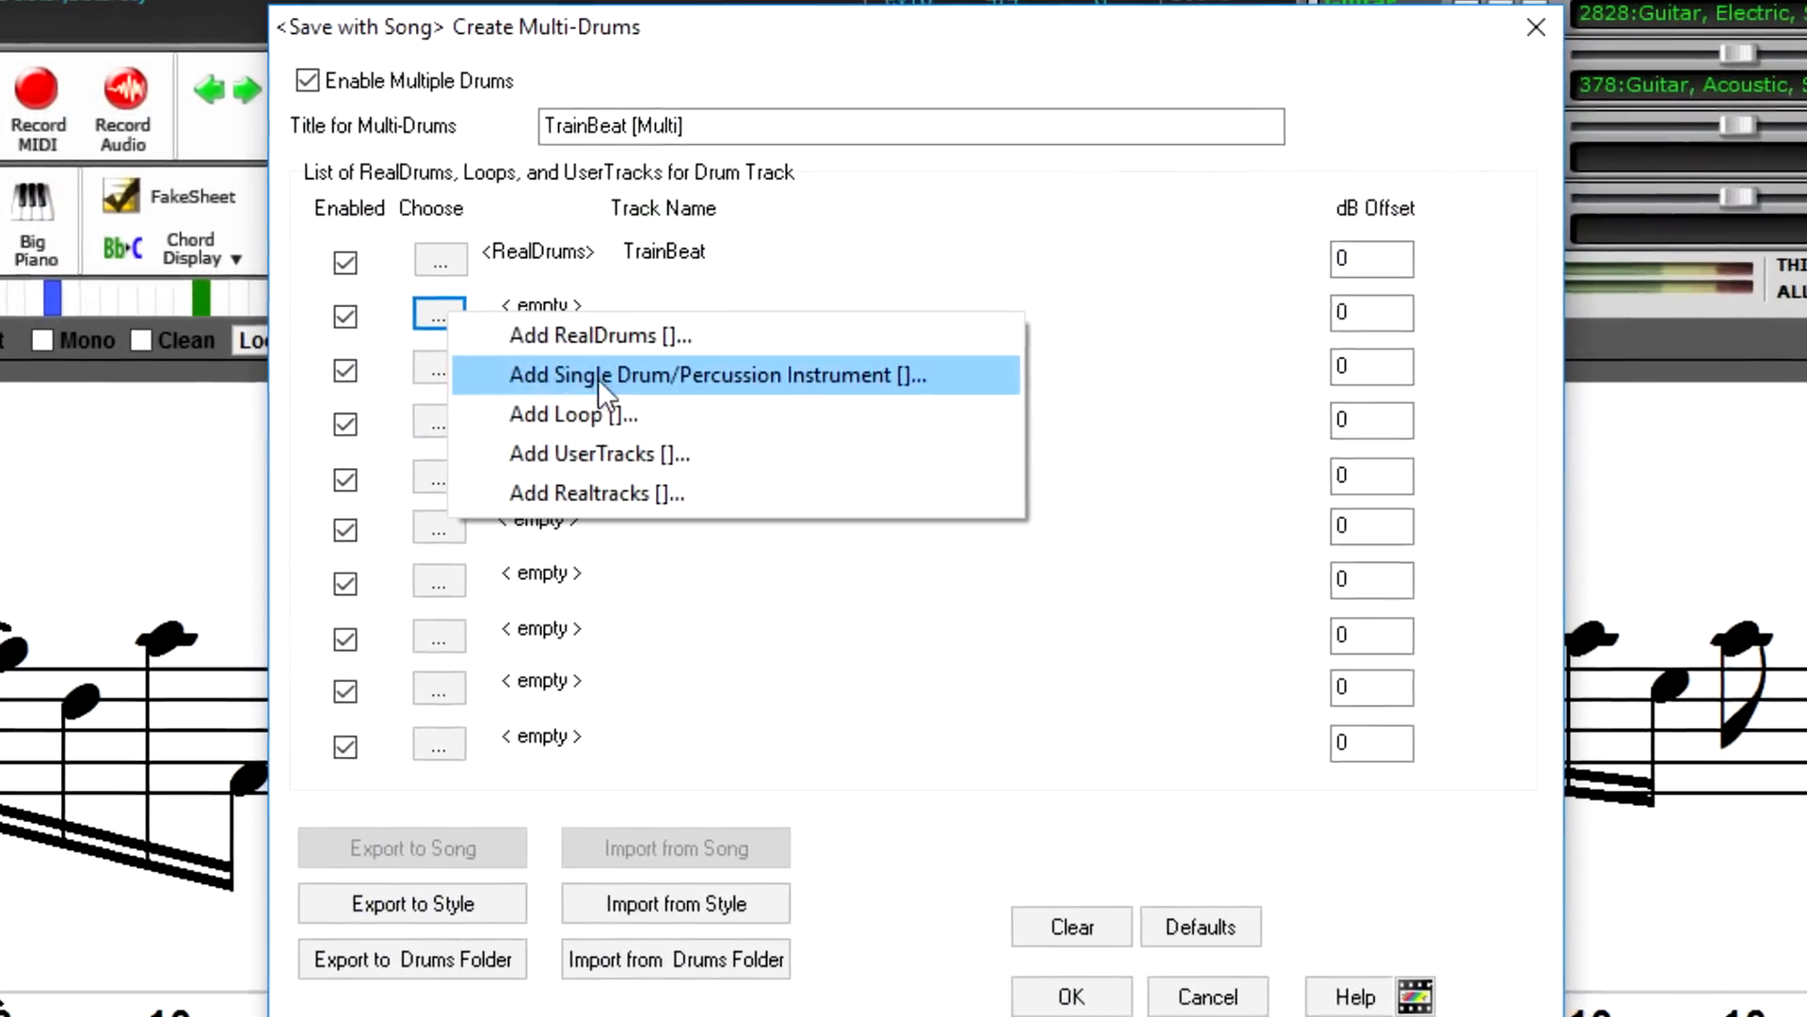
pyautogui.click(703, 377)
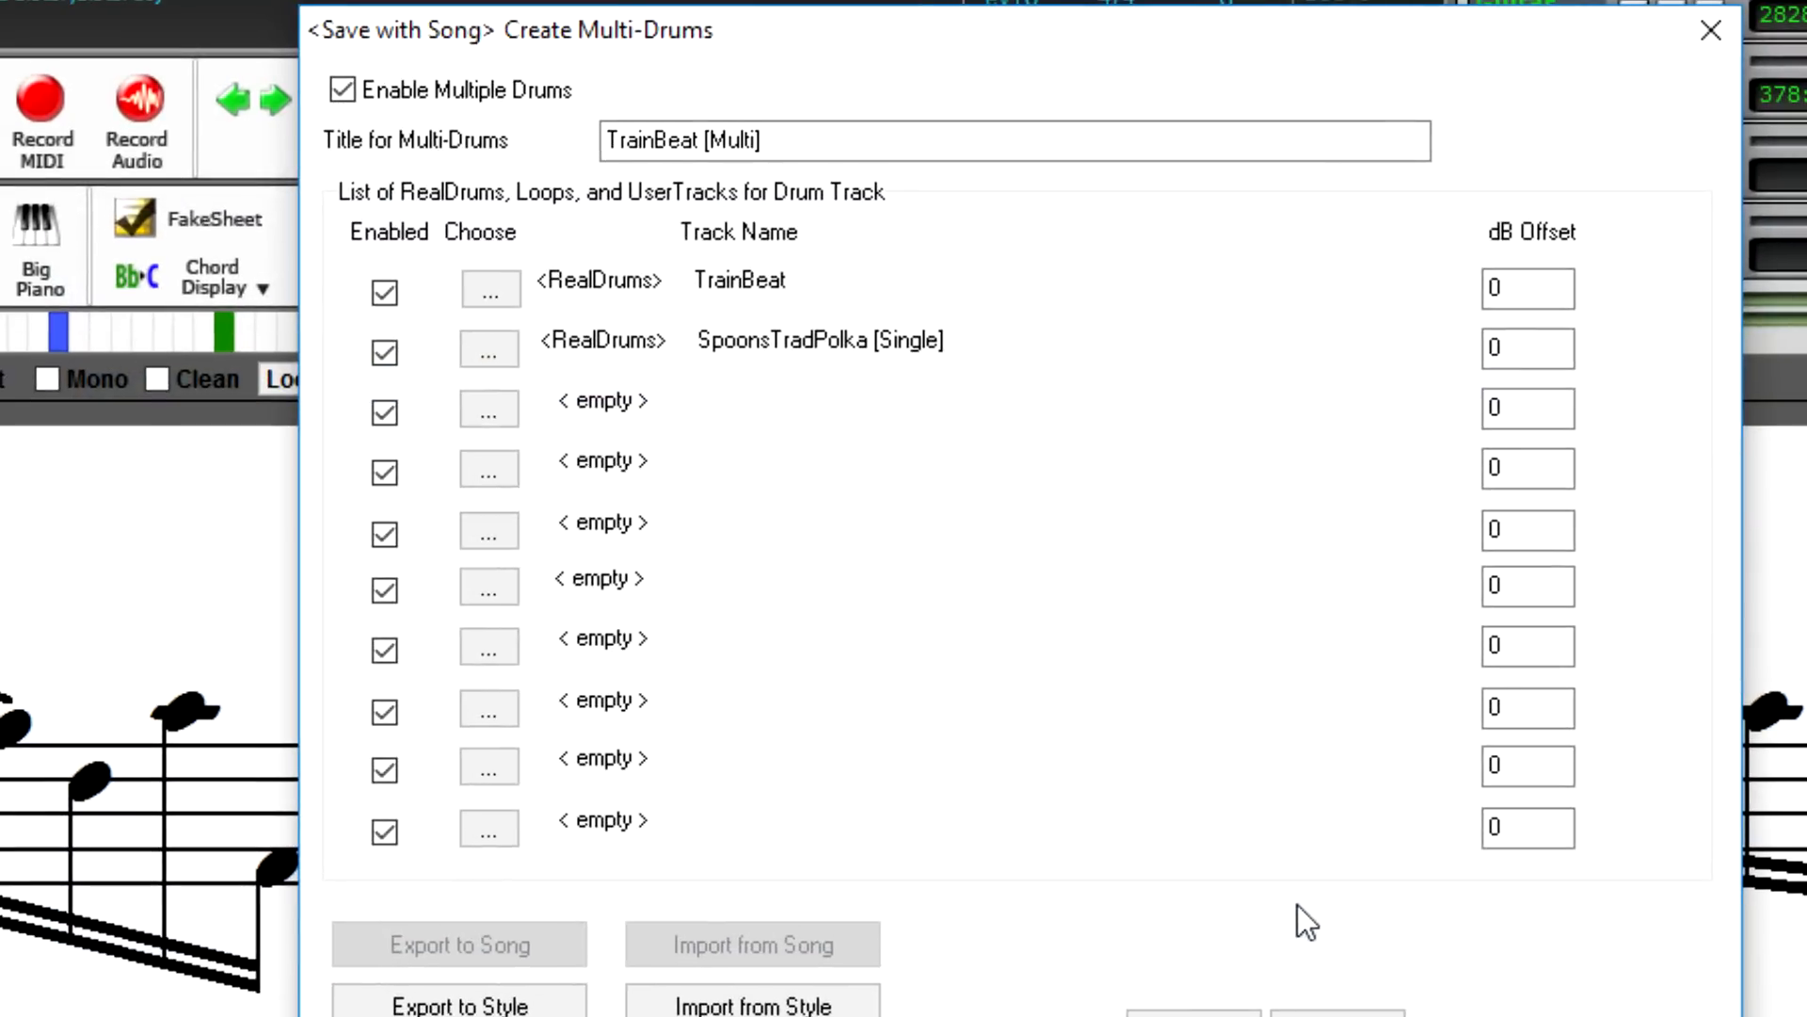
pyautogui.click(1704, 29)
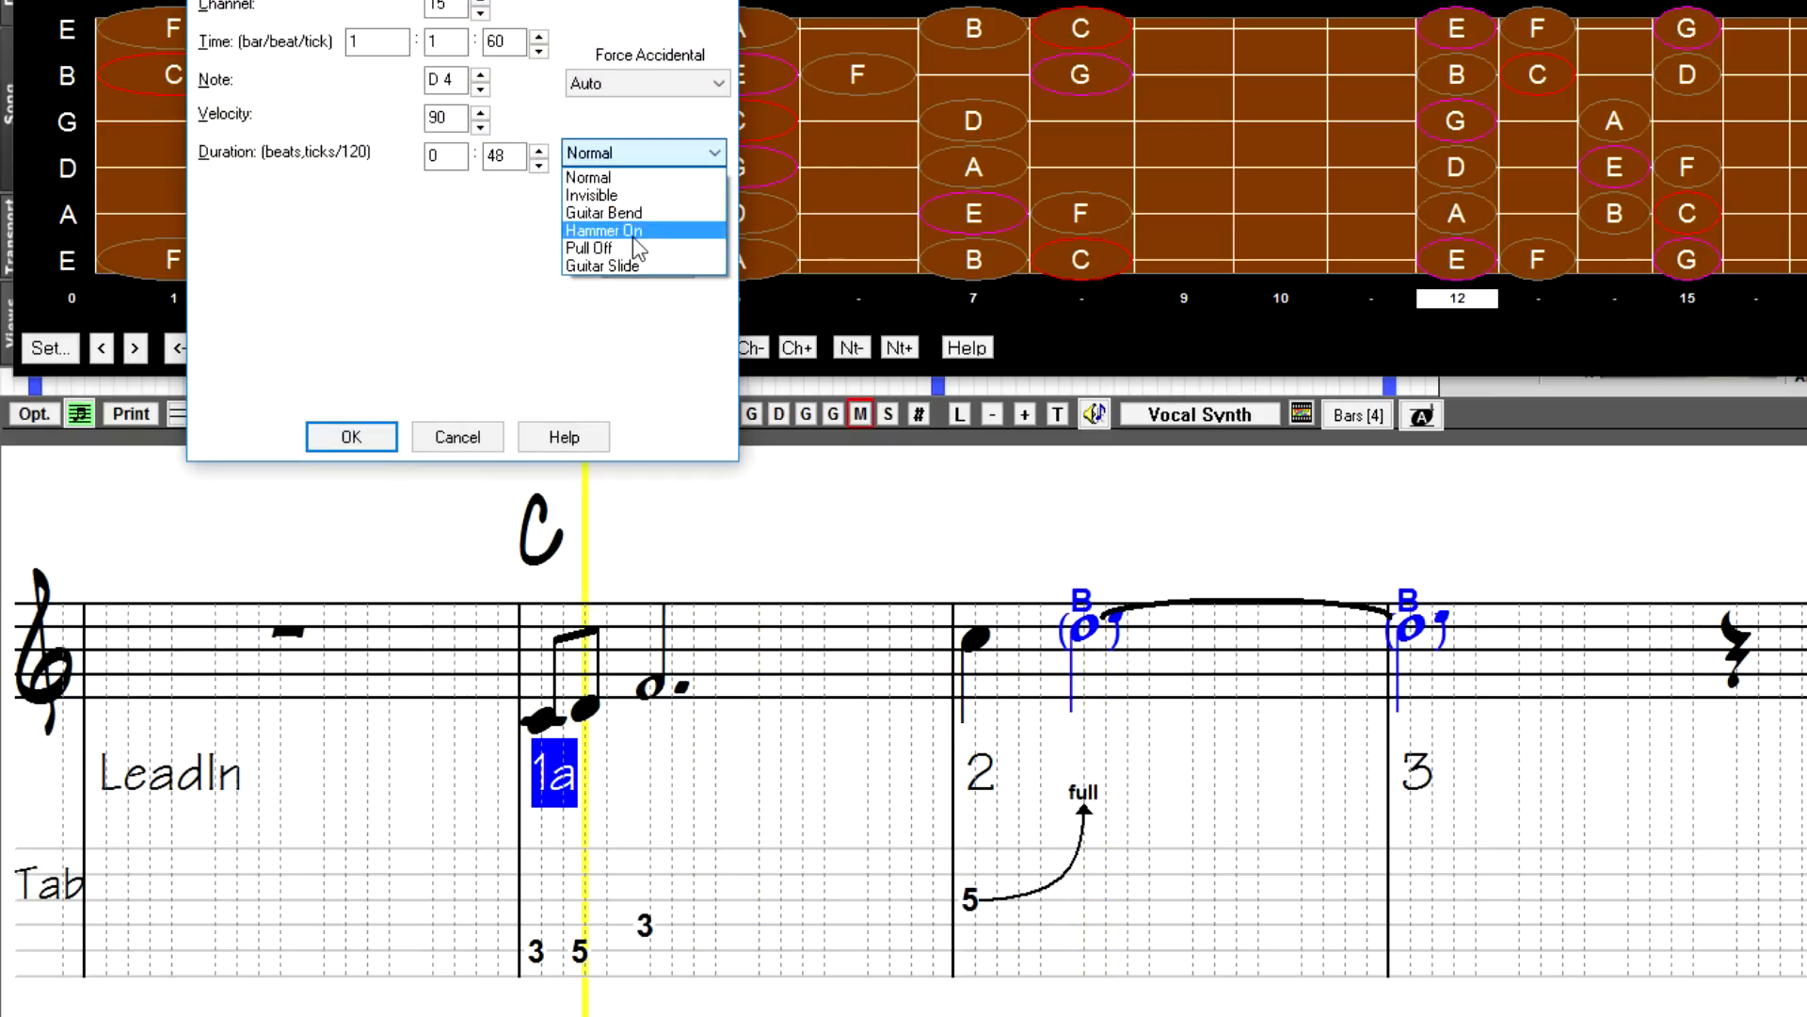
# - Set the bar 1 D4 note's articulation to Hammer On
pyautogui.click(350, 436)
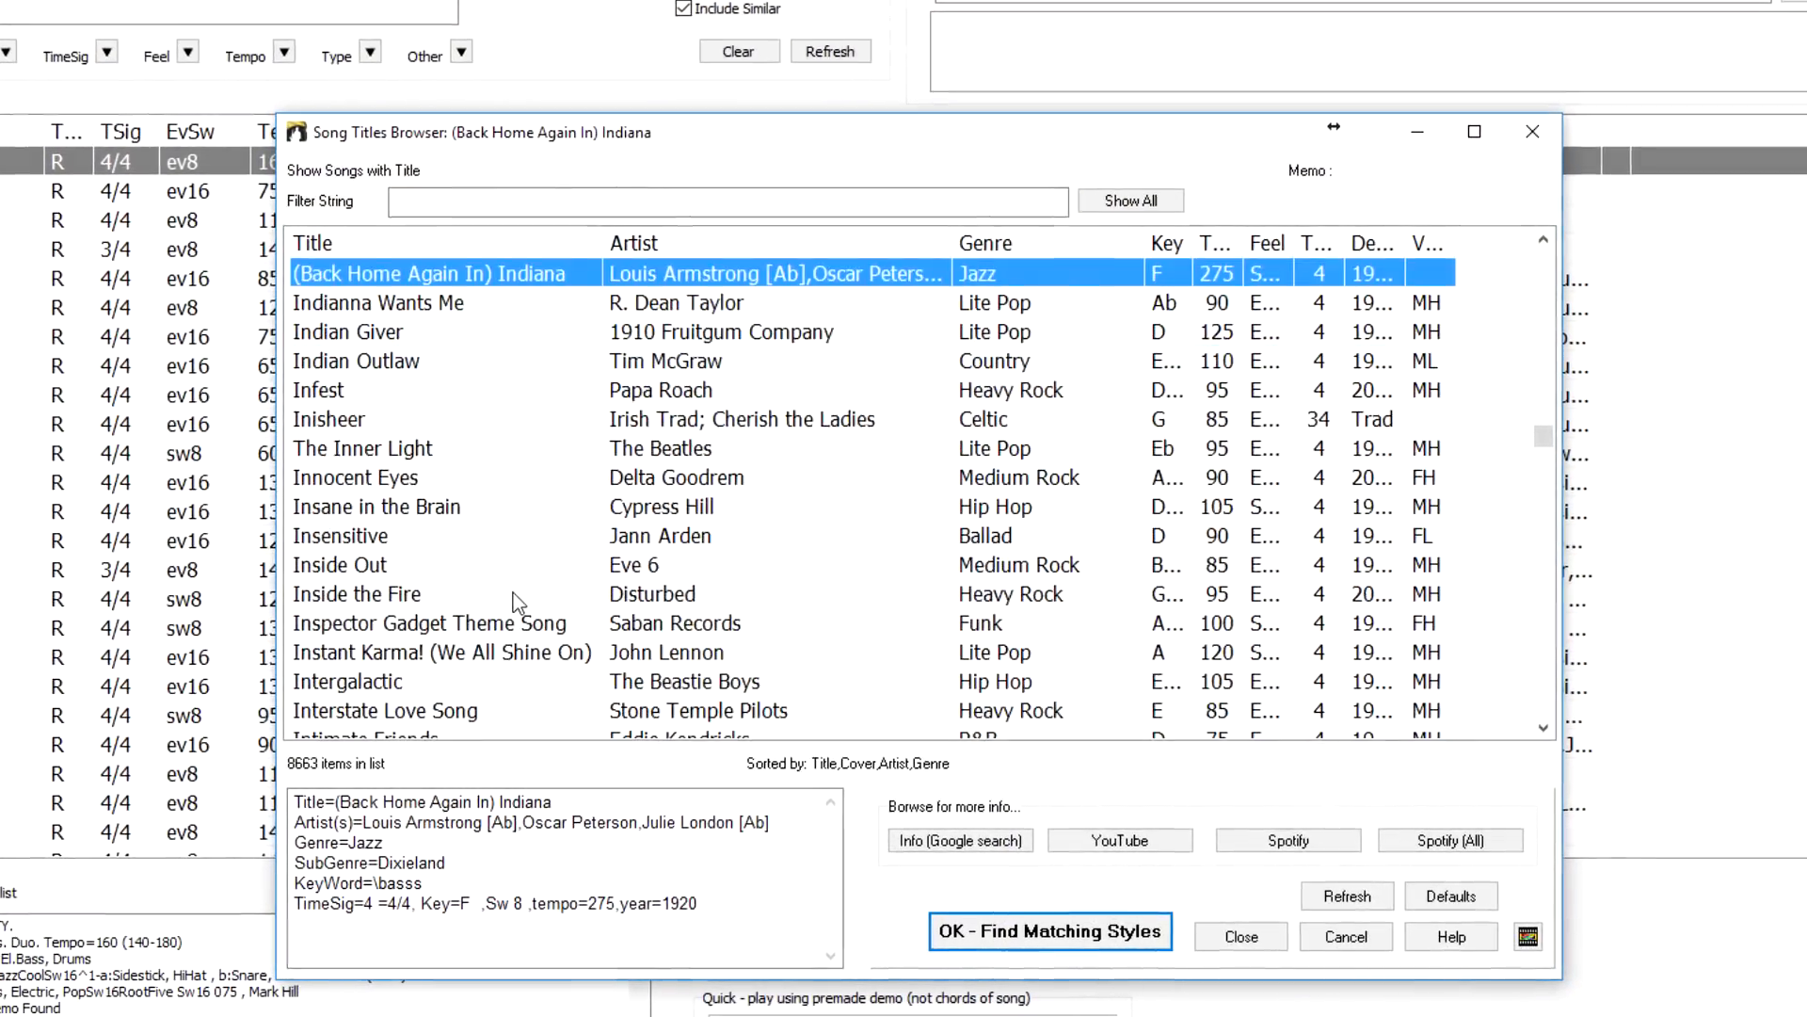
# - Scroll down through the 8663 song titles in the Song Titles Browser
pyautogui.scroll(-3)
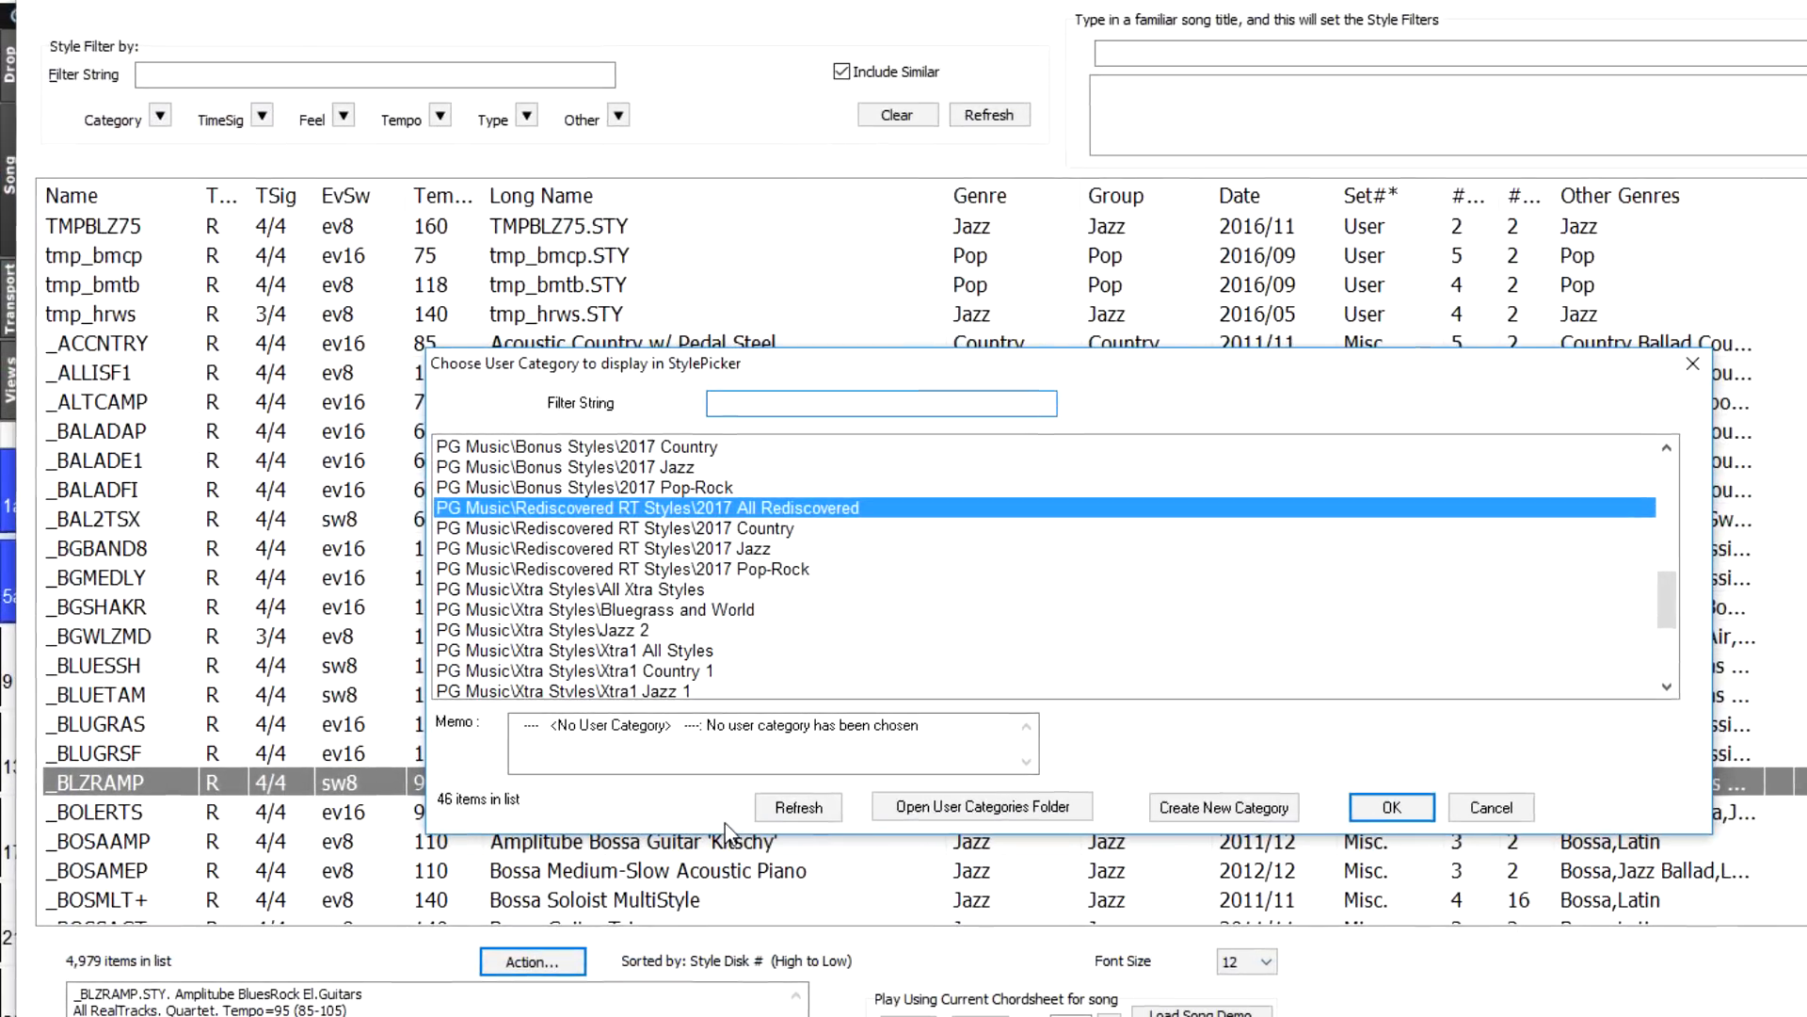
# - Type 'My sl' into the user category chooser's Filter String box
pyautogui.write('My sl')
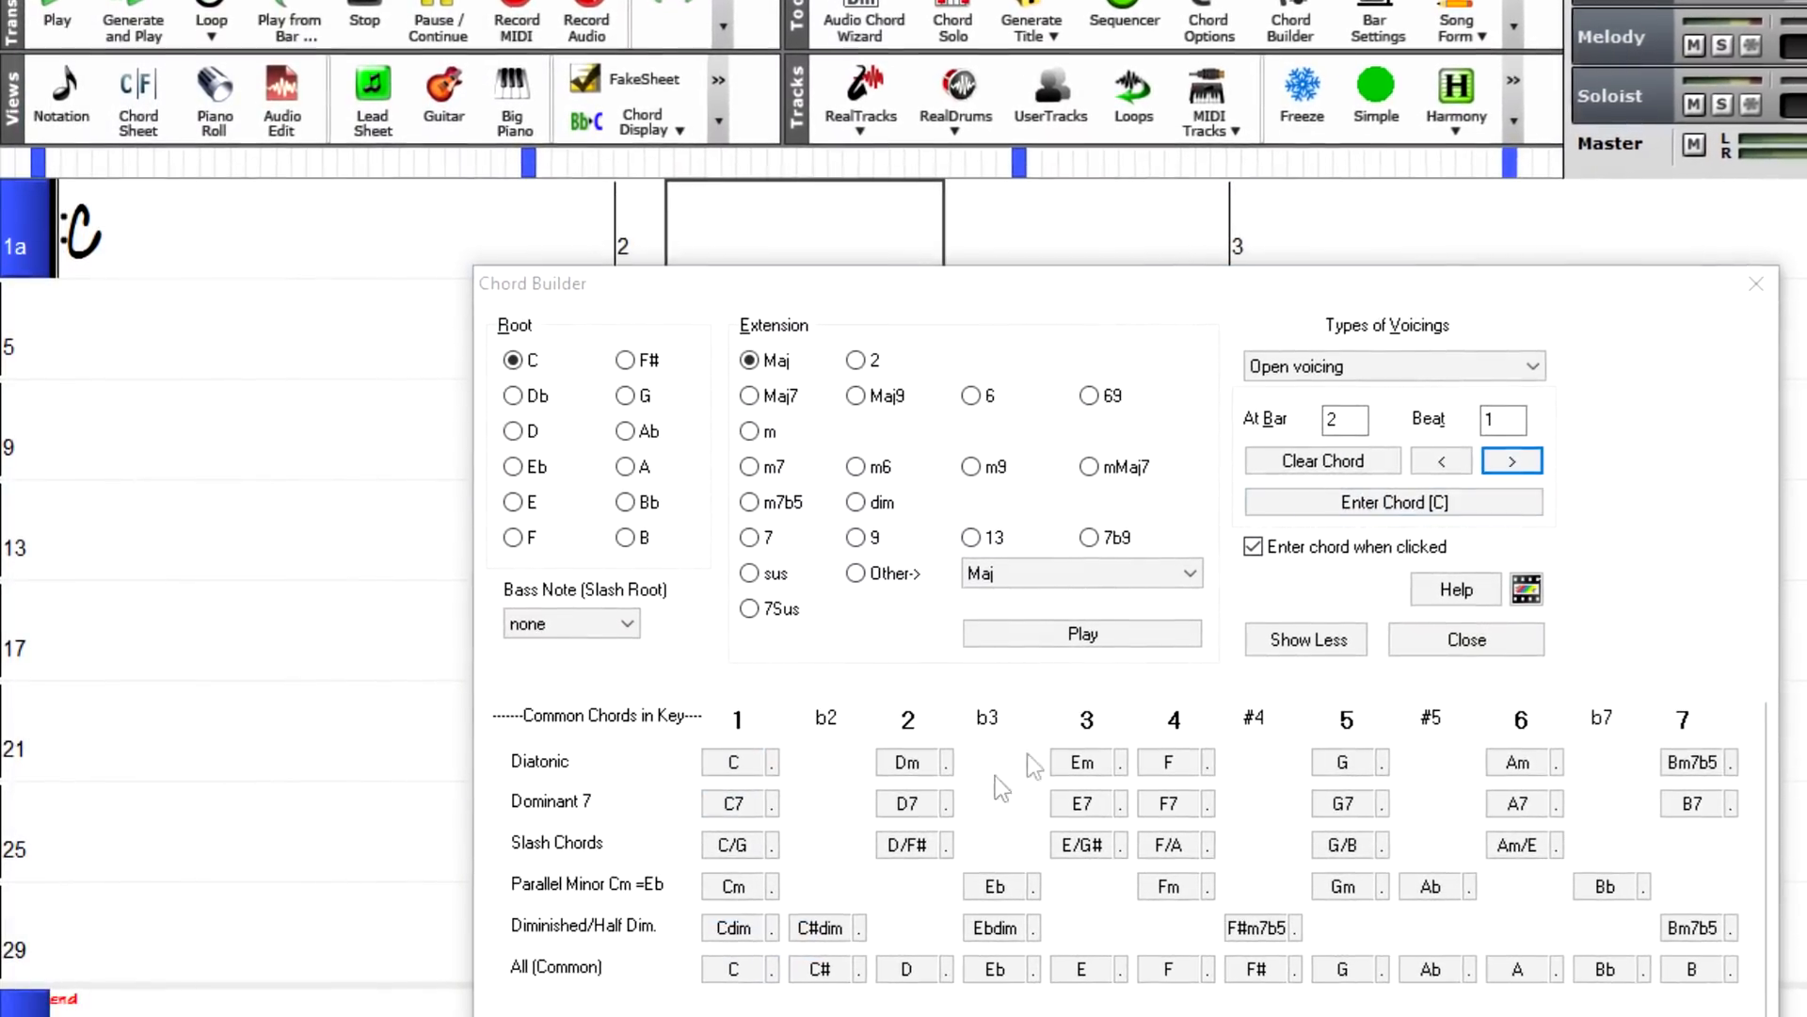
# - Enter Dm on beat 1 and F on beat 3 of bar 2 using Chord Builder
pyautogui.click(911, 762)
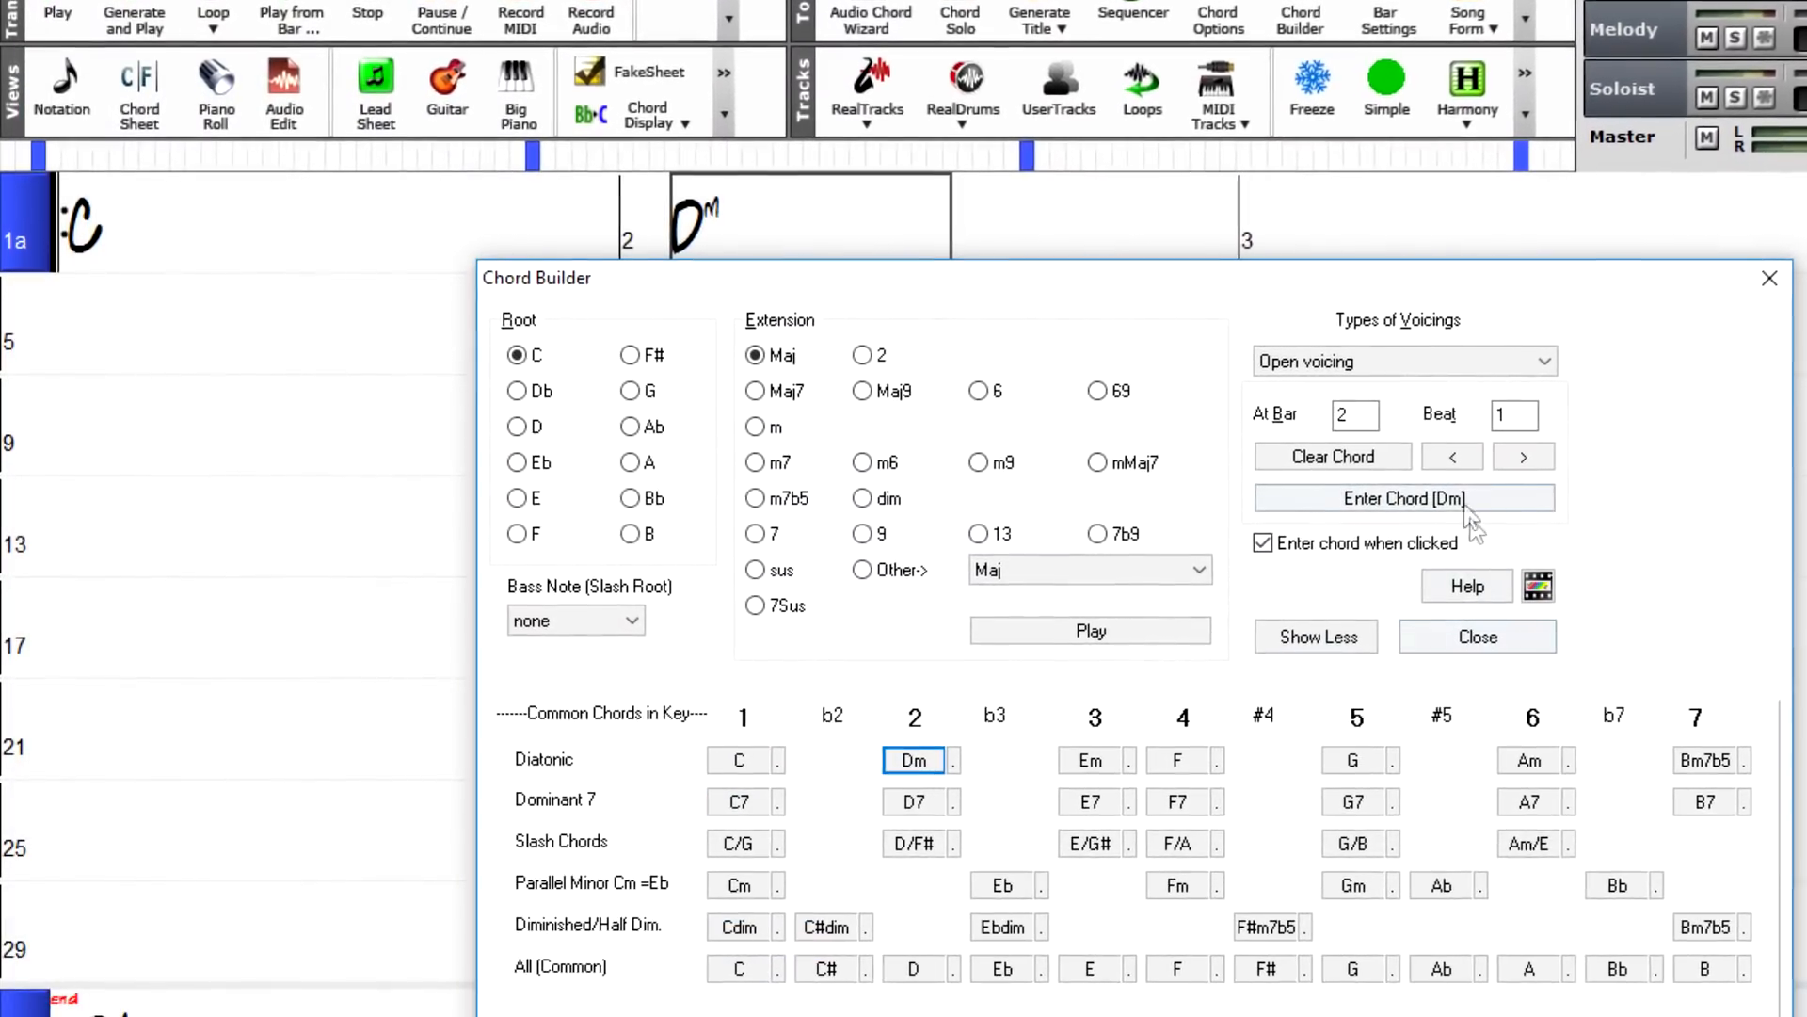
pyautogui.click(1523, 455)
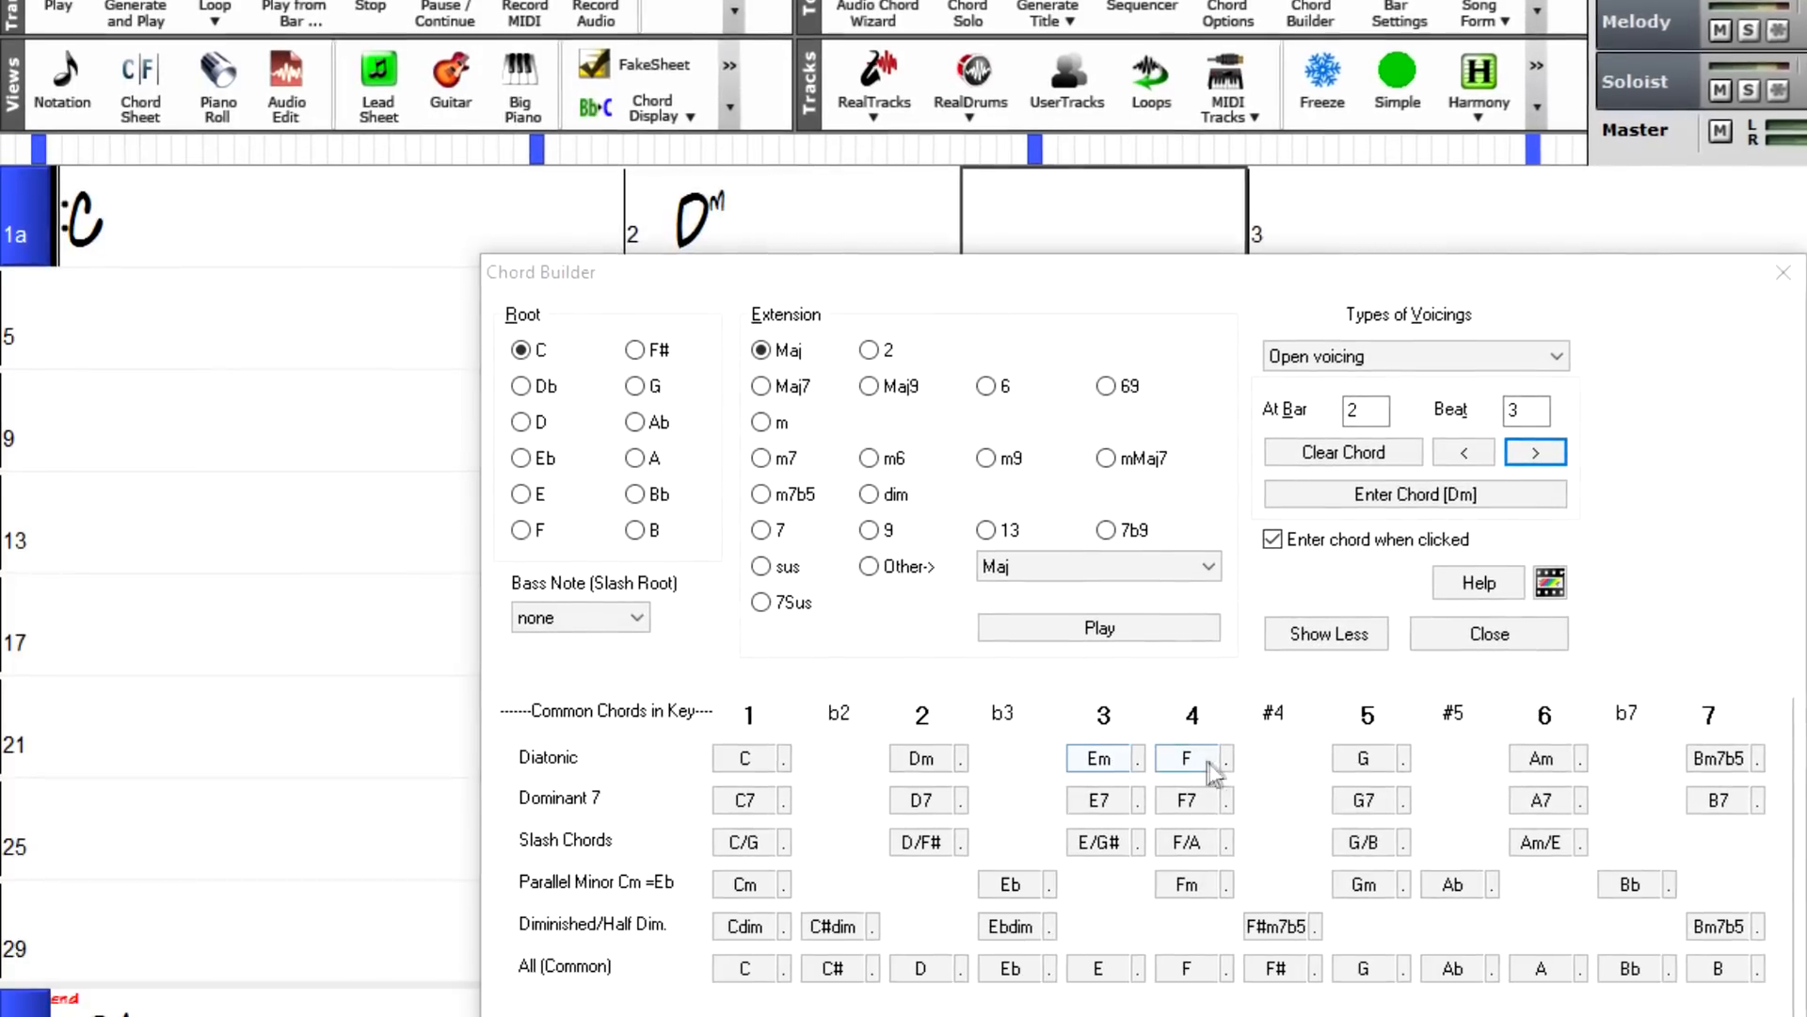
pyautogui.click(1187, 757)
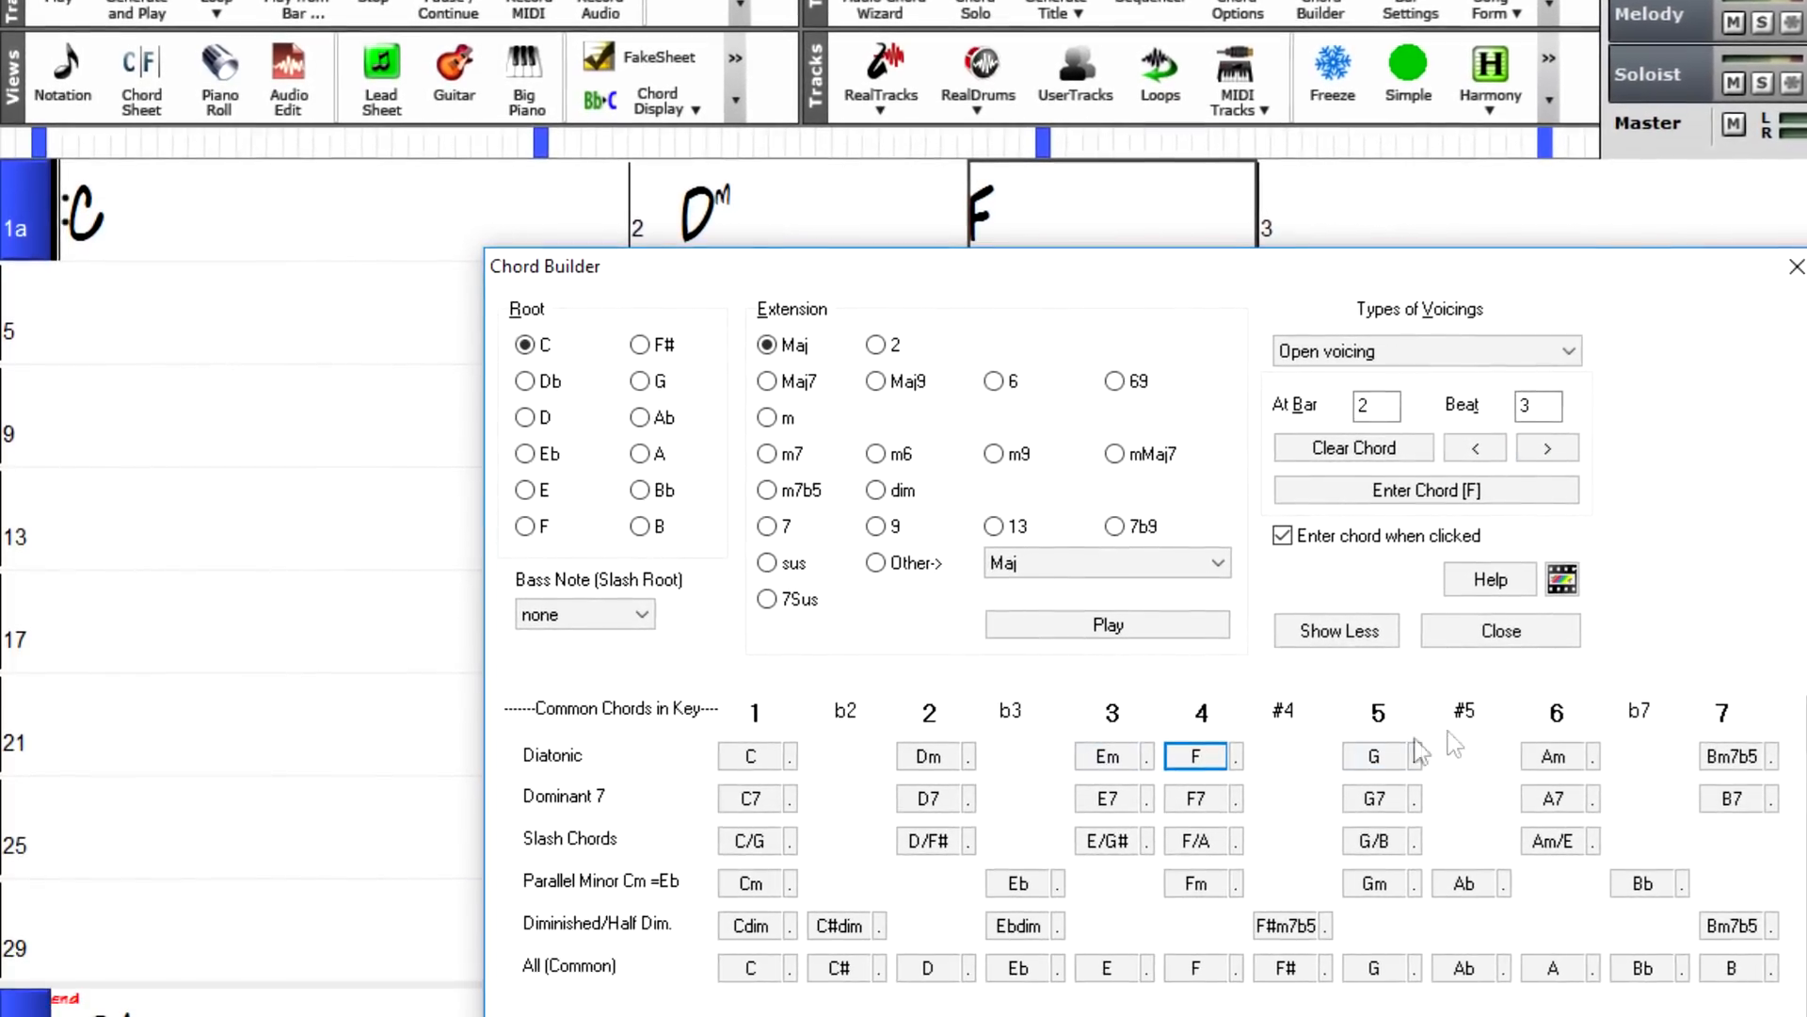
pyautogui.click(1373, 756)
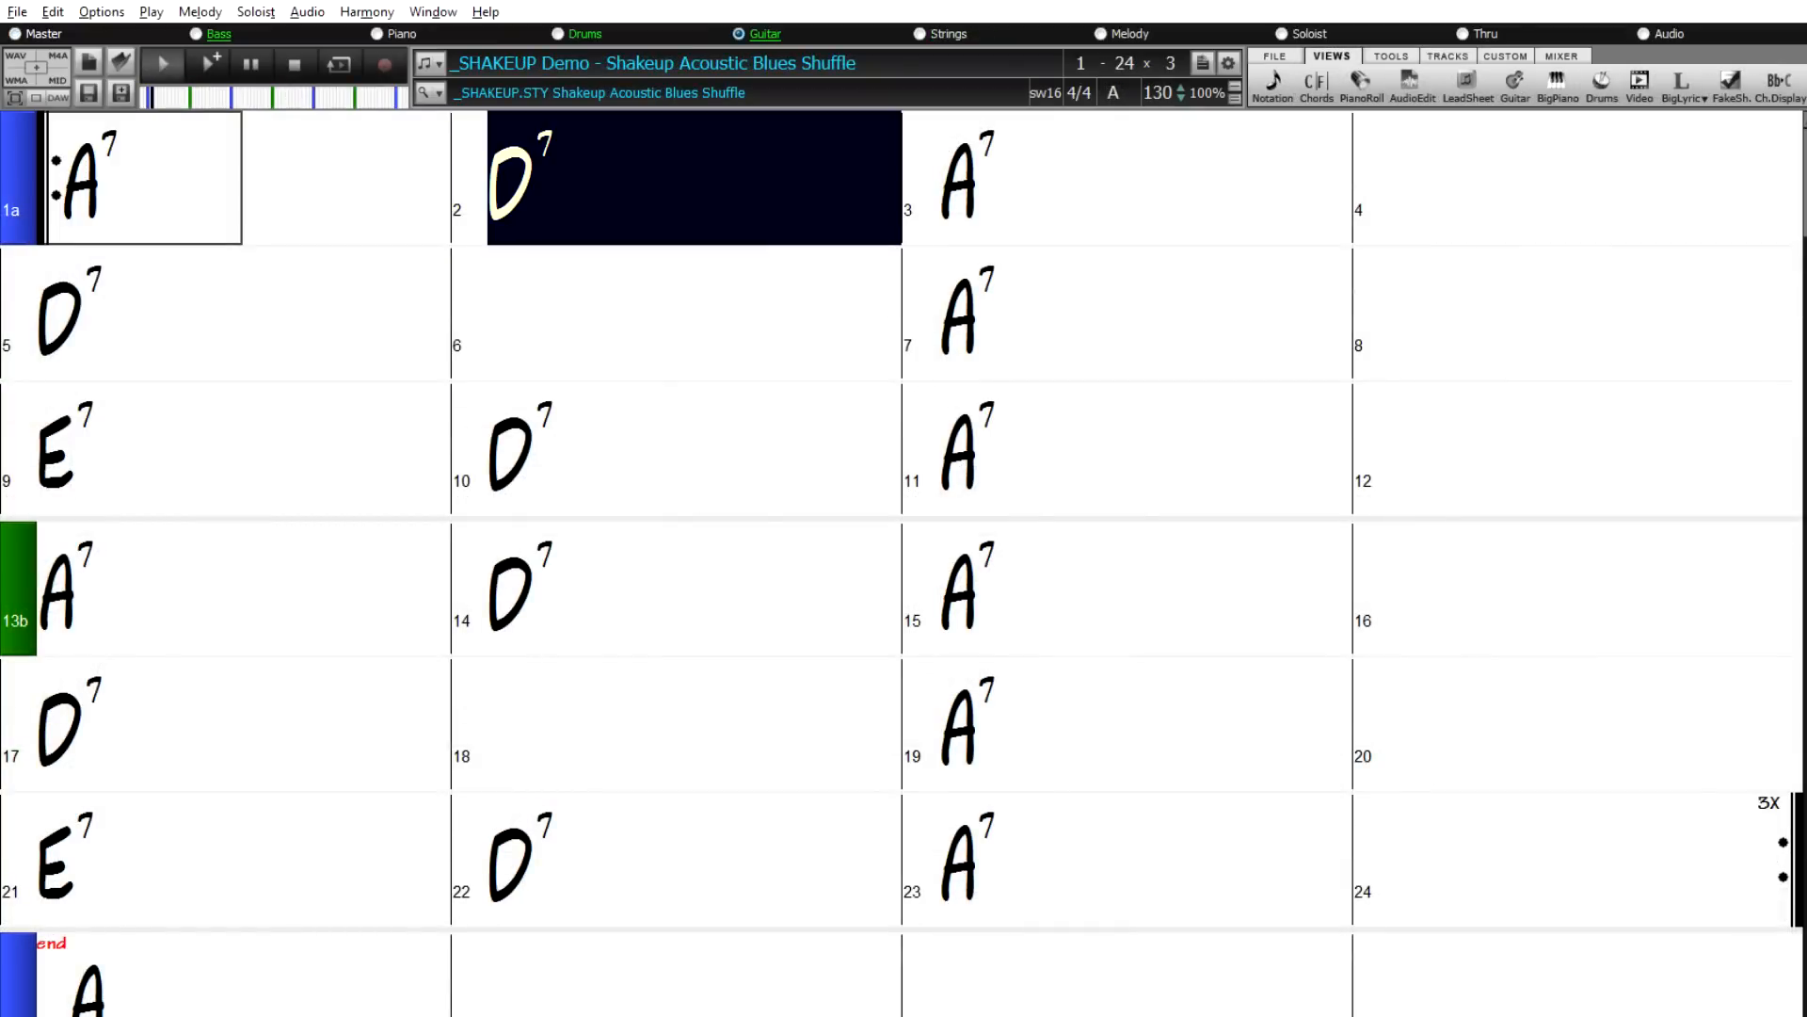
# - Load the _SHAKEUP Acoustic Blues Shuffle demo and play it in the chord sheet
pyautogui.click(965, 178)
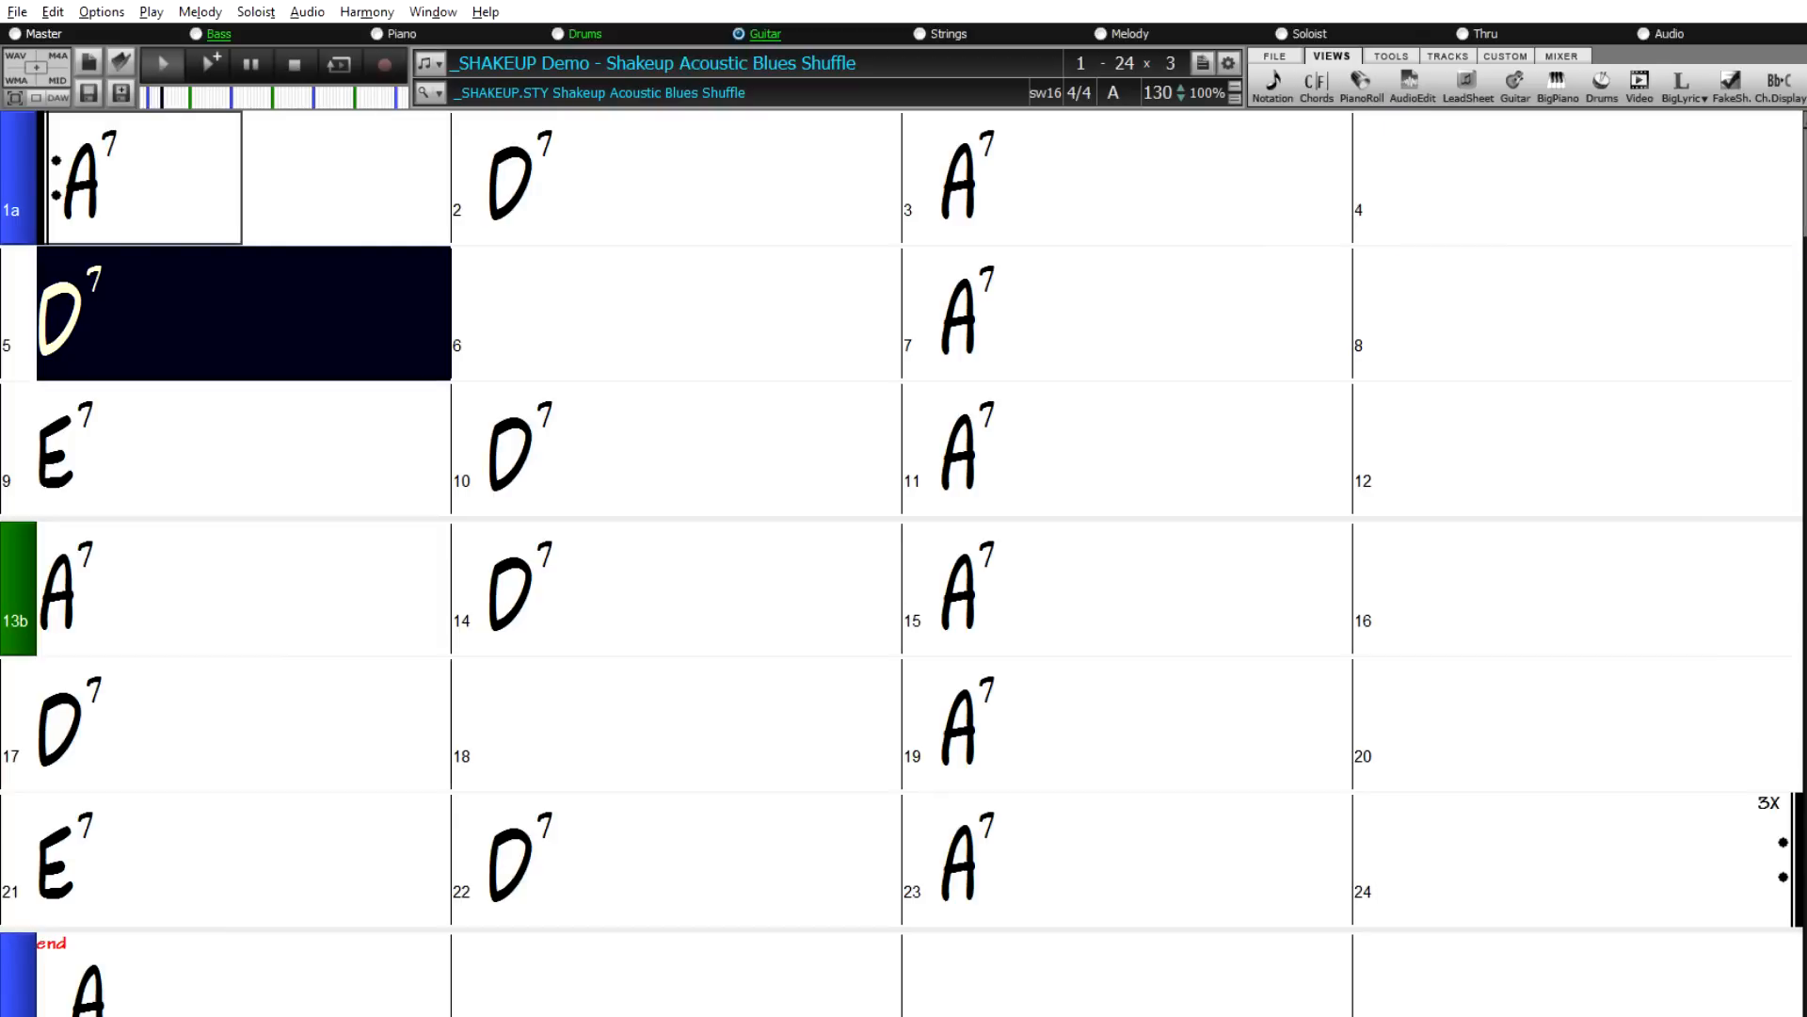
pyautogui.click(691, 310)
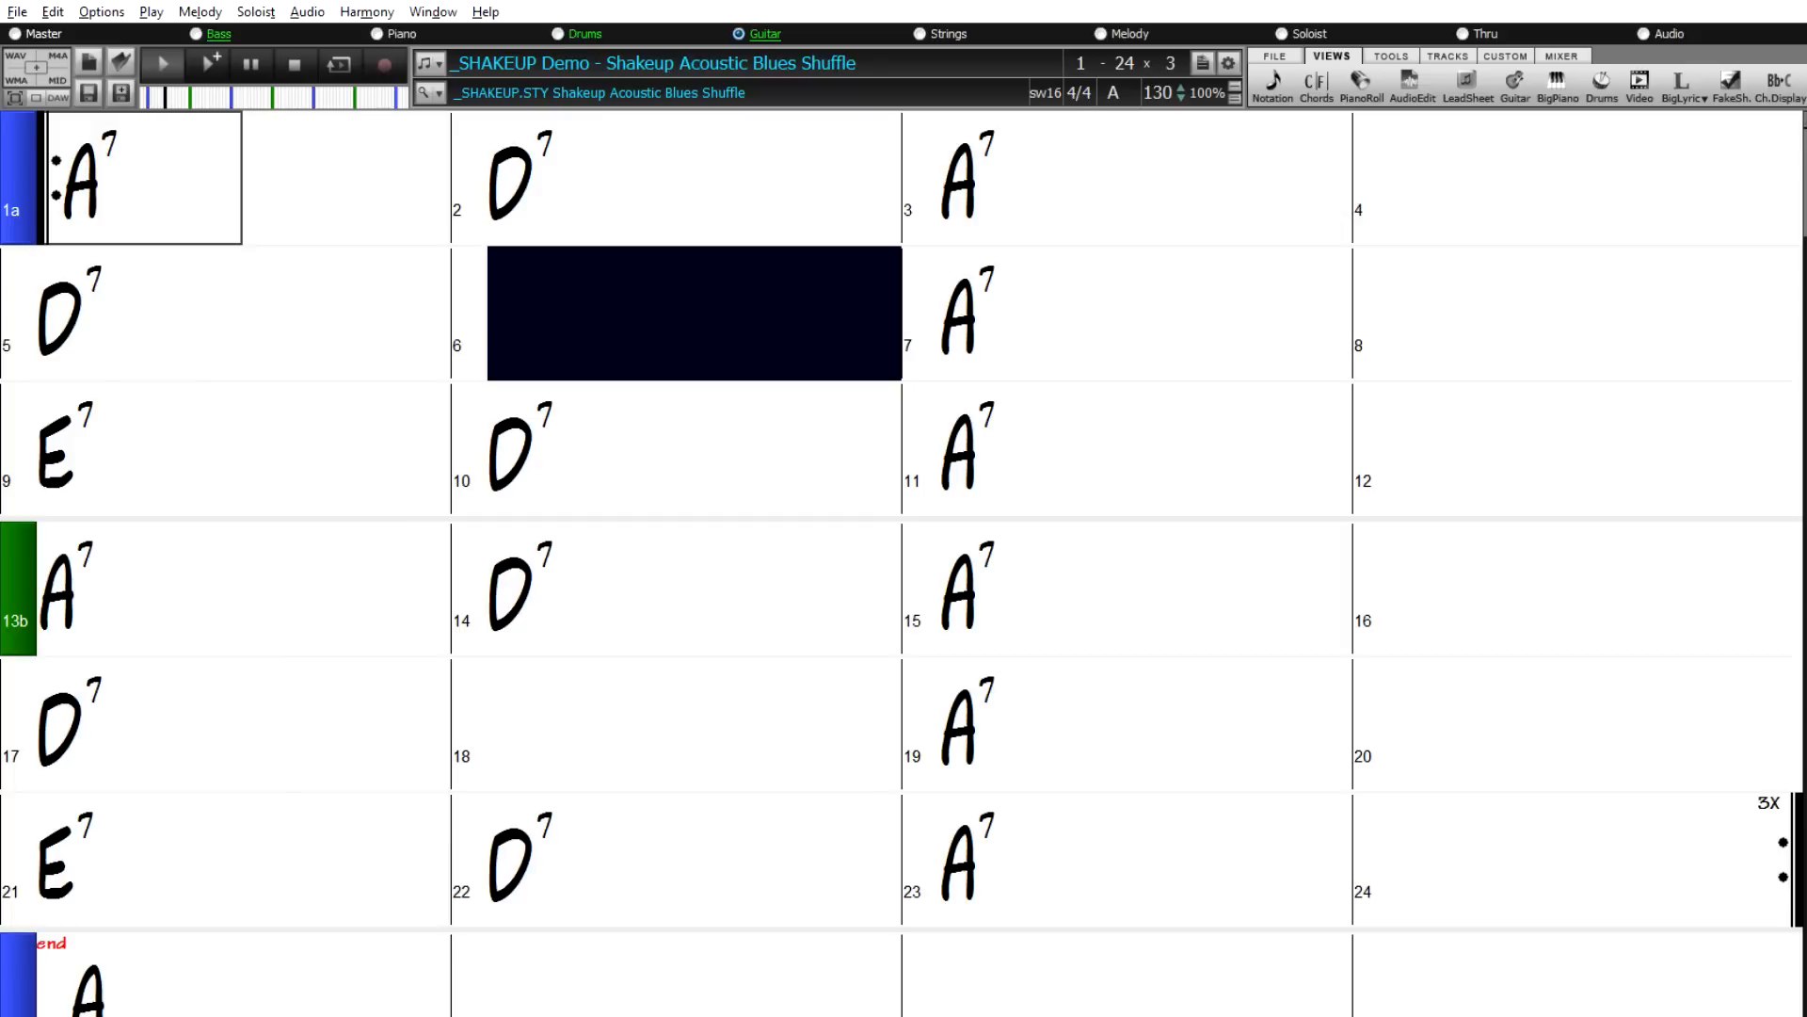
pyautogui.click(966, 316)
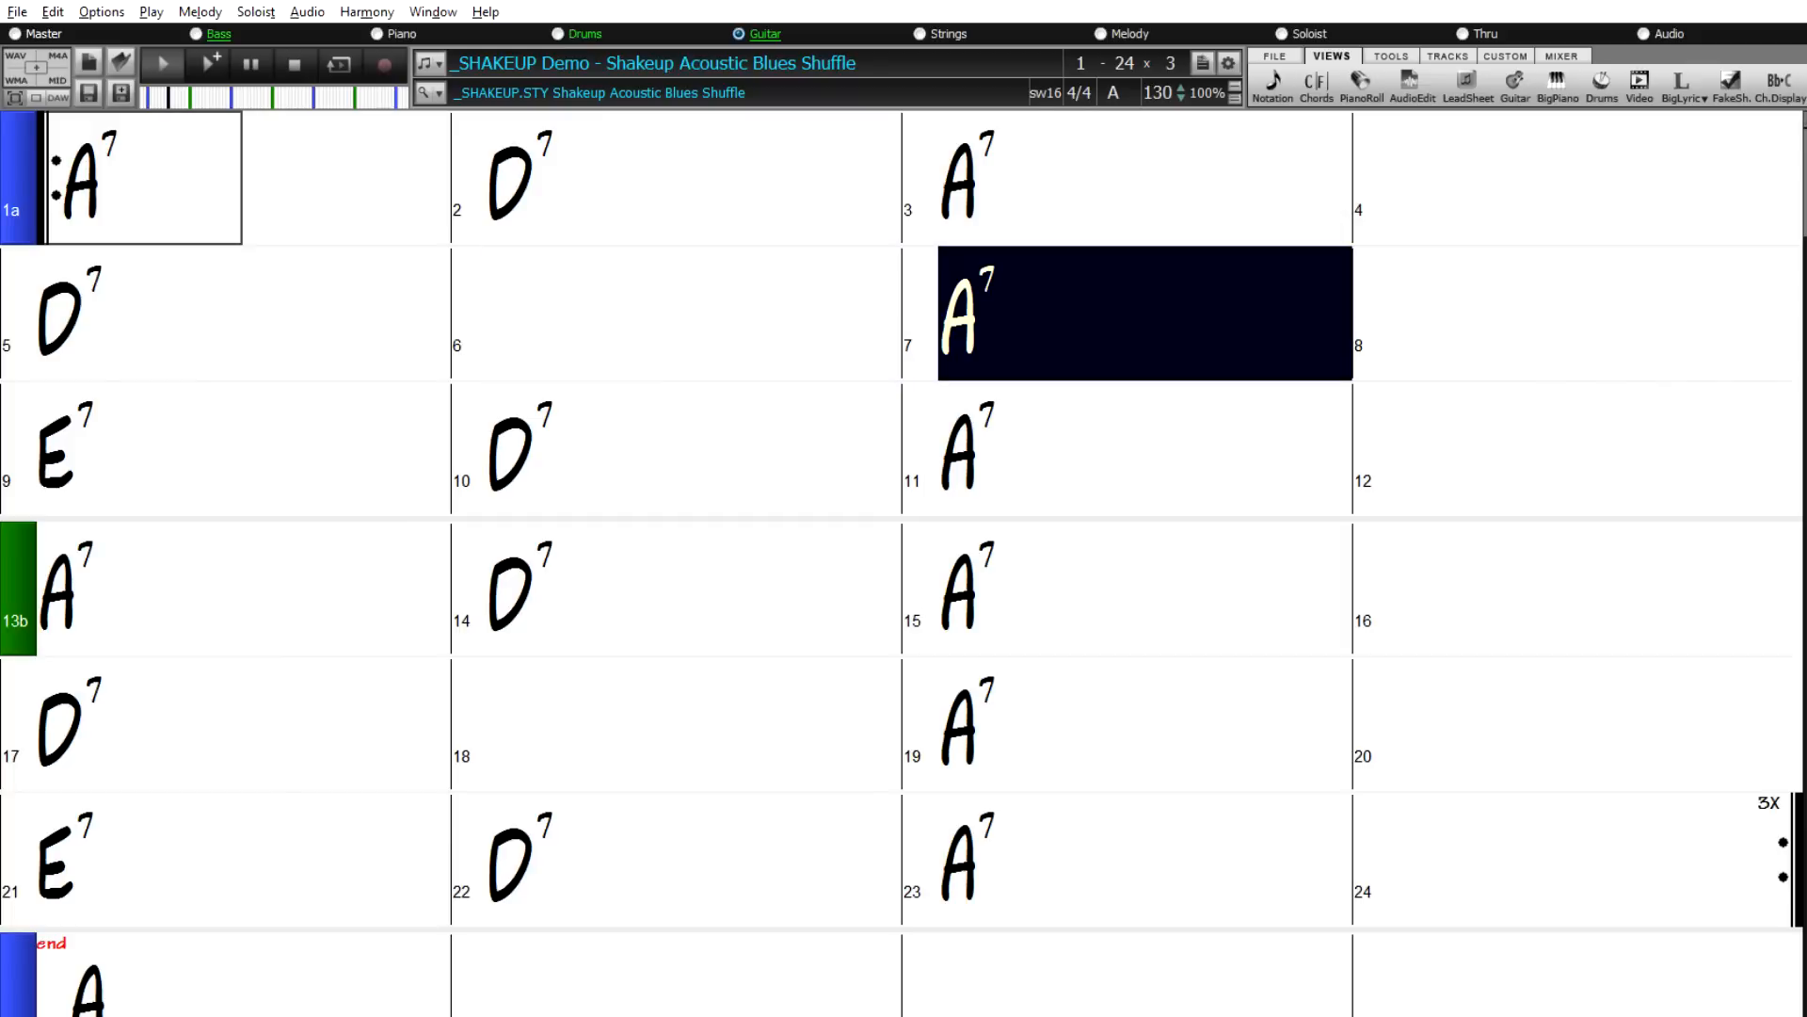
pyautogui.click(1569, 320)
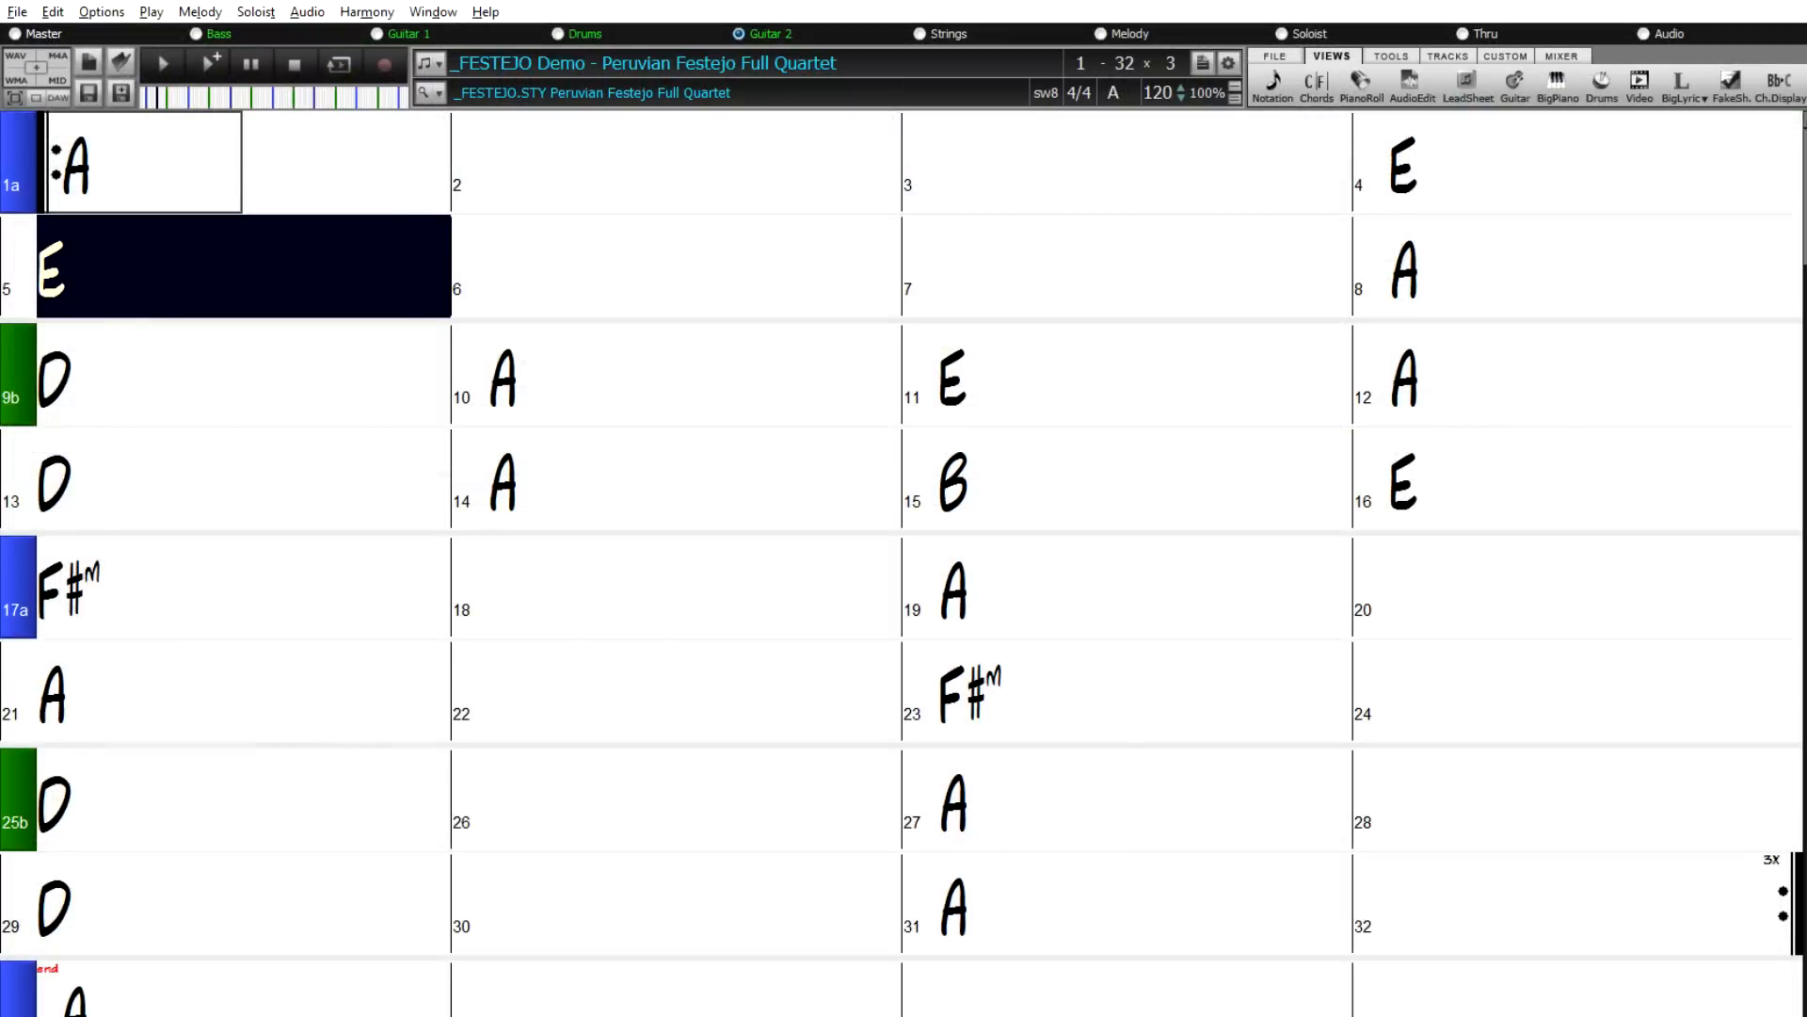
# - Load the _FESTEJO Peruvian Festejo Full Quartet demo and start playback
pyautogui.click(691, 266)
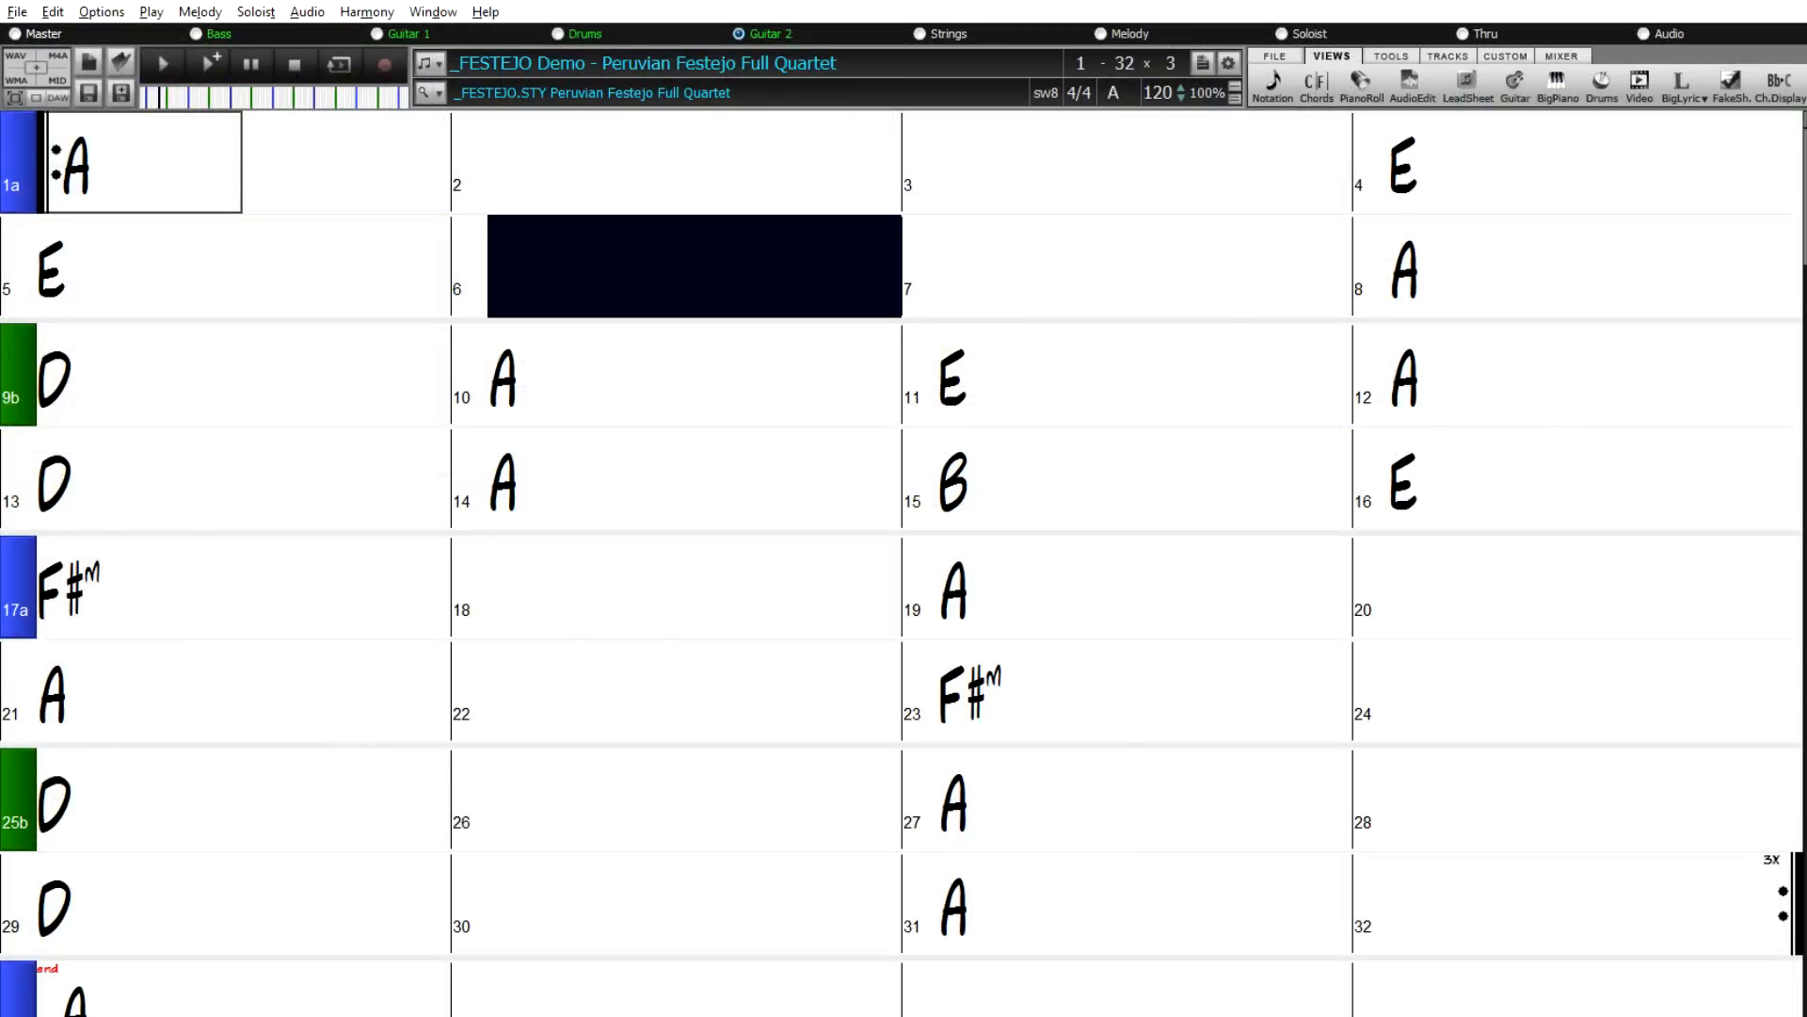
pyautogui.click(1131, 273)
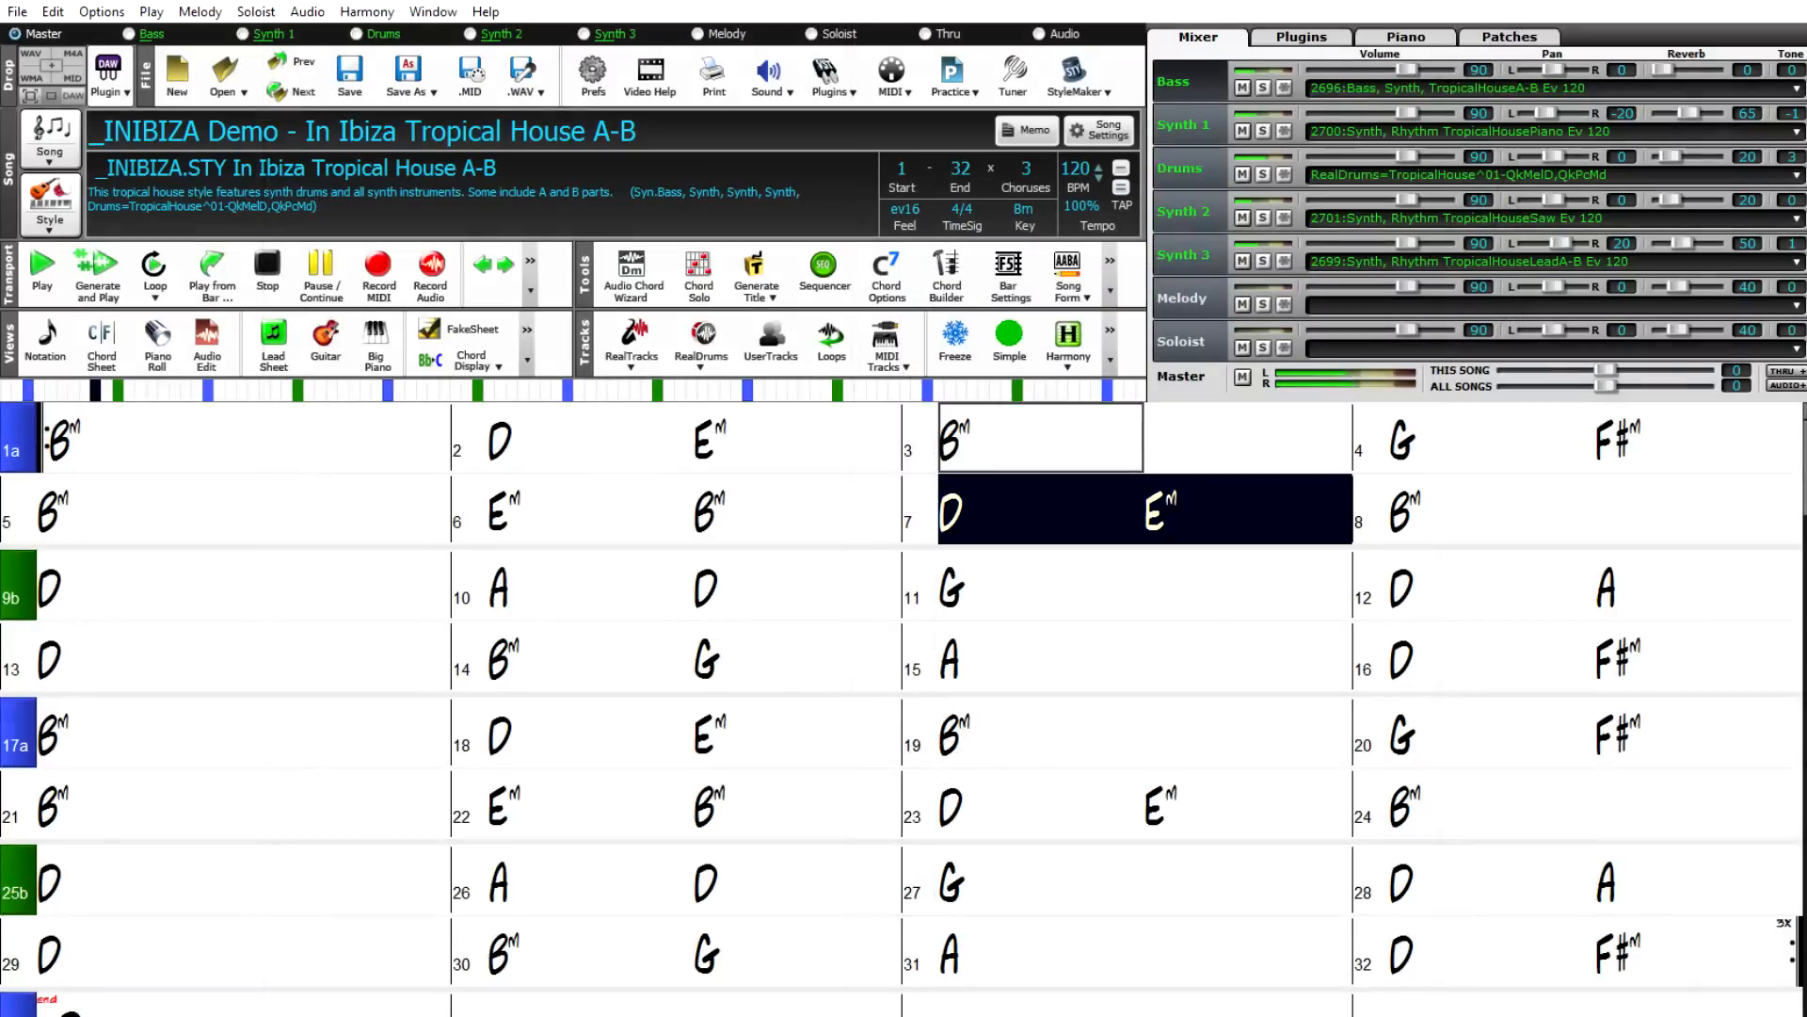
# - Load the _RAMPART Celtic Harp Serenade song and play it in the chord sheet
pyautogui.click(1437, 509)
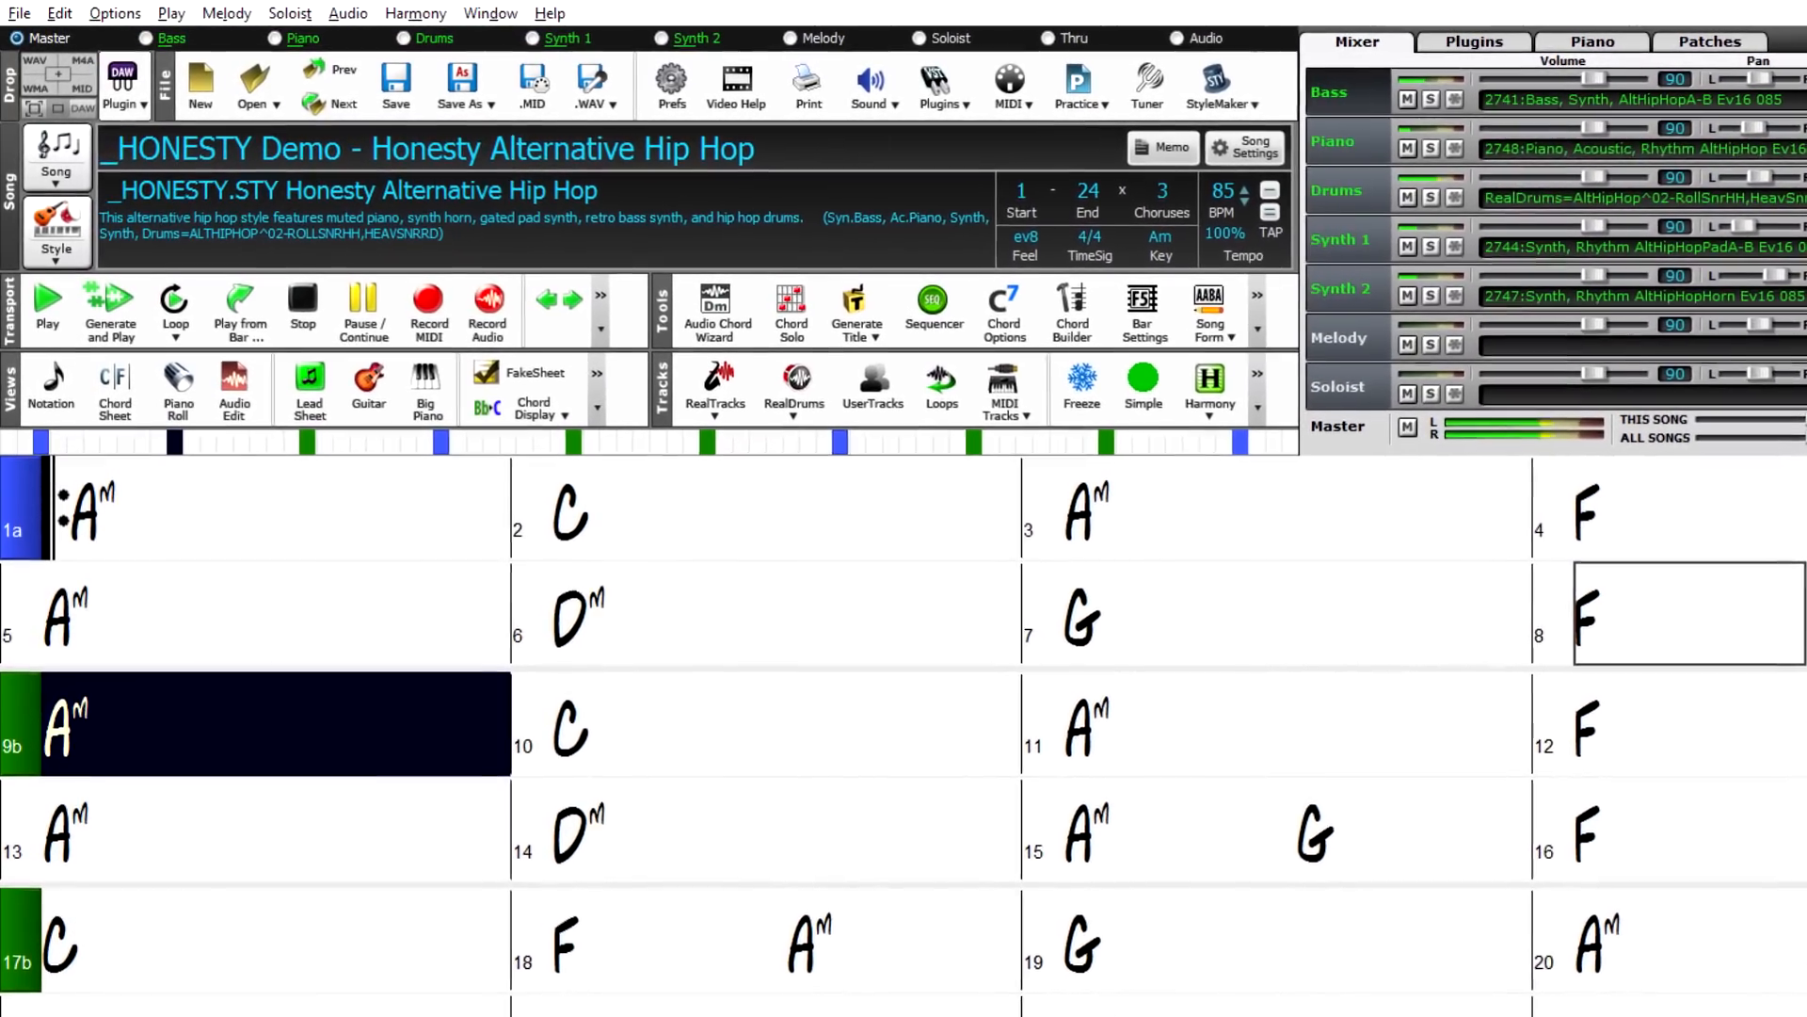
pyautogui.click(583, 744)
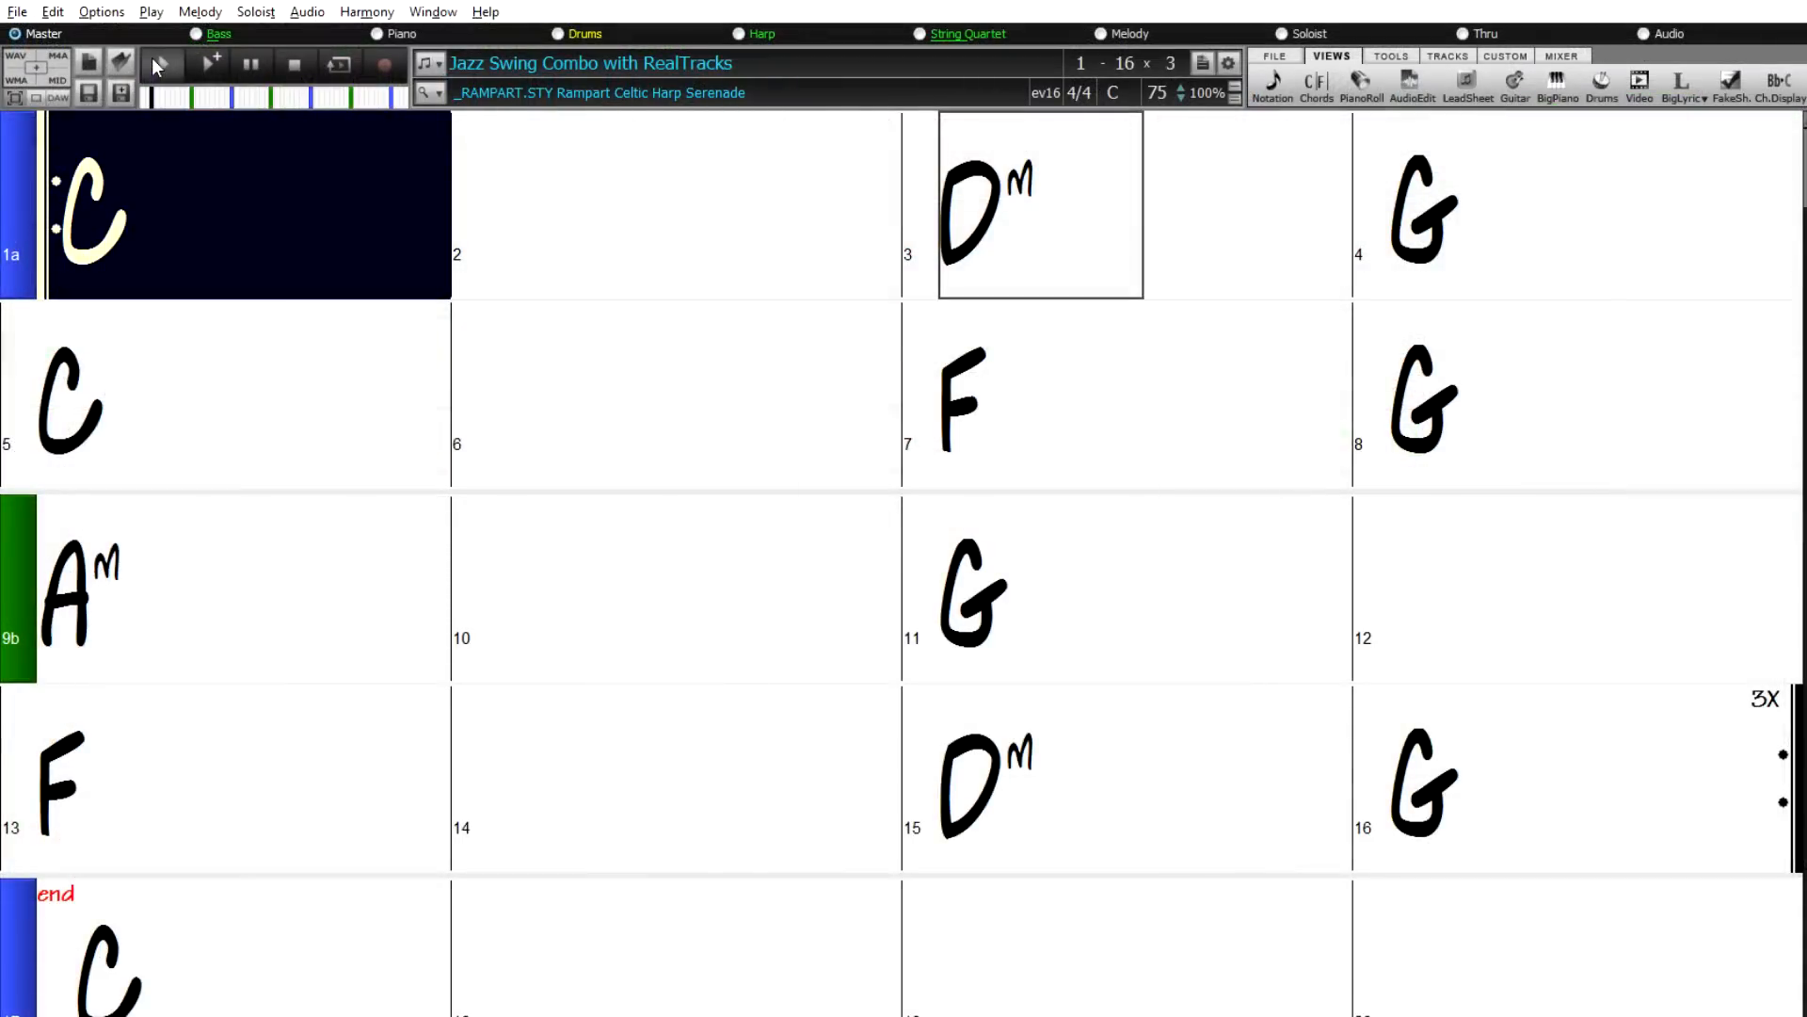
pyautogui.click(680, 216)
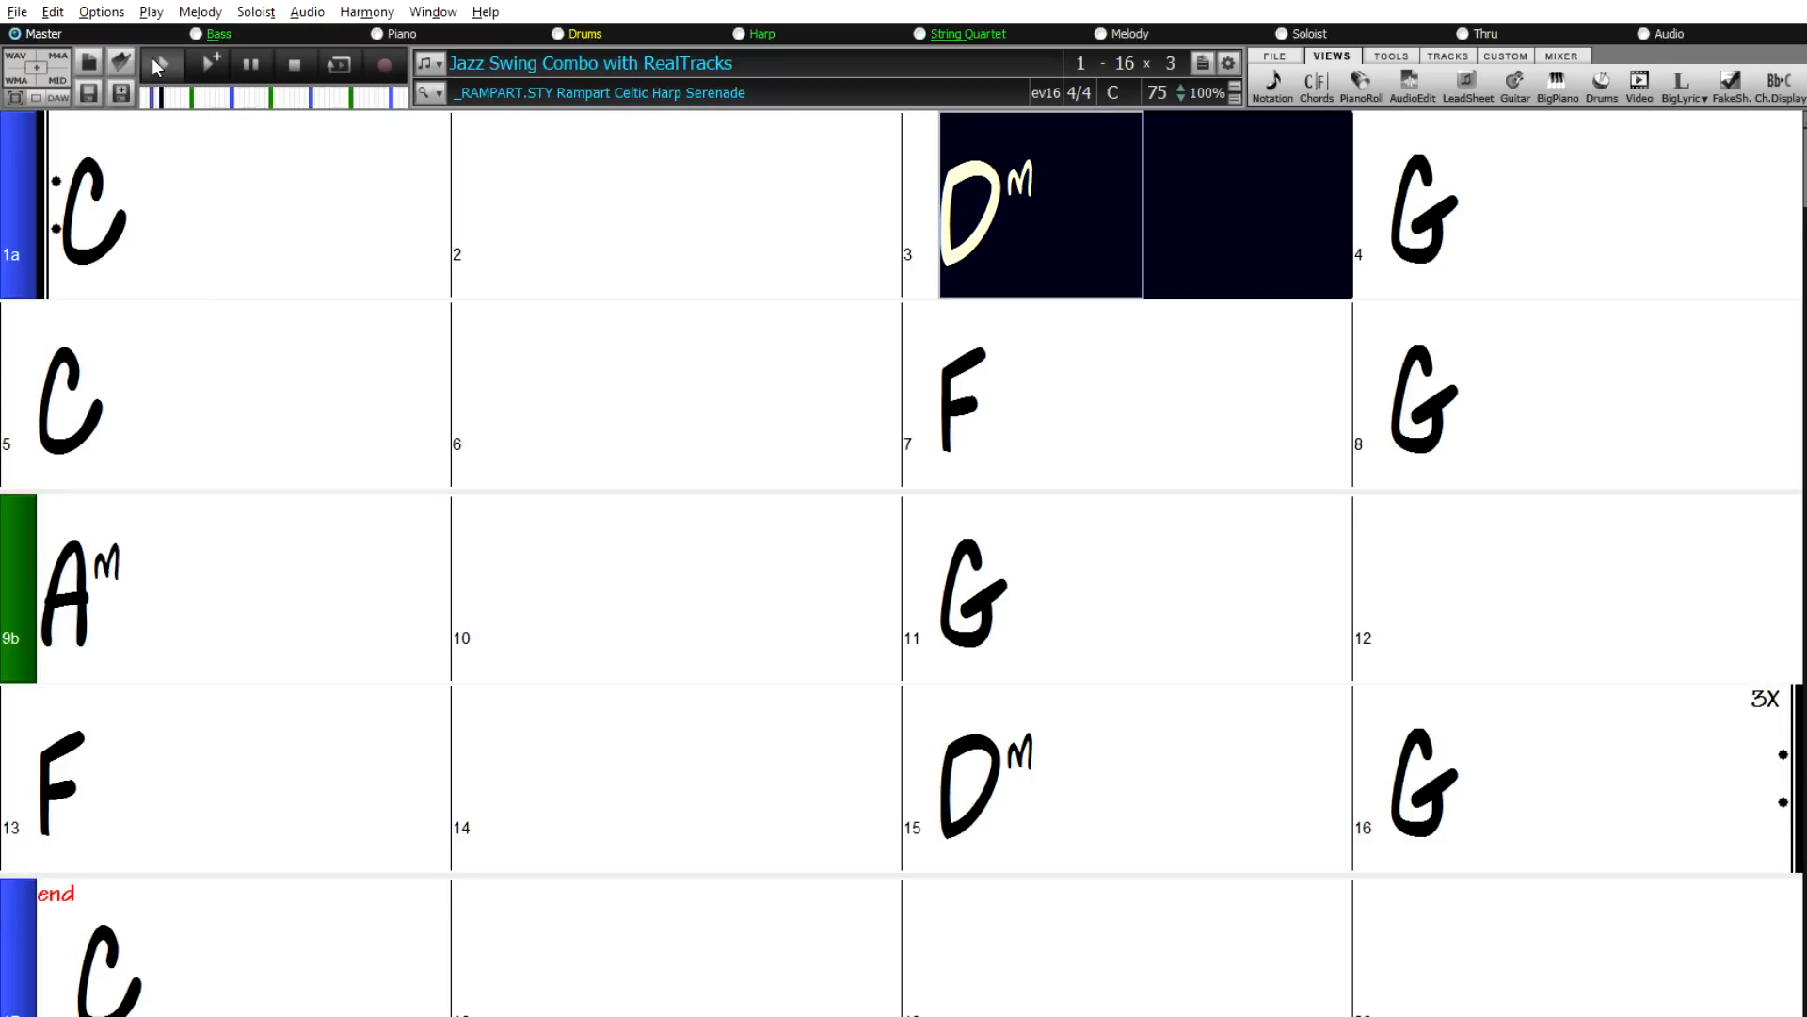
pyautogui.click(1427, 211)
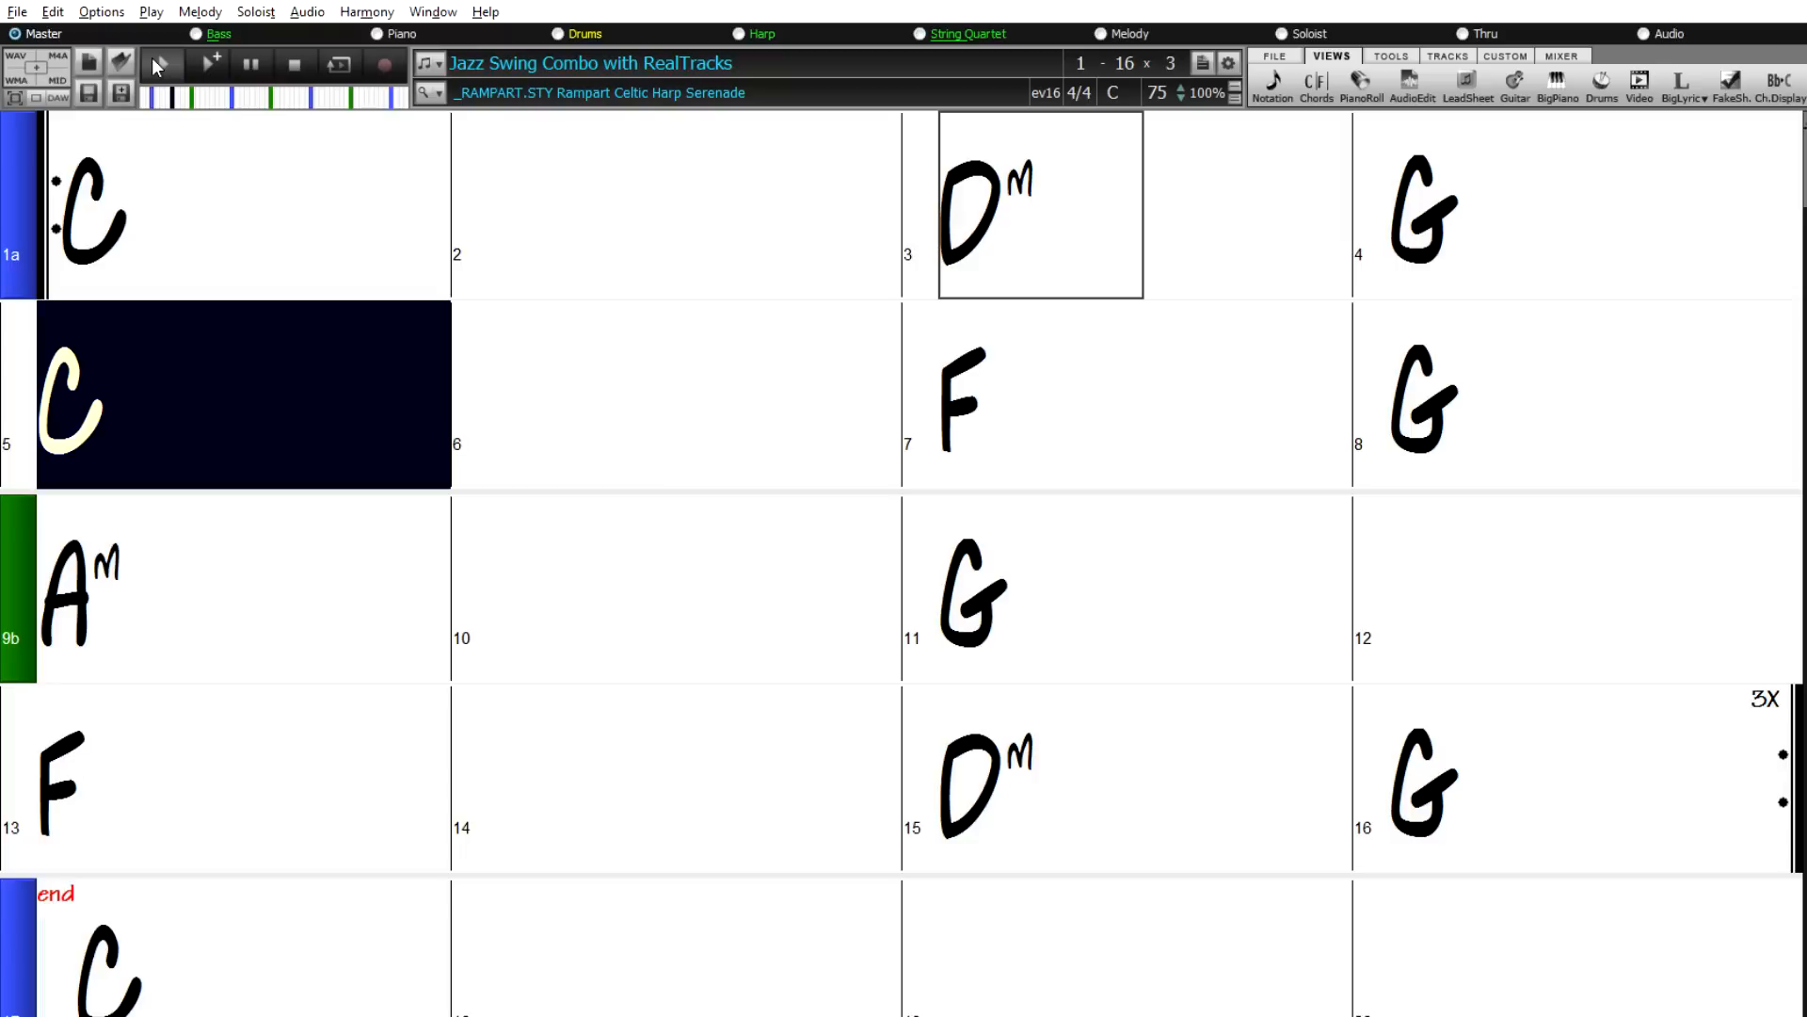
pyautogui.click(692, 392)
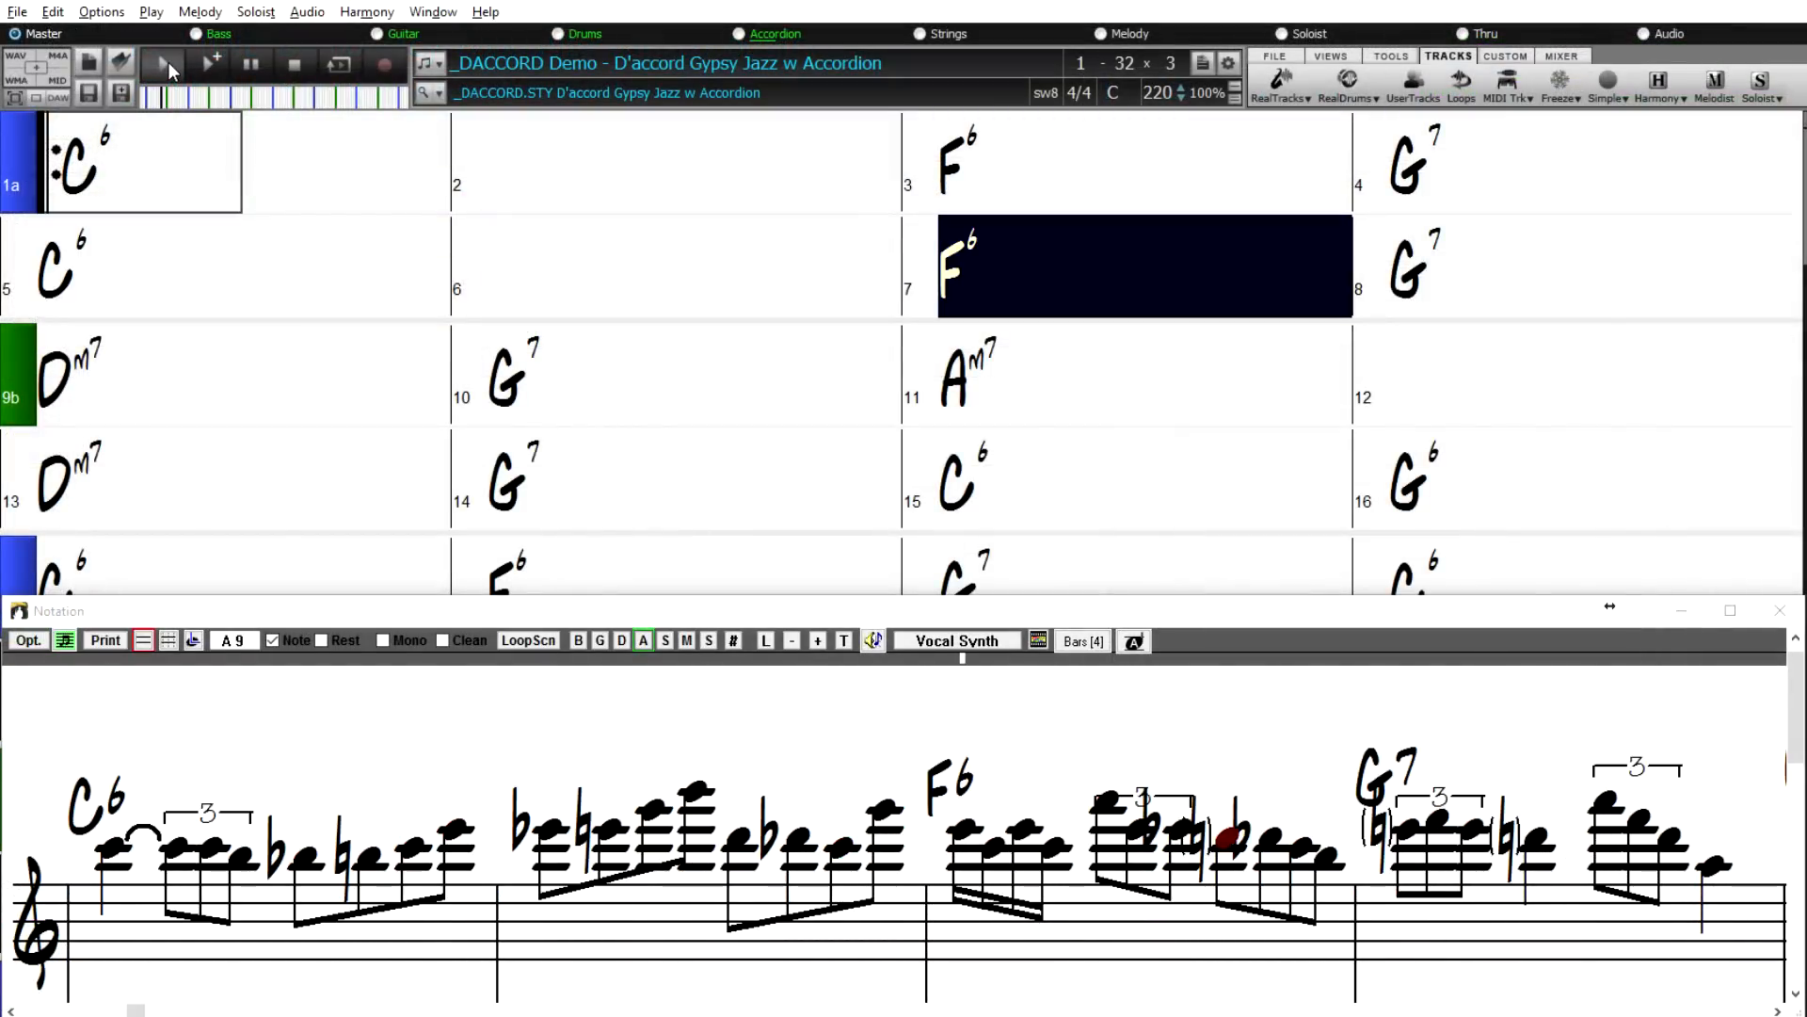
# - Load and play the D'accord, Recess and Hammers demo songs in turn
pyautogui.click(113, 369)
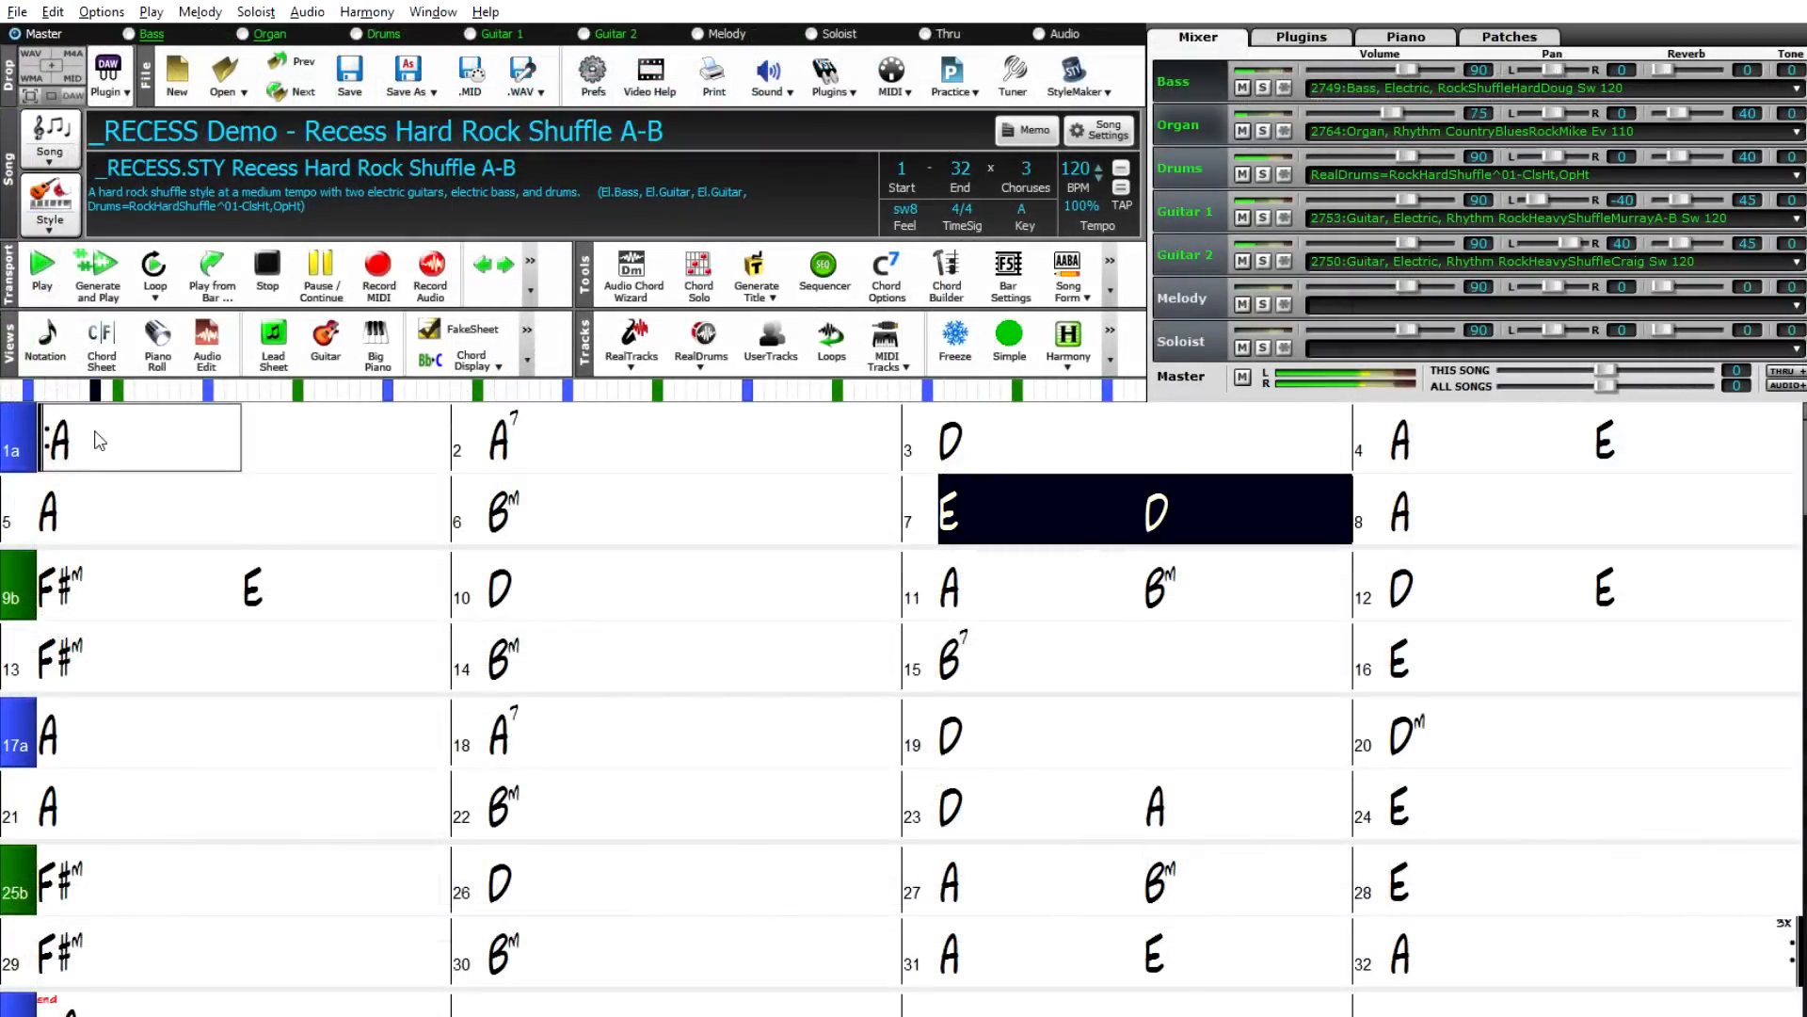
pyautogui.click(1398, 508)
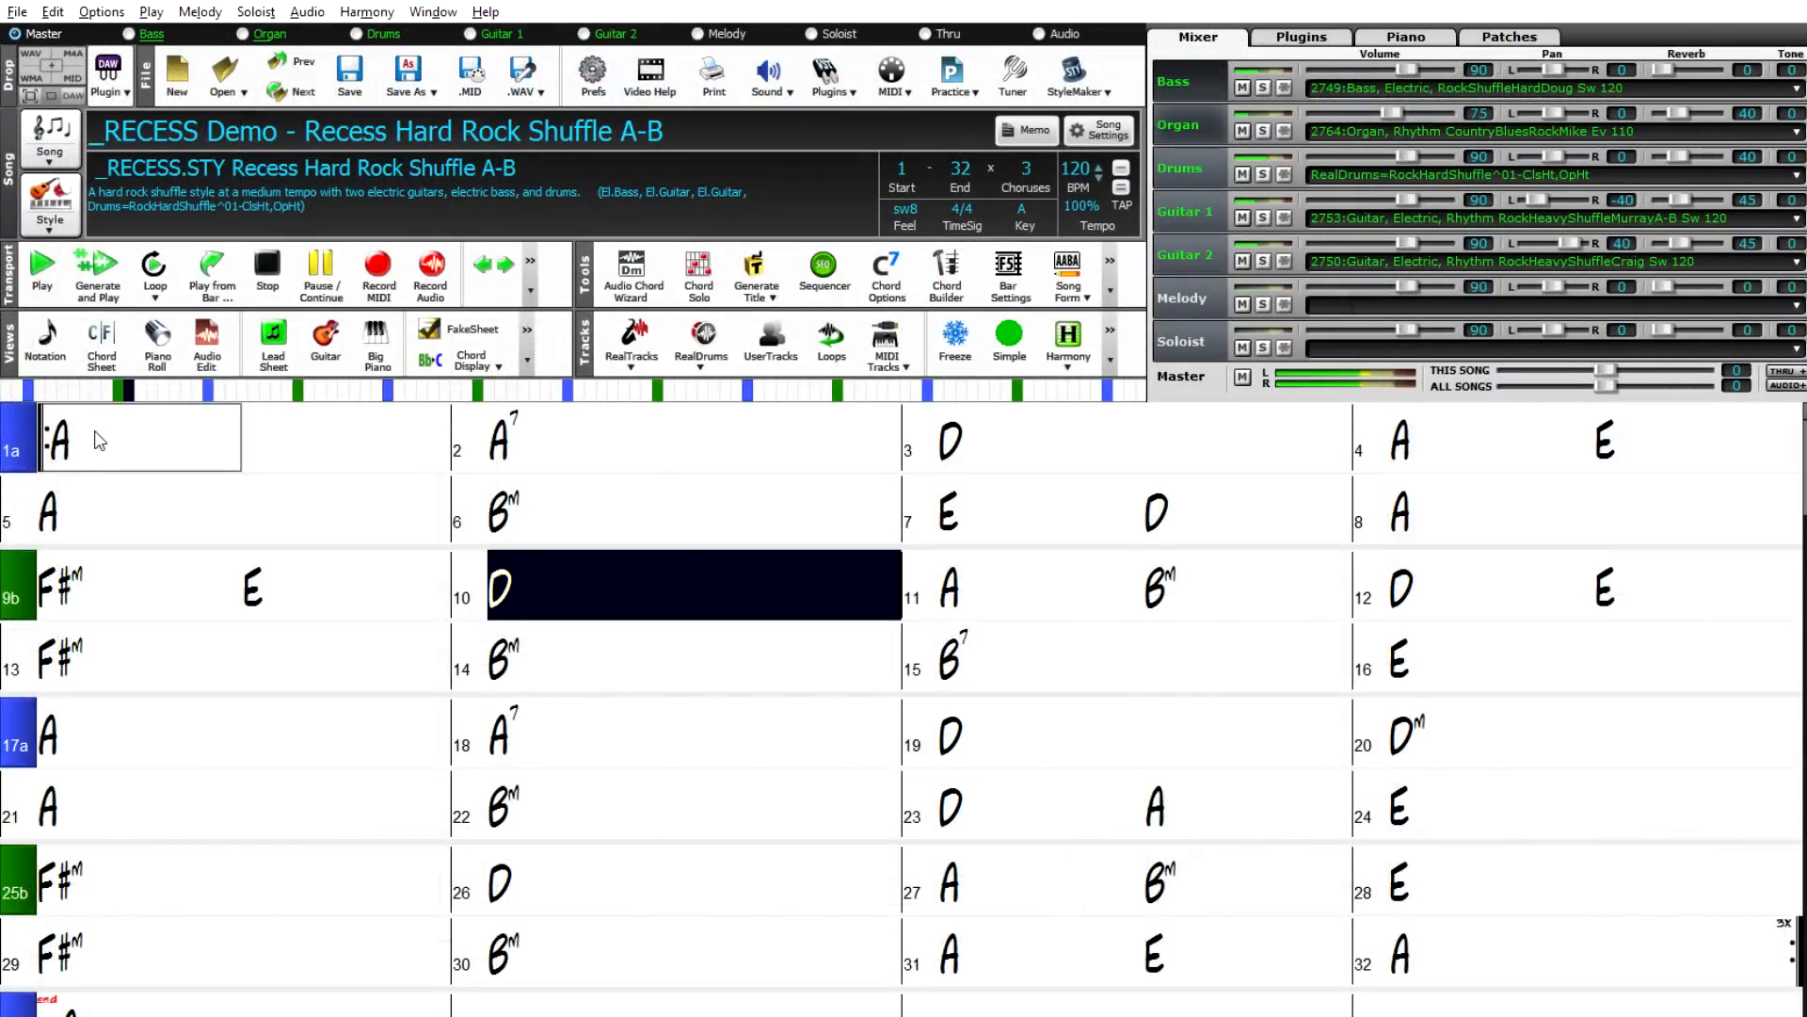
pyautogui.click(952, 585)
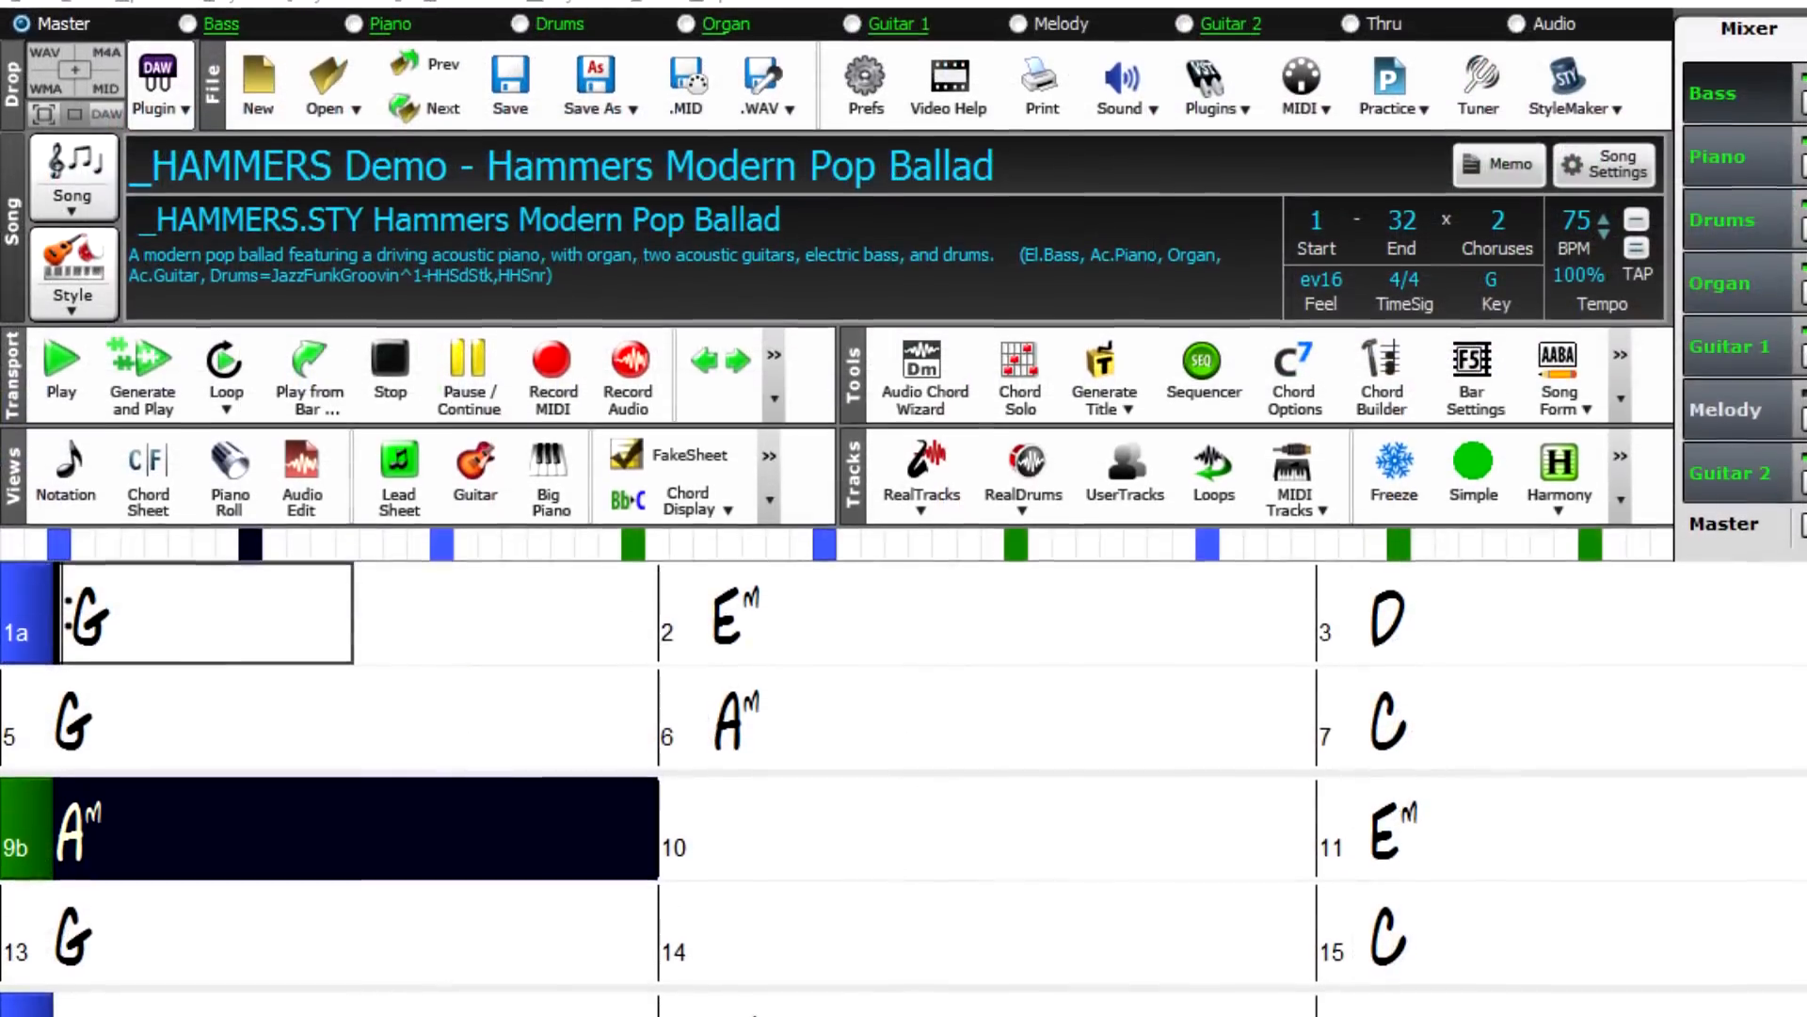
# - Load the _ARVORES Bossa Trio Rhythm Guitar demo with Next and play it
pyautogui.scroll(-3)
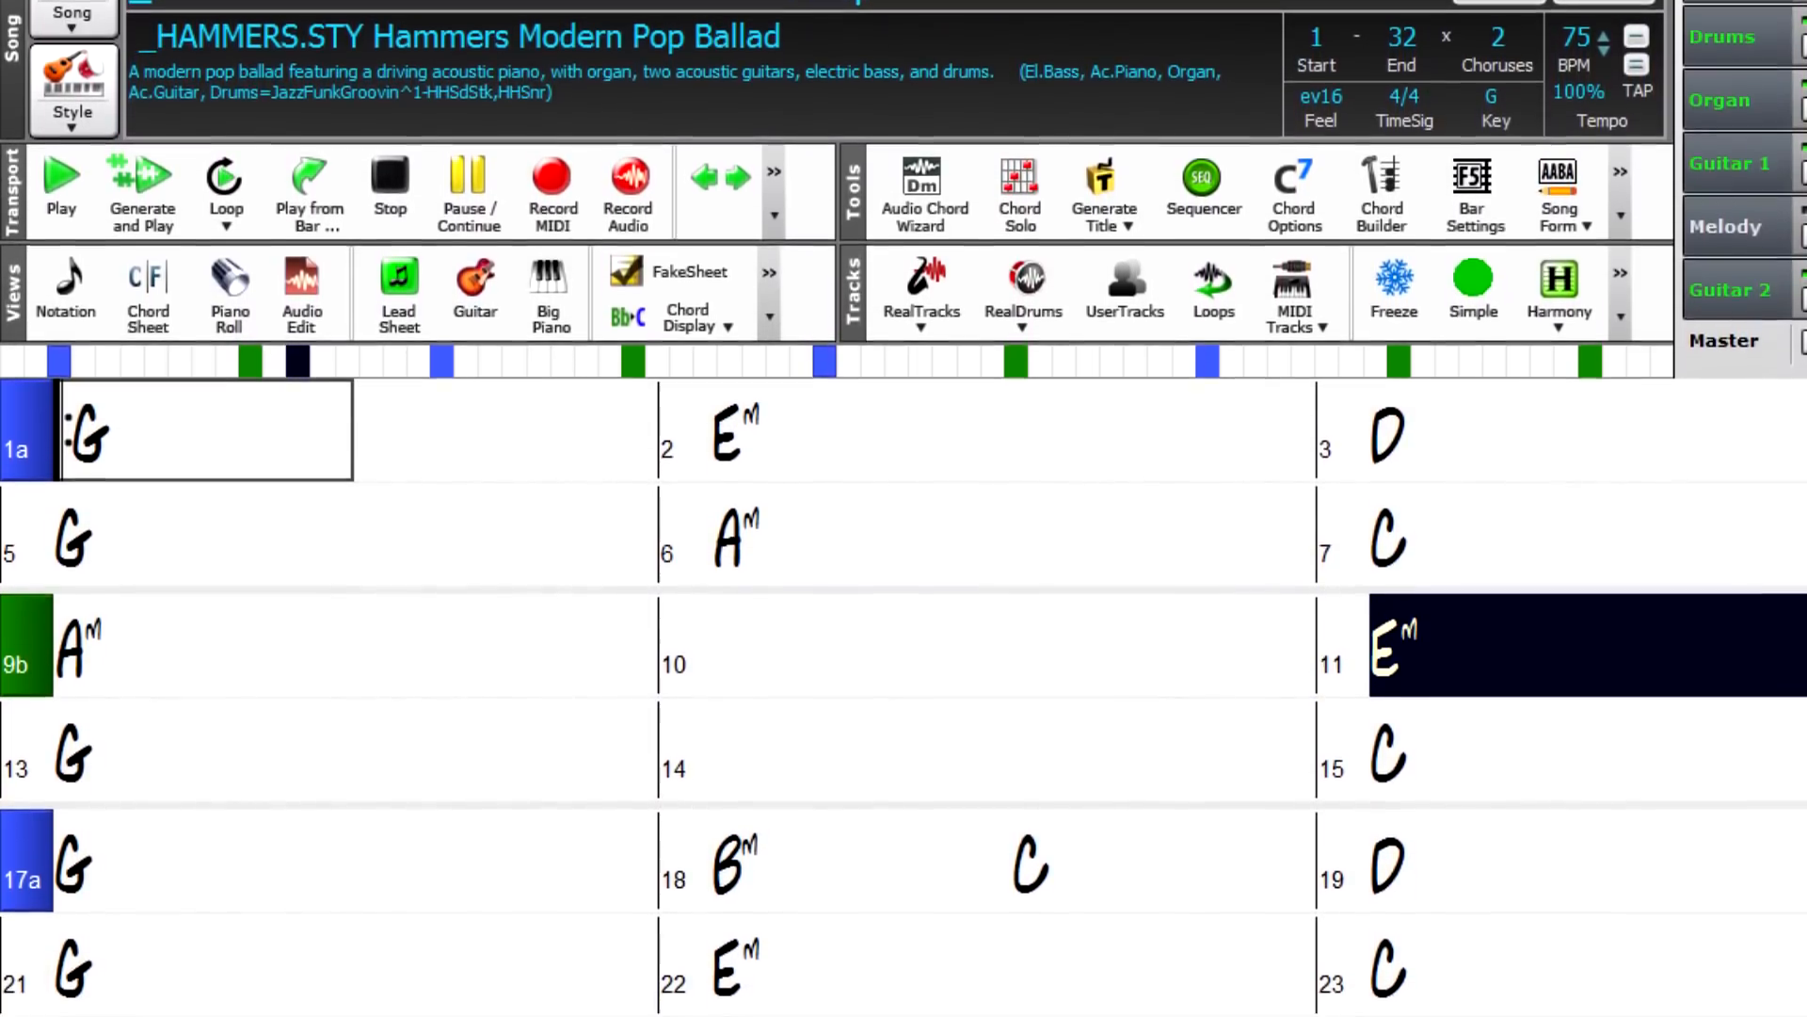
pyautogui.scroll(-3)
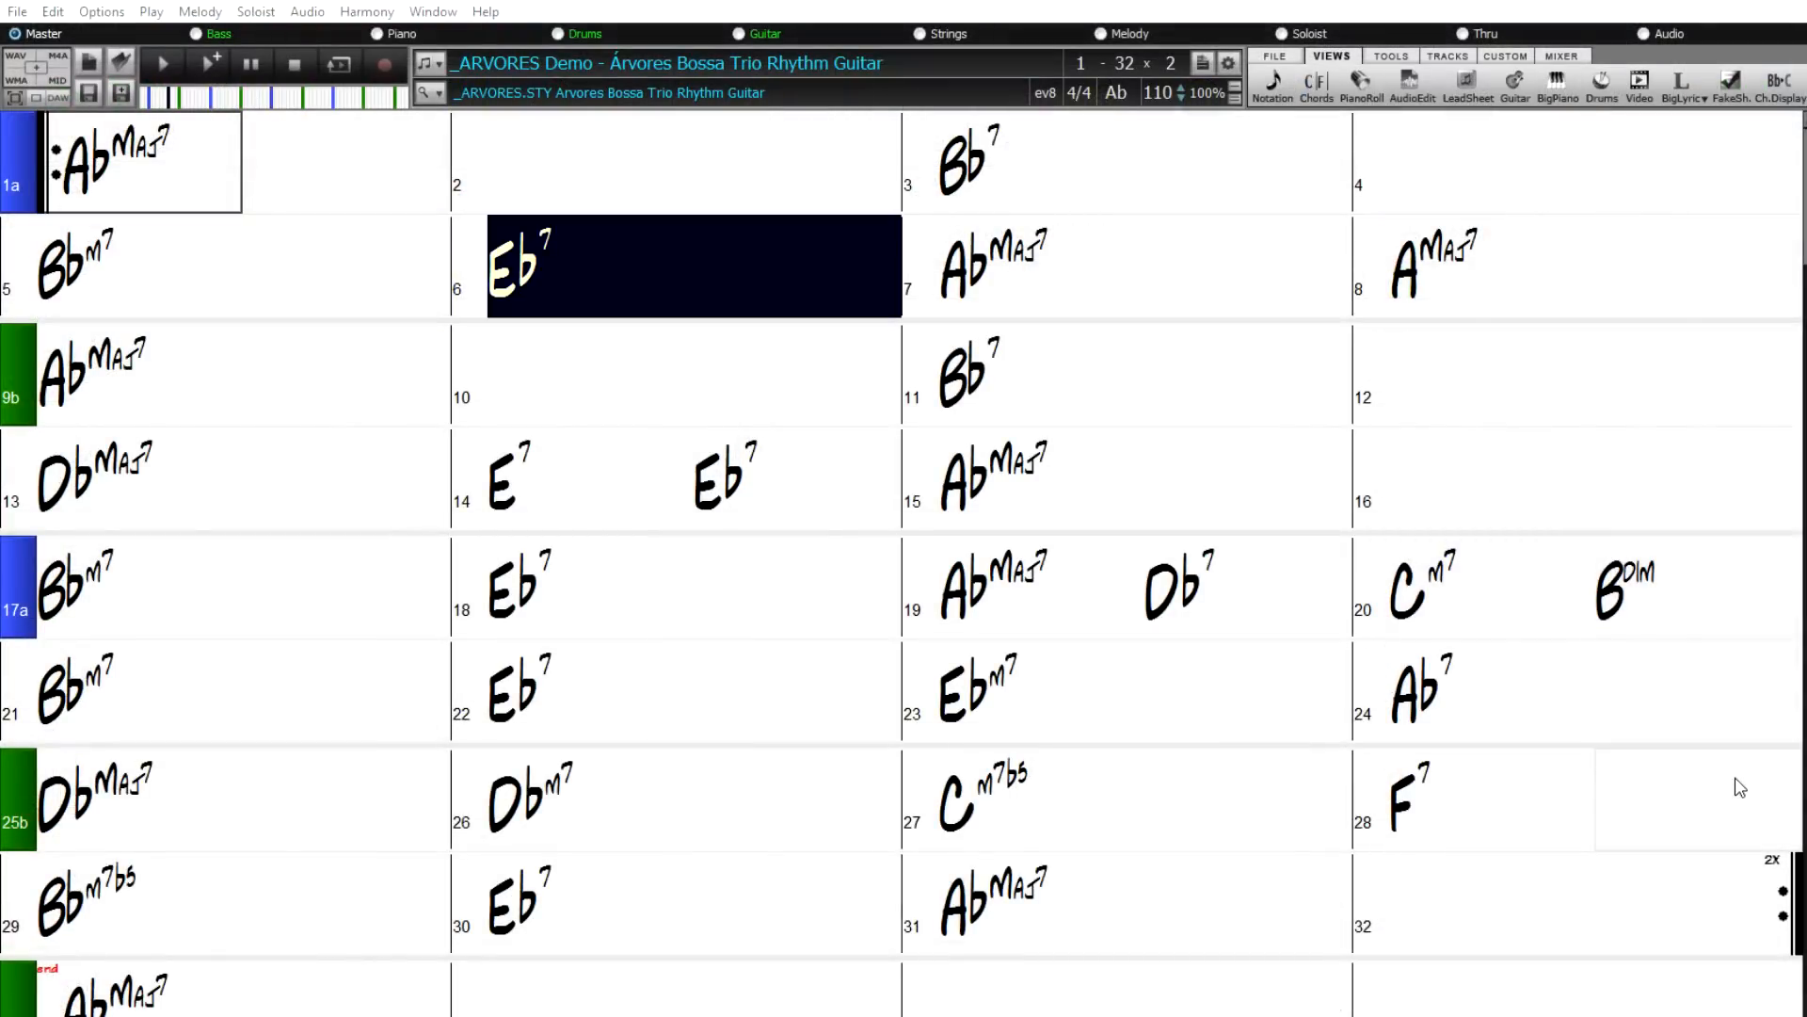
pyautogui.click(991, 264)
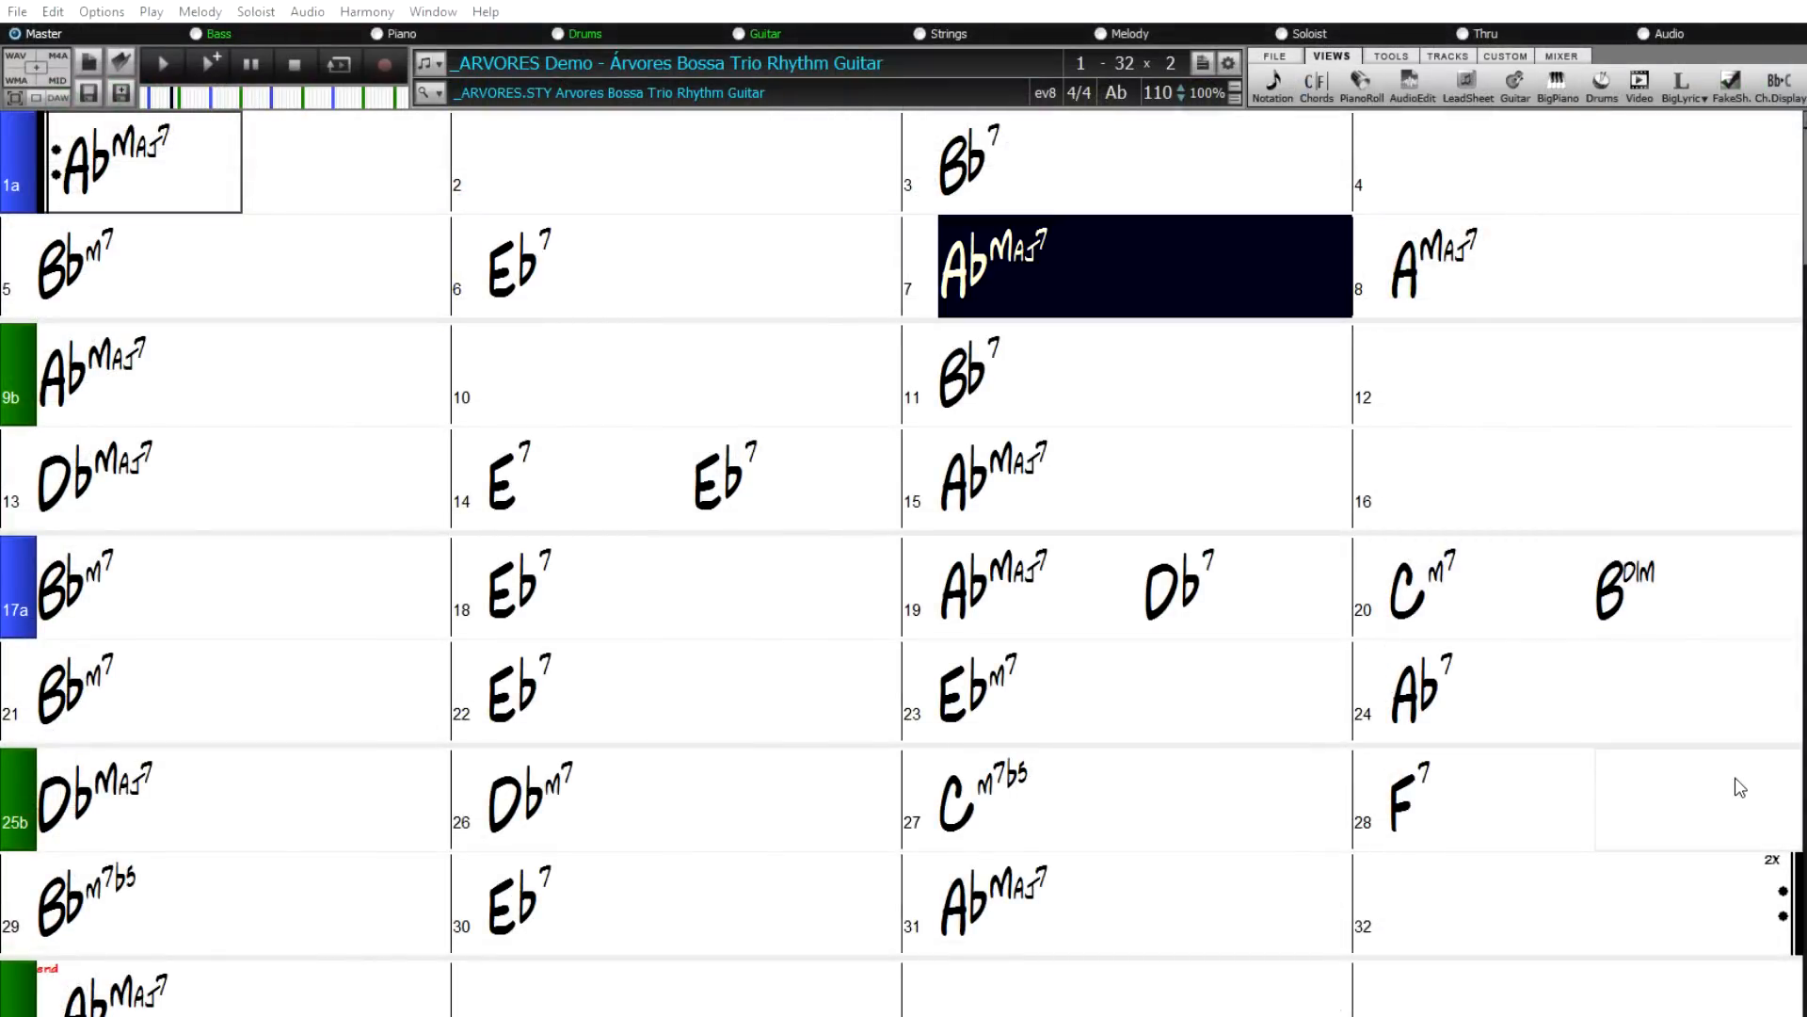
pyautogui.click(1440, 264)
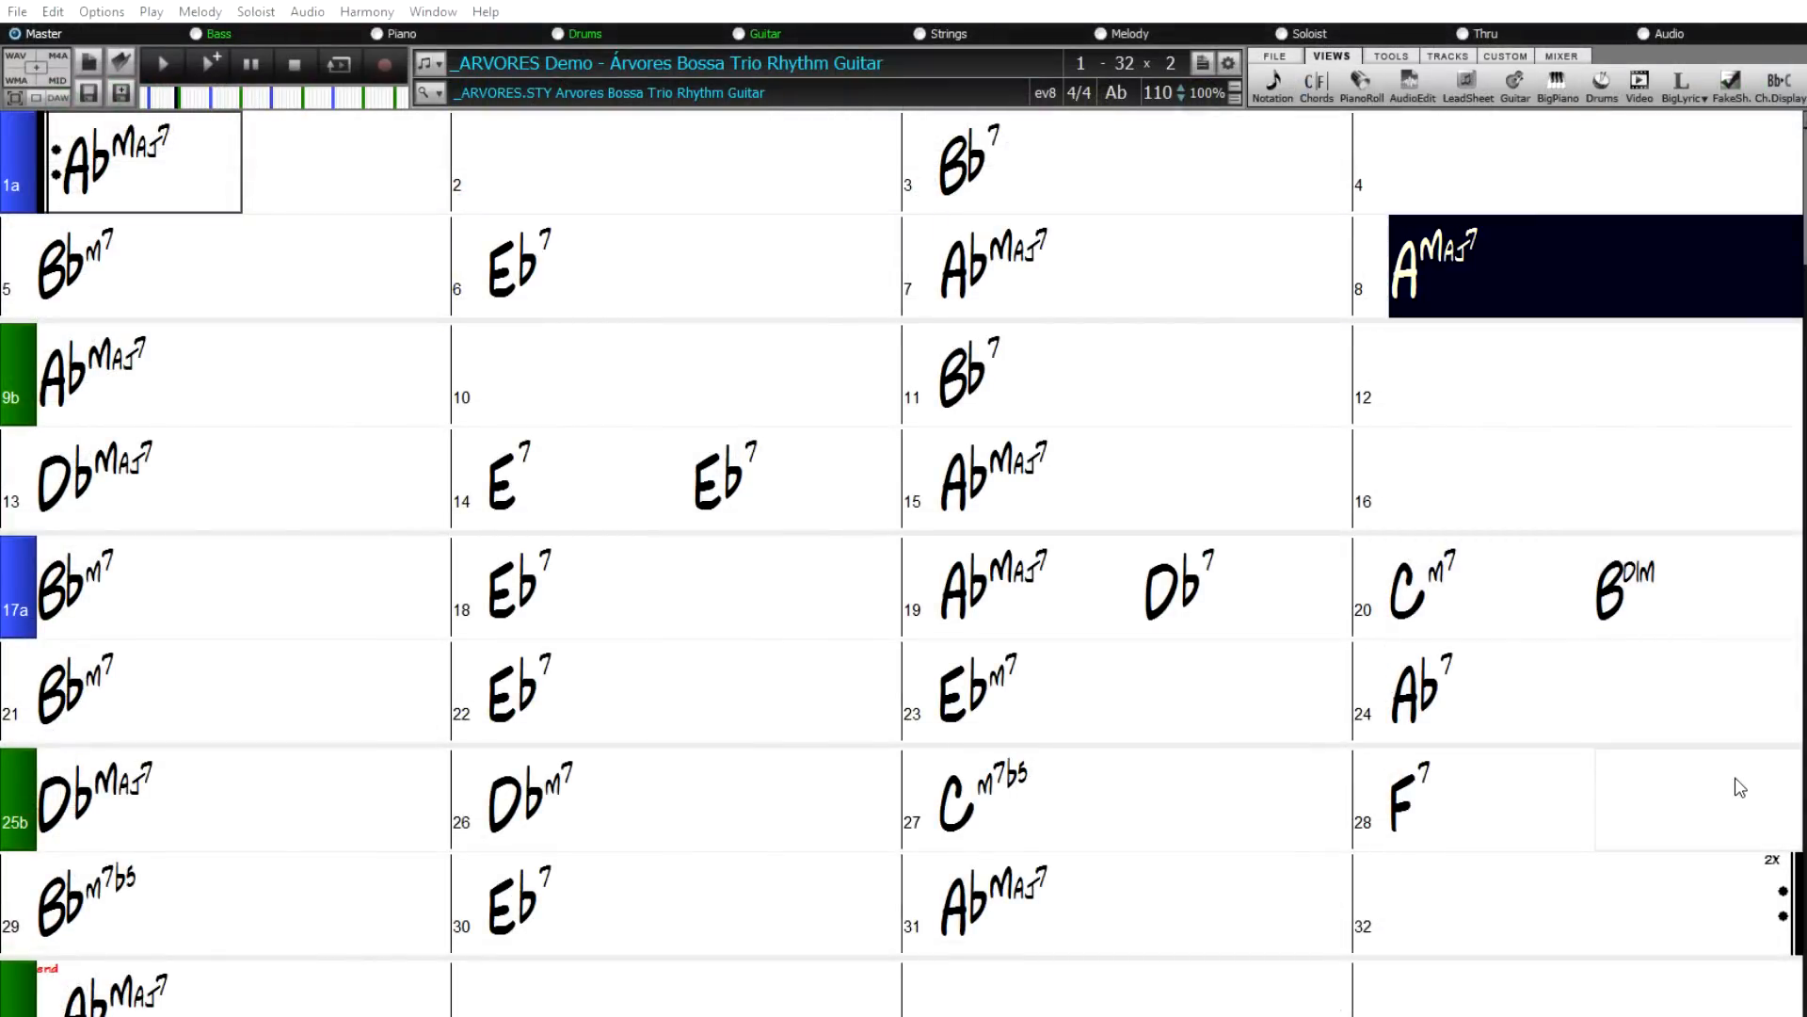
pyautogui.click(90, 368)
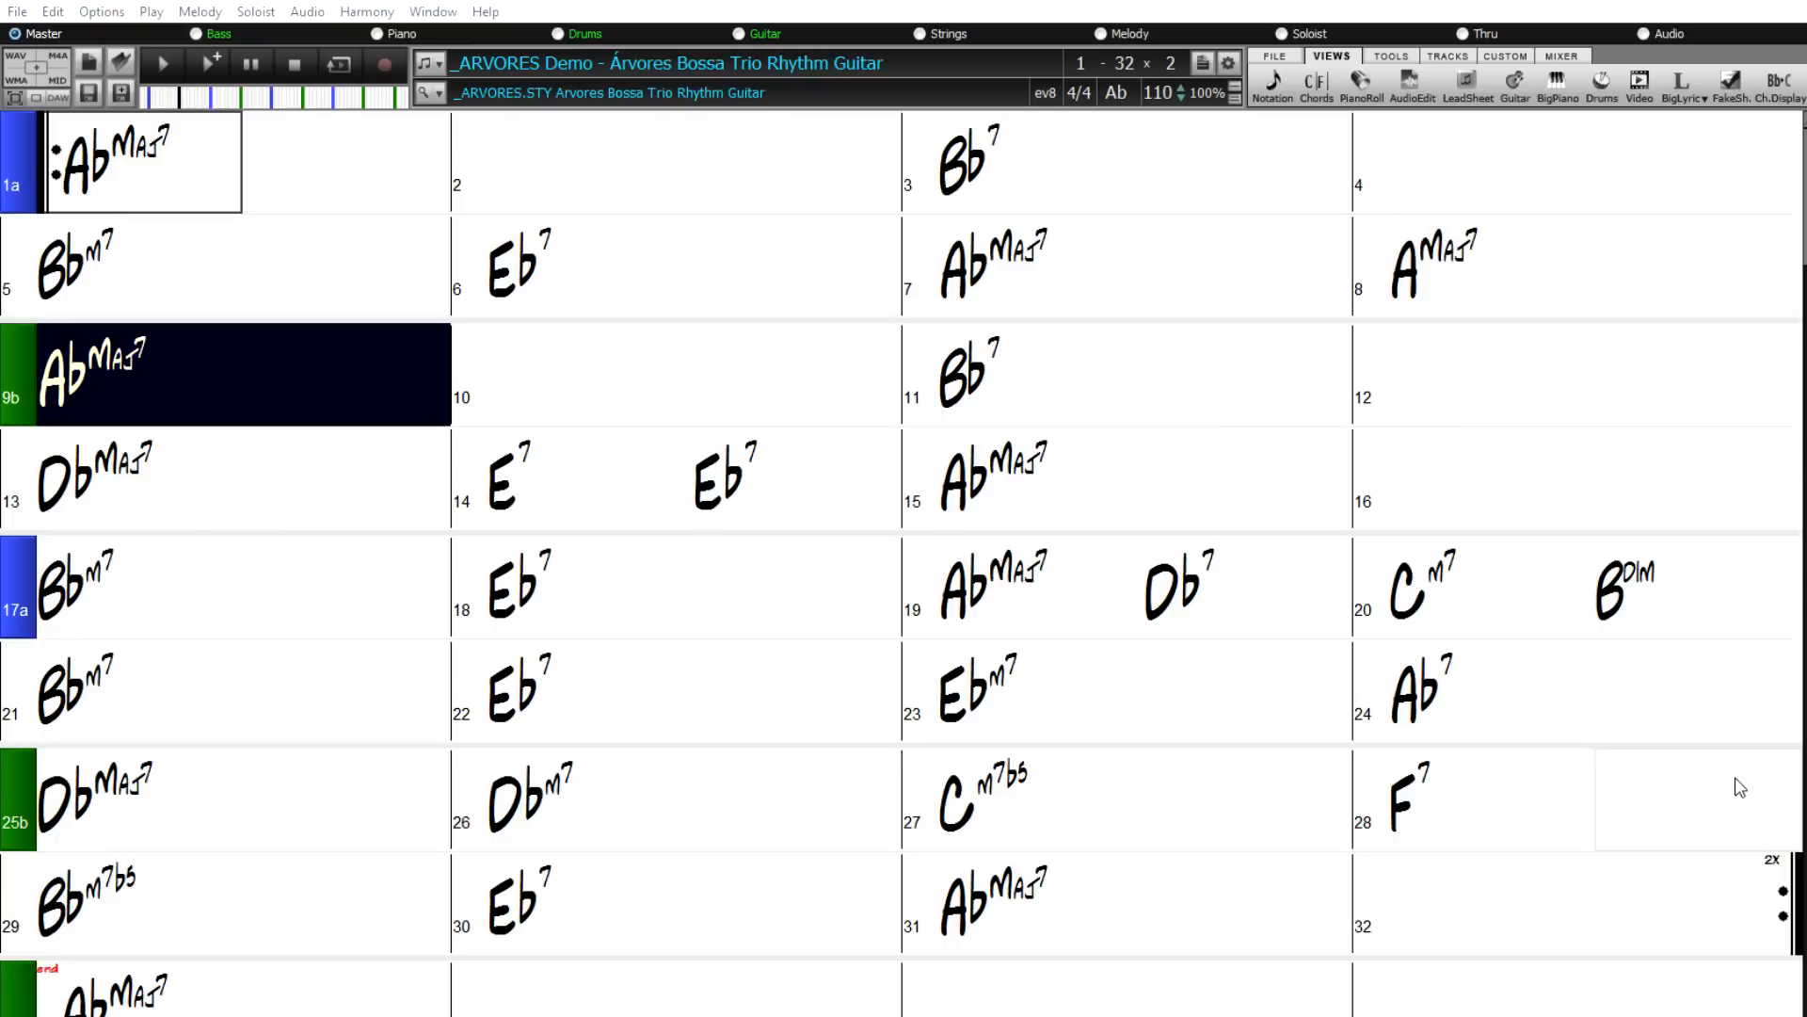
pyautogui.click(691, 388)
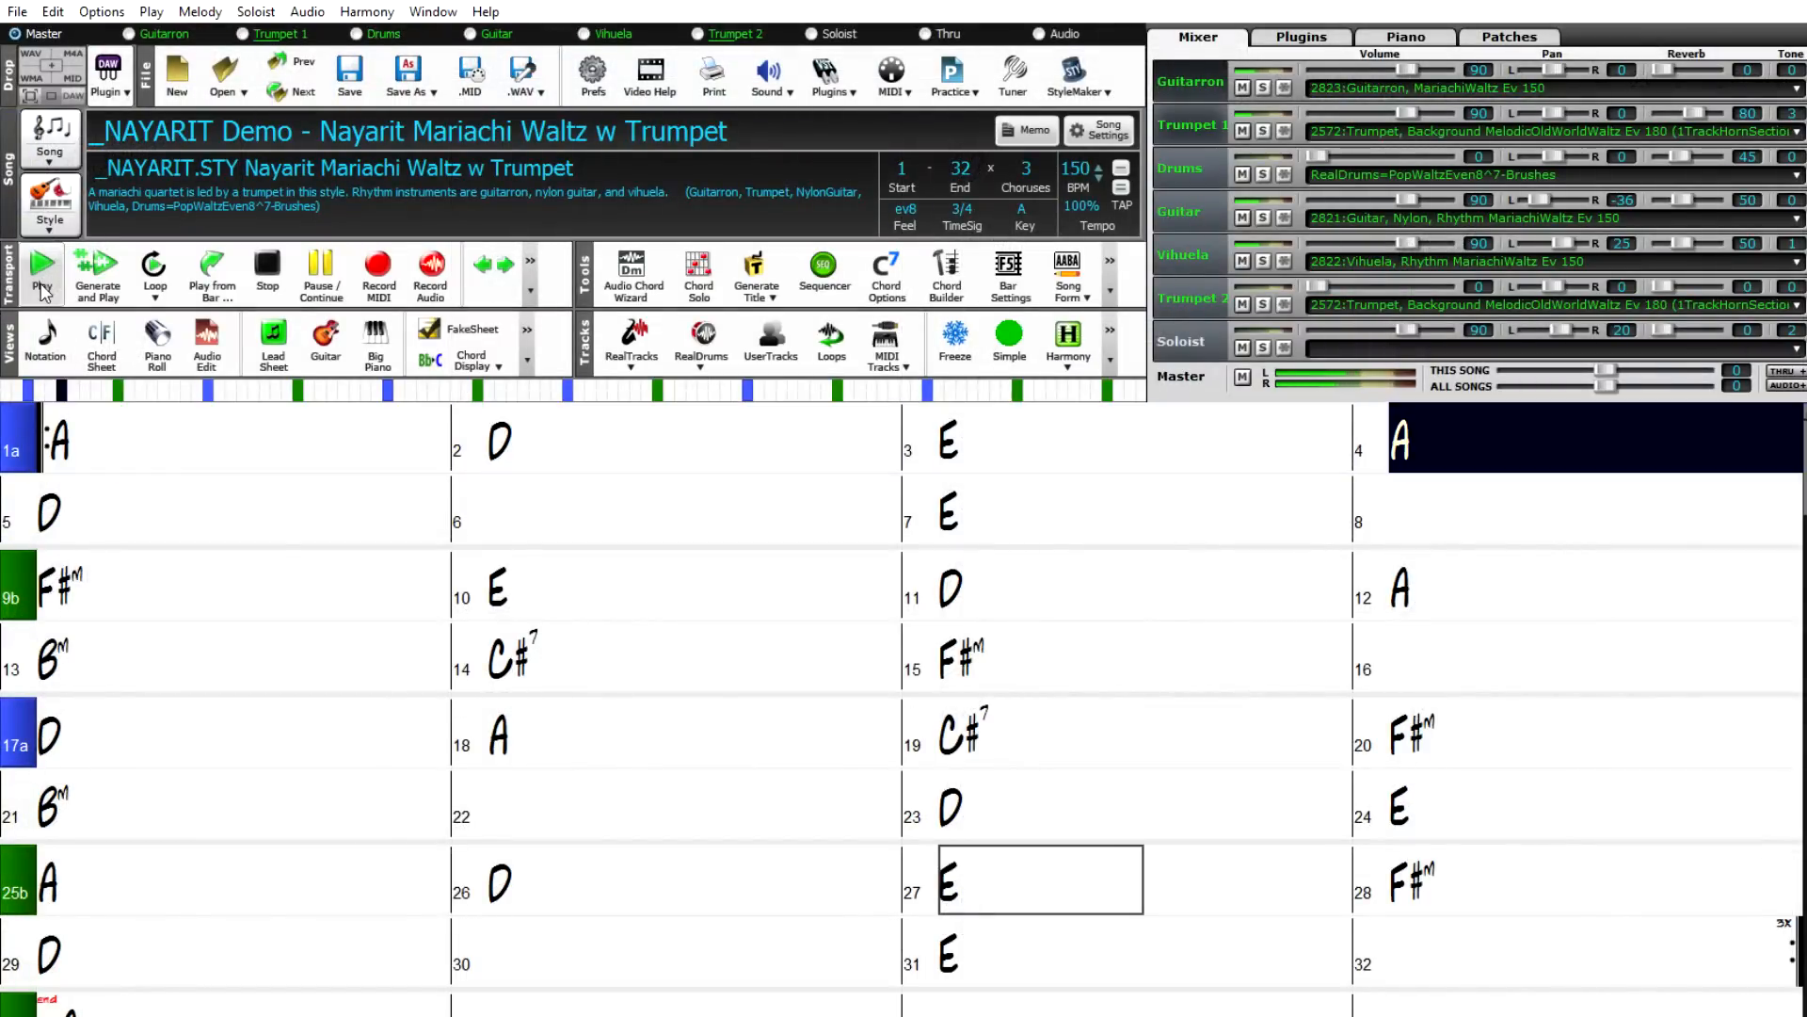
# - Step through and play the _NAYARIT, _PAYOLA and _ANARCHY demos in turn
pyautogui.click(45, 508)
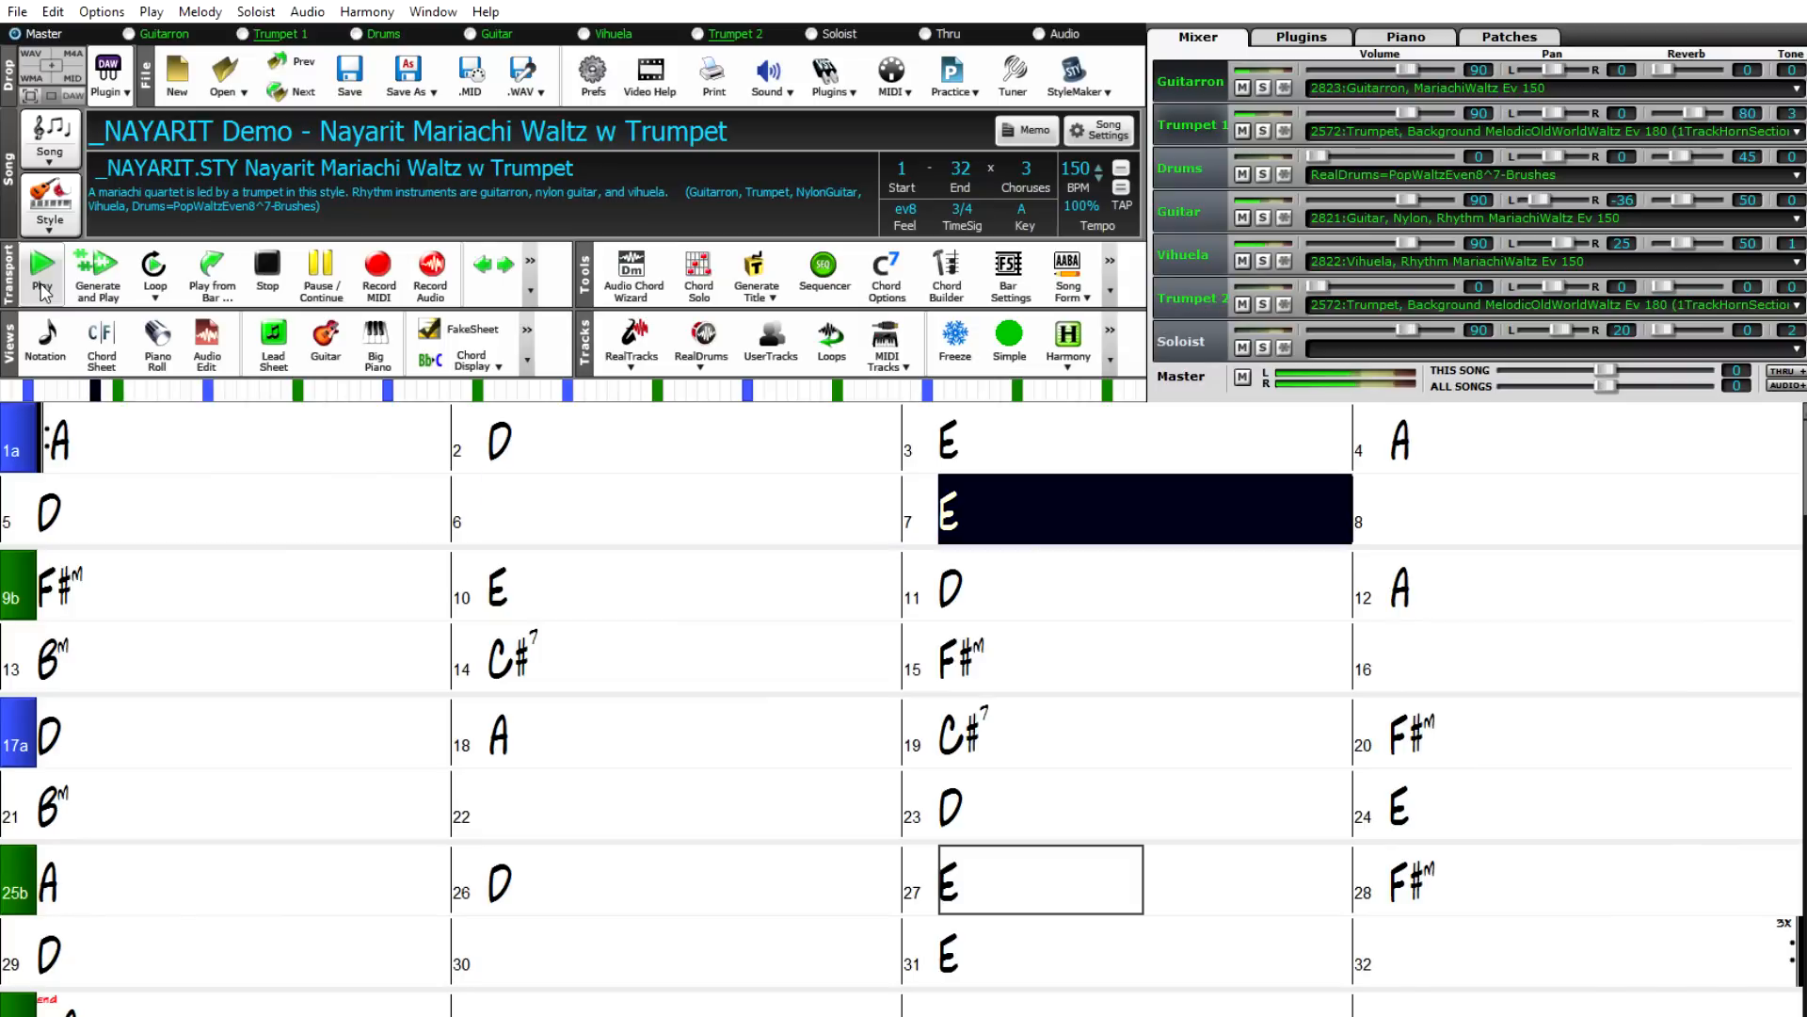
pyautogui.click(66, 584)
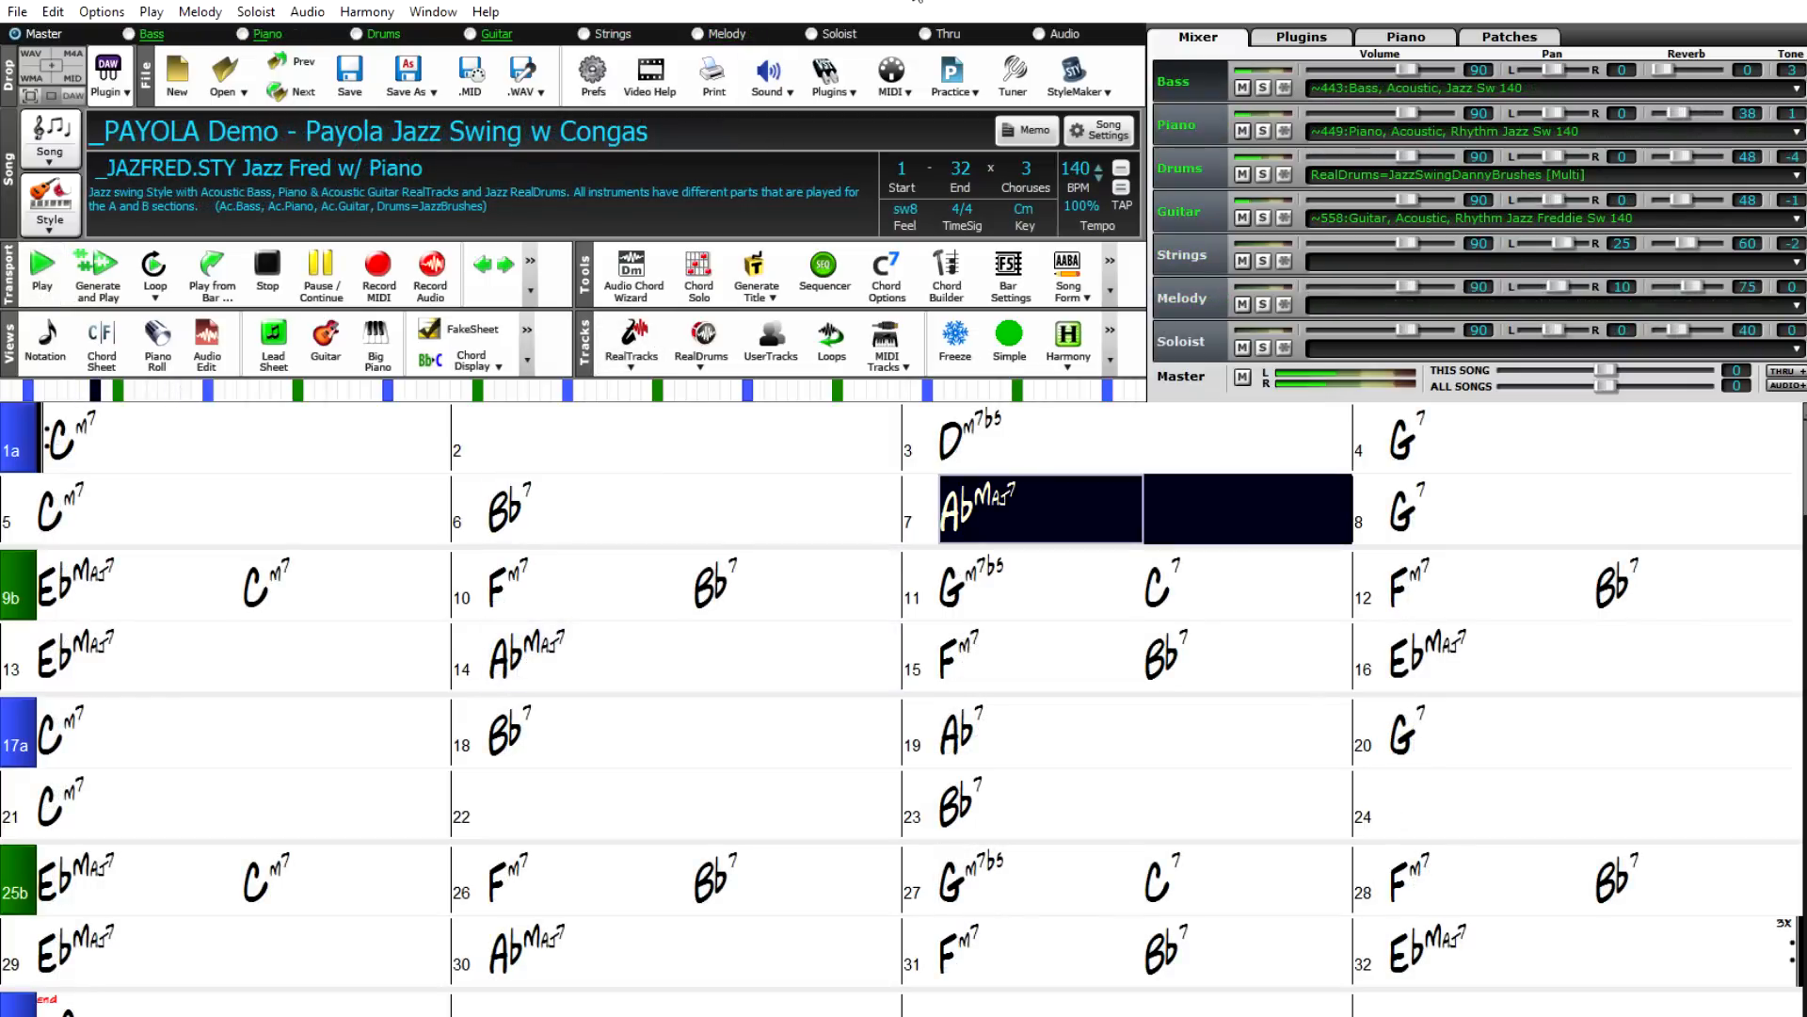
pyautogui.click(1400, 509)
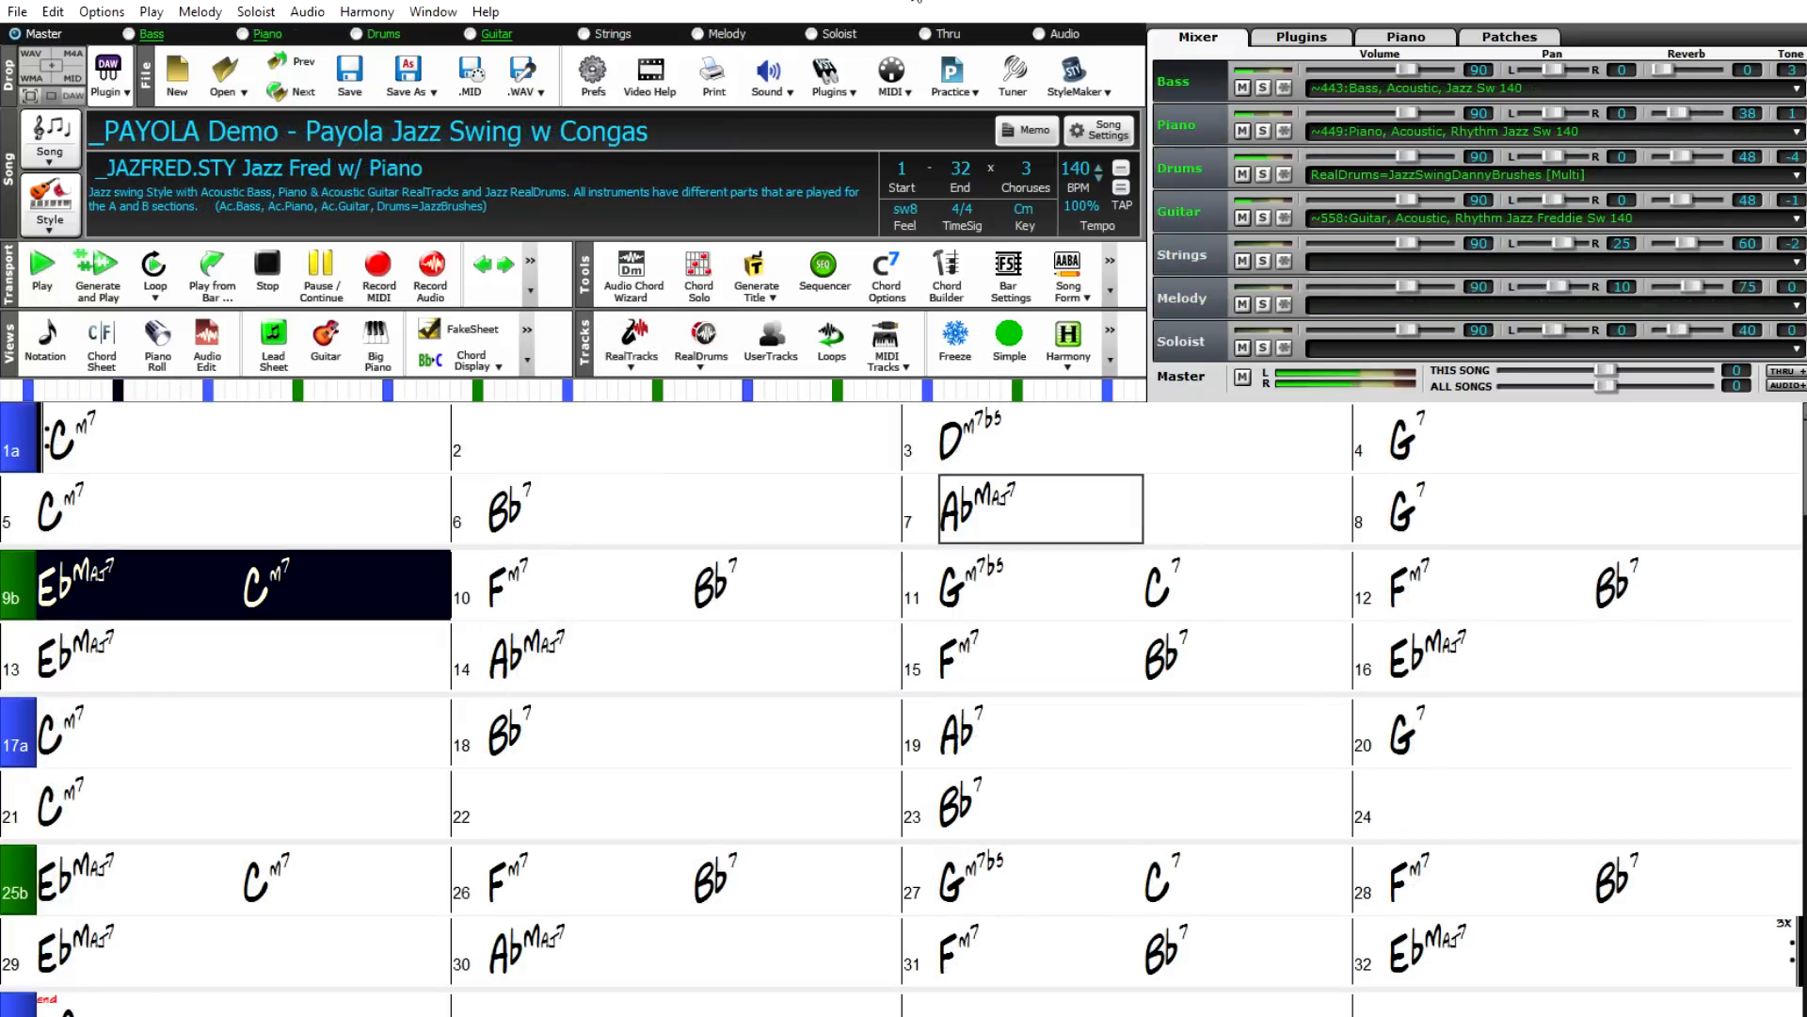
pyautogui.click(971, 584)
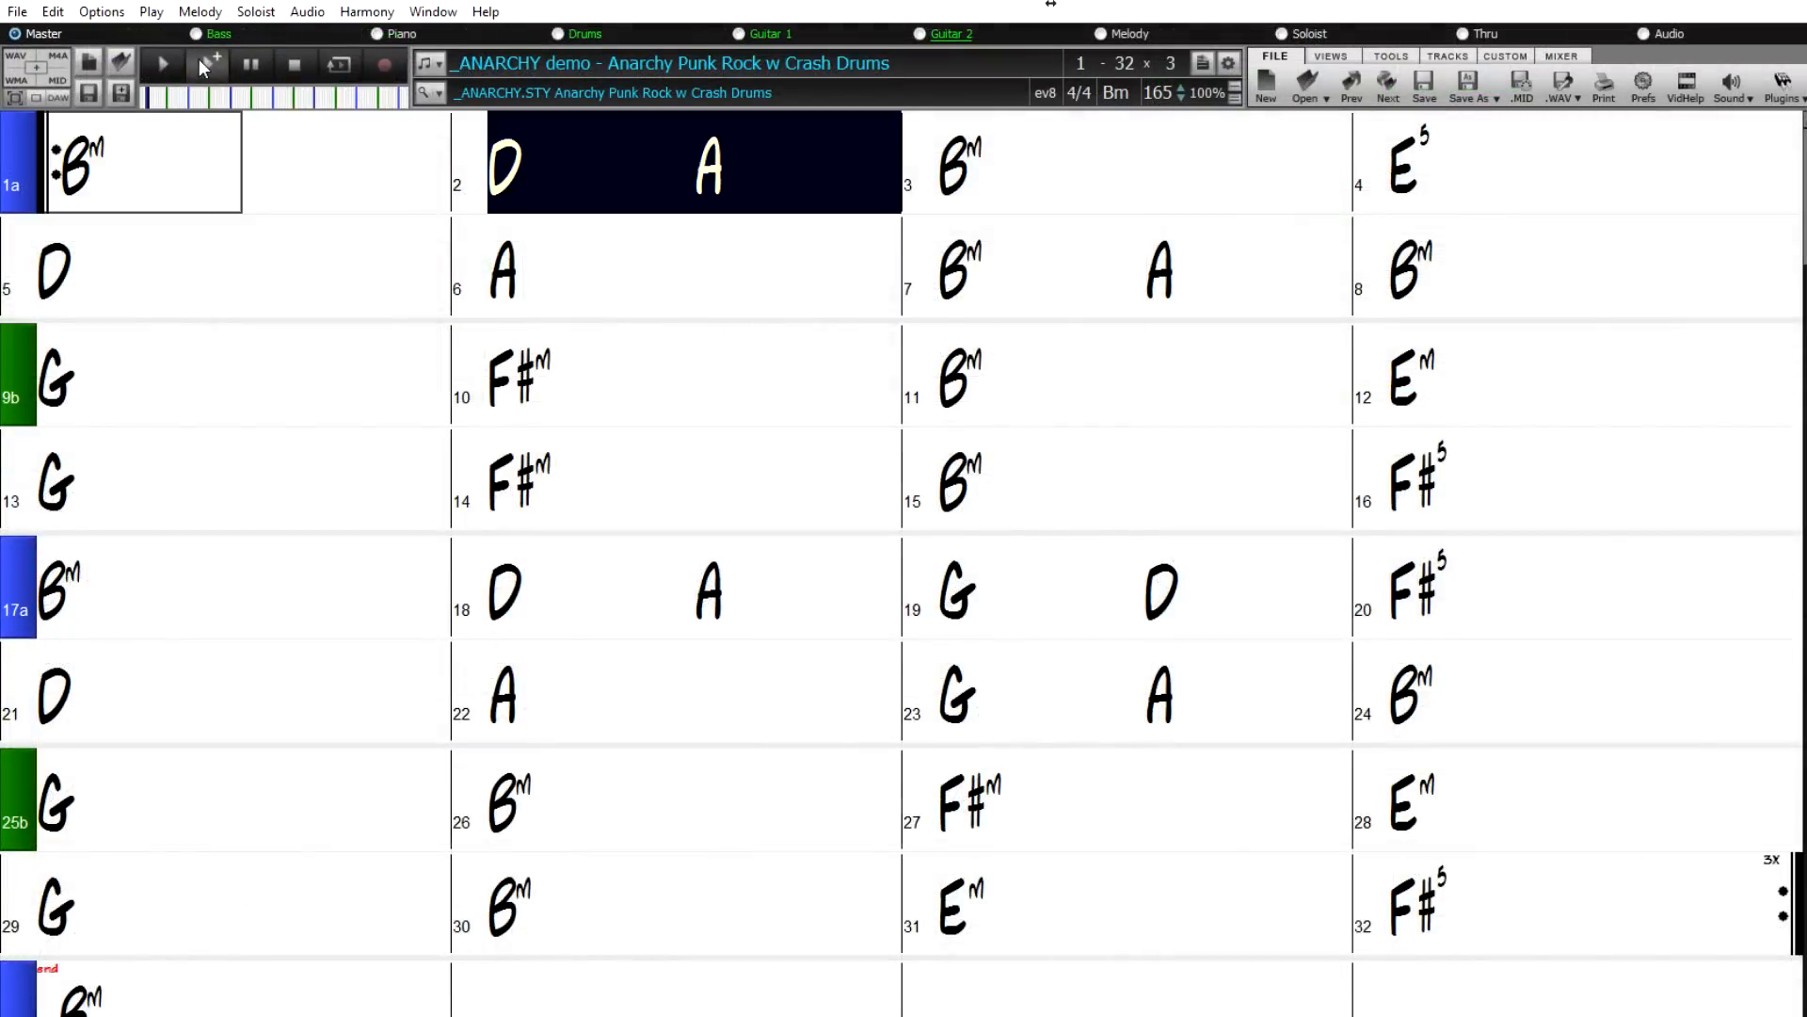
pyautogui.click(957, 164)
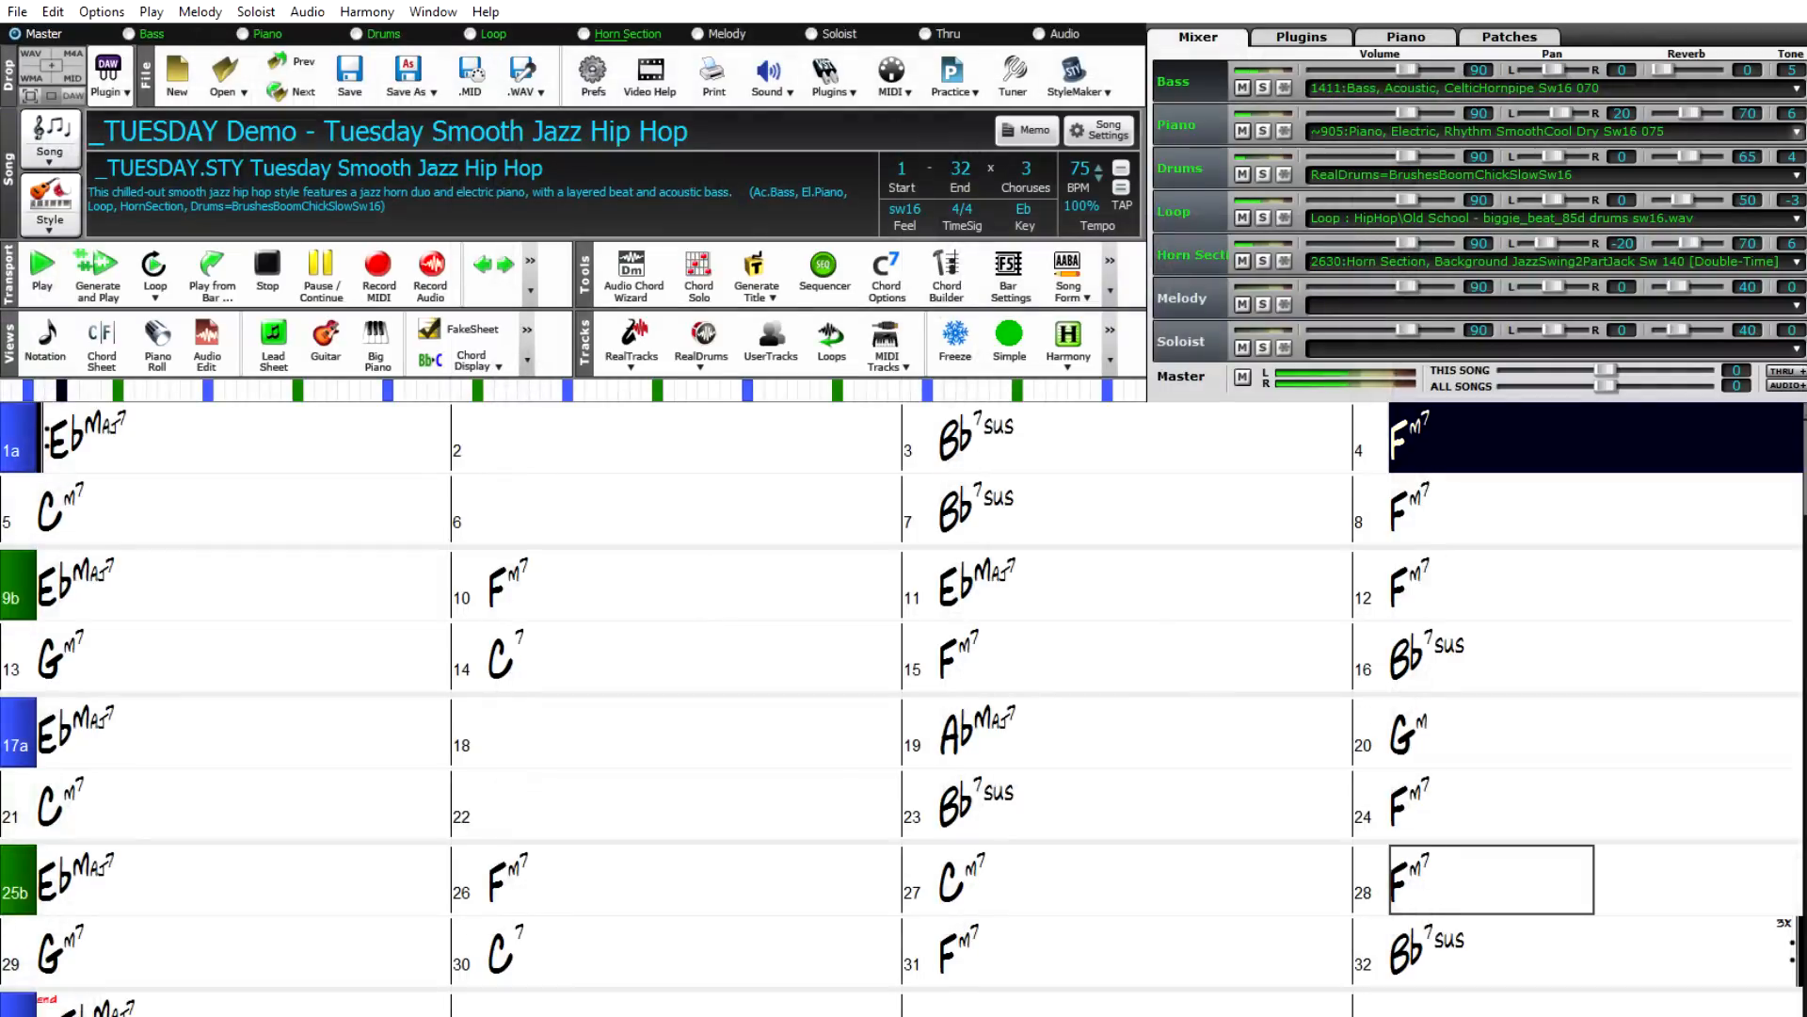
# - Load the _TUESDAY Smooth Jazz Hip Hop demo with Next and play it
pyautogui.click(52, 491)
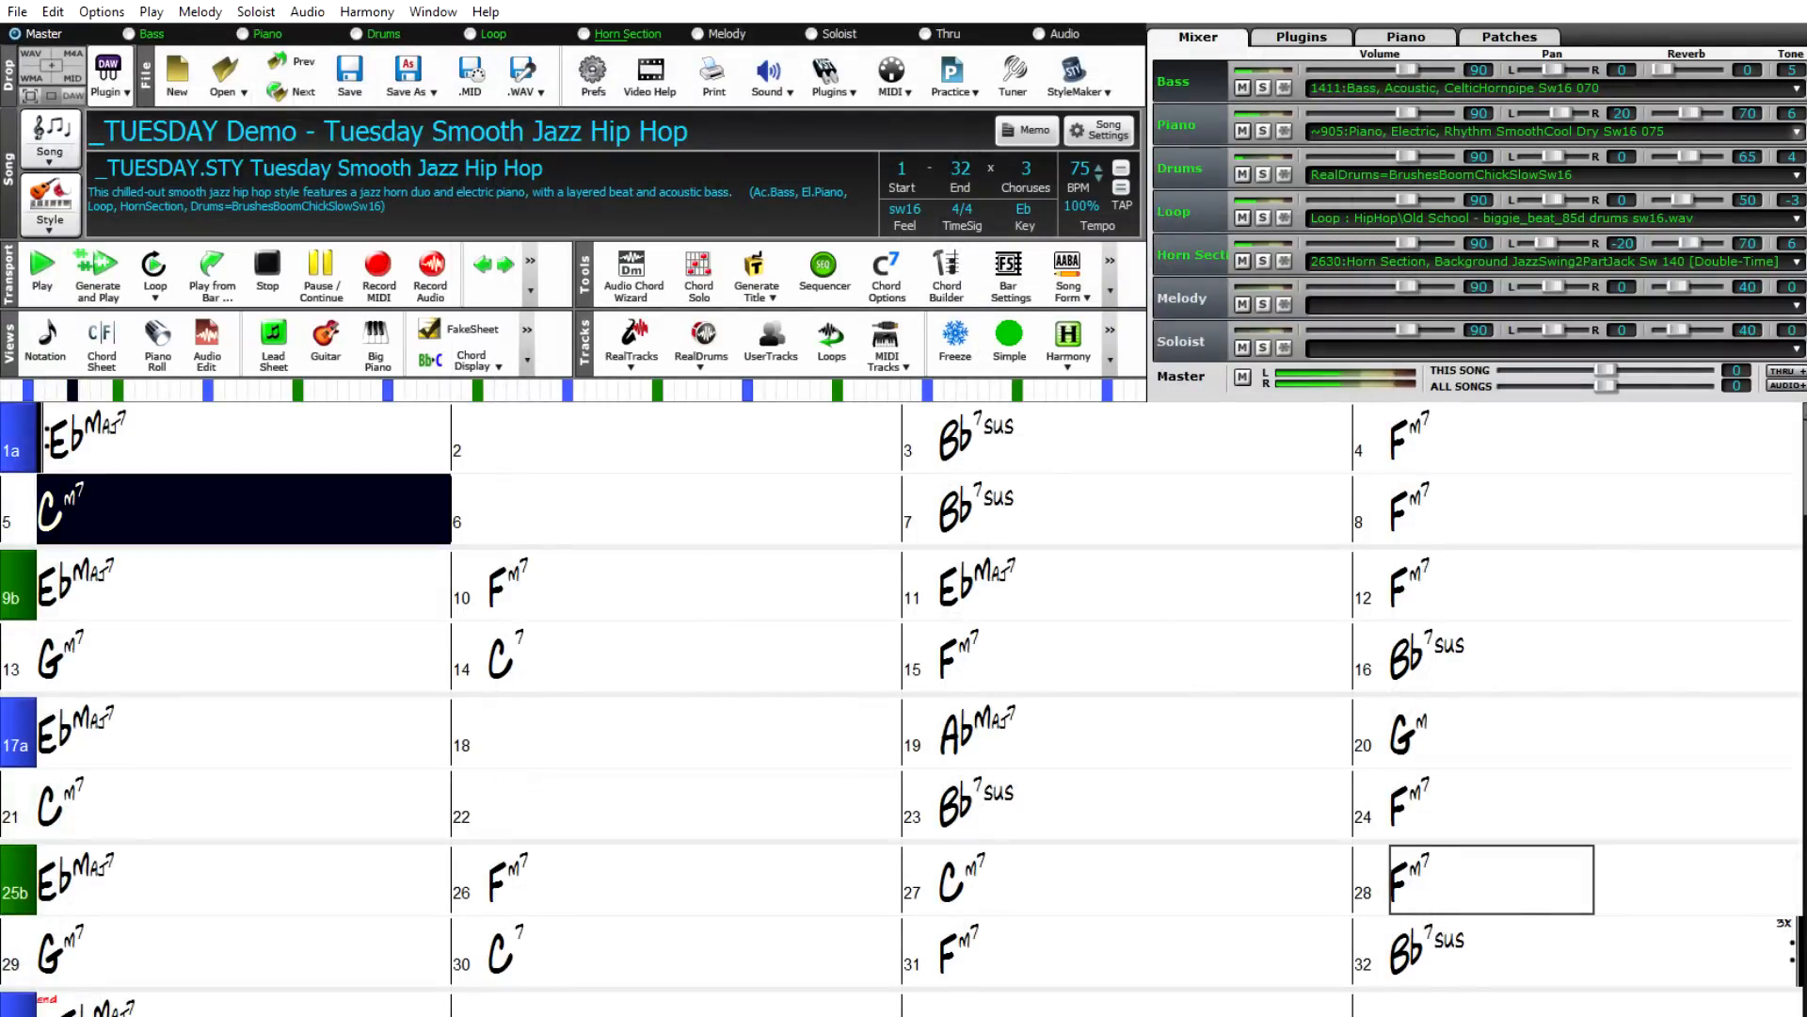
pyautogui.click(691, 508)
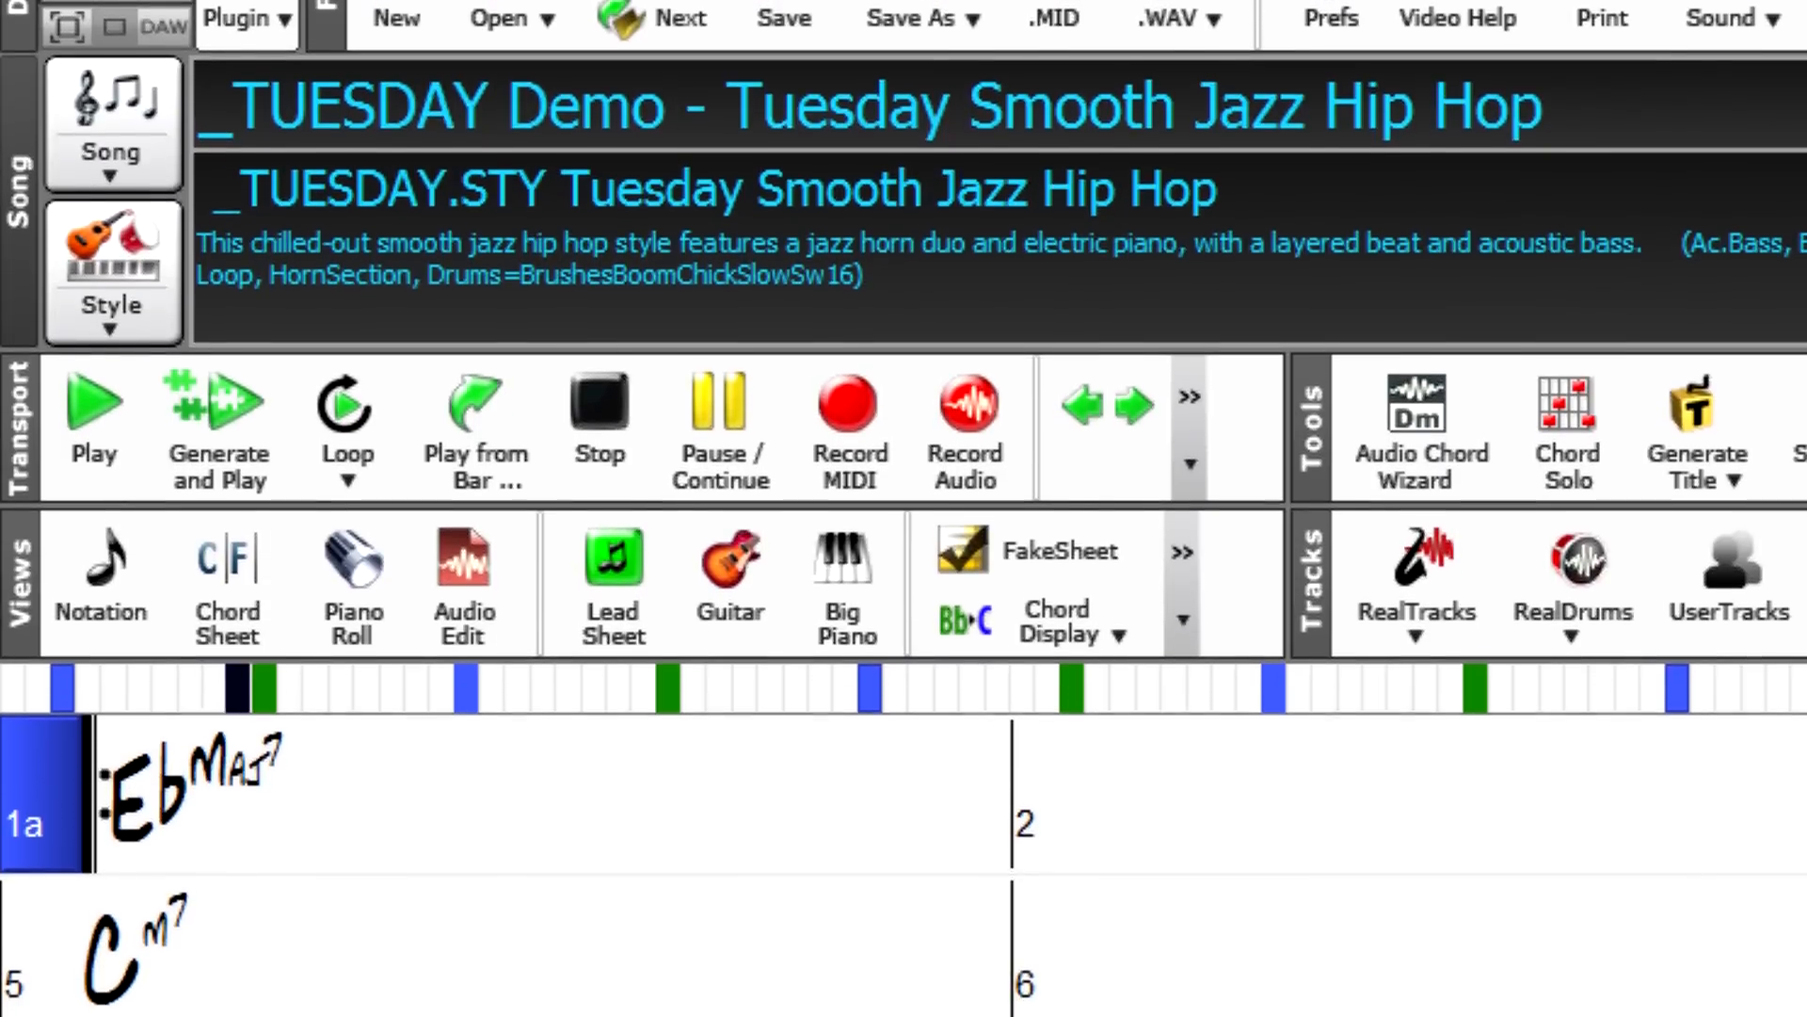
pyautogui.scroll(-3)
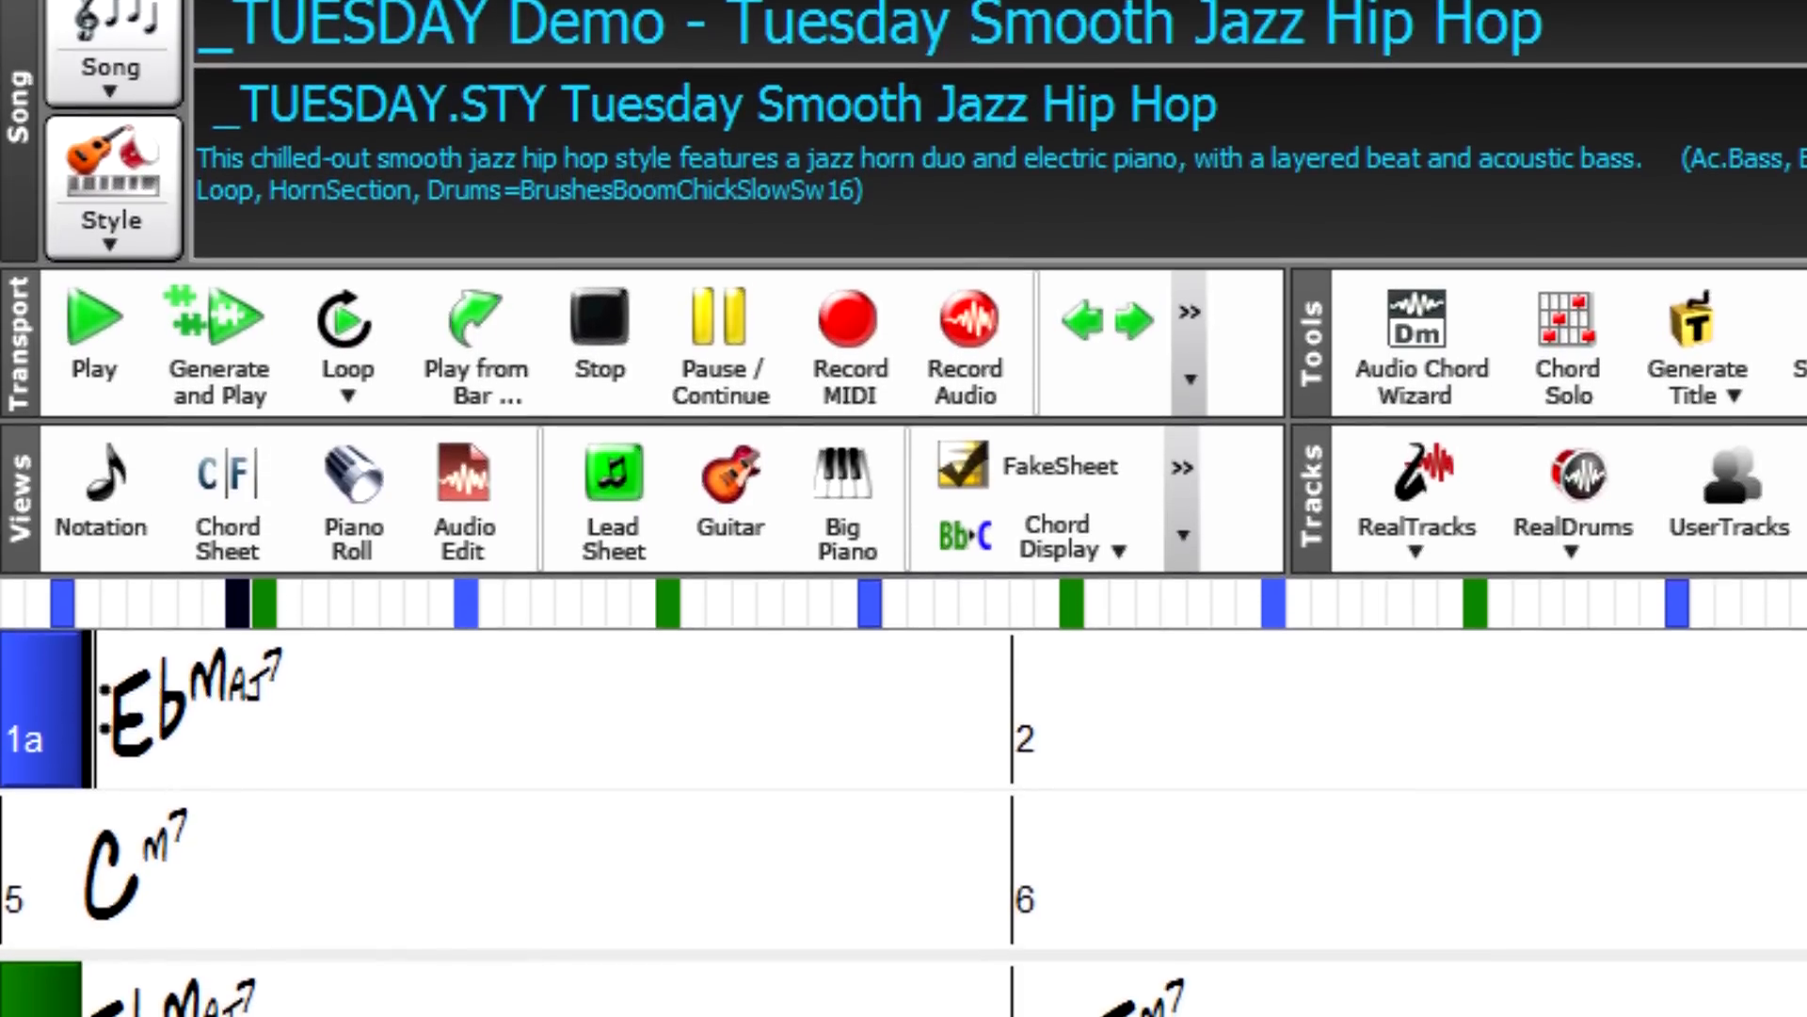